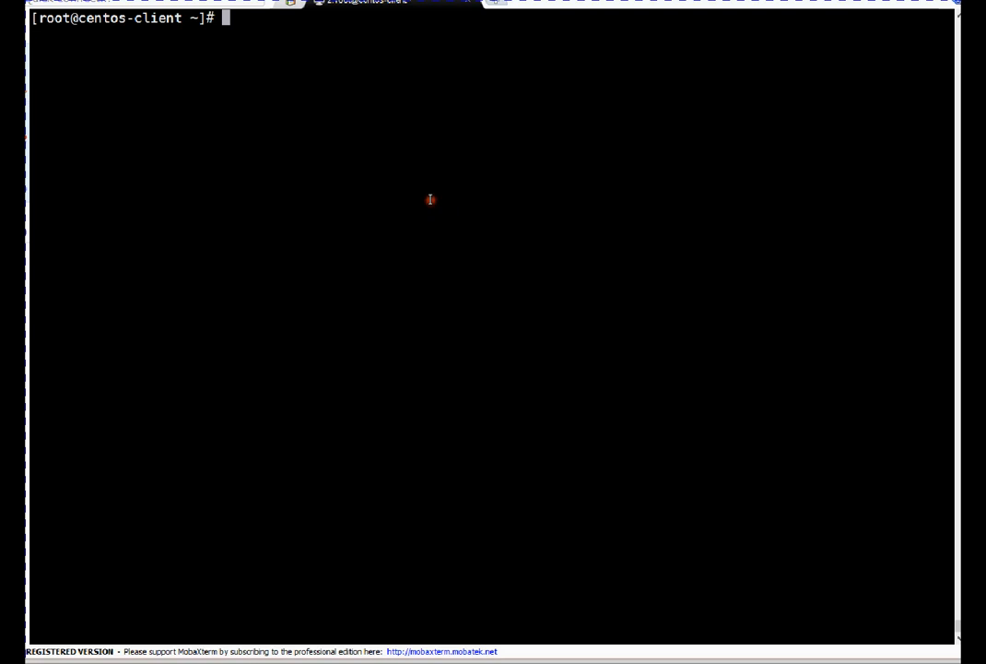
Run uname -a to display kernel 2.6.32-573.26.1.el6
{"action": "key", "text": "Return"}
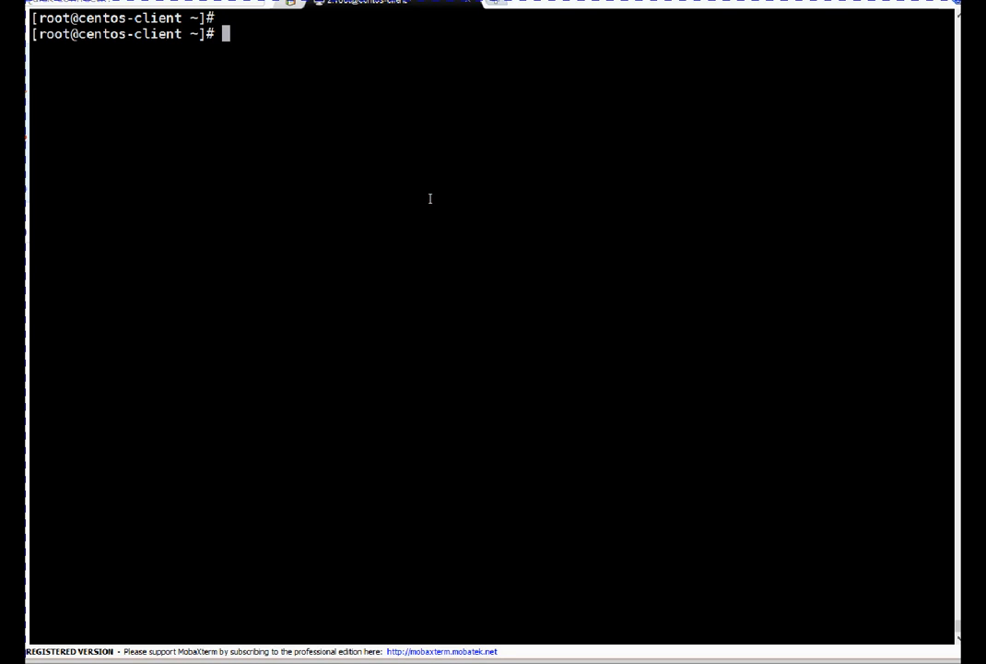
{"action": "key", "text": "Return"}
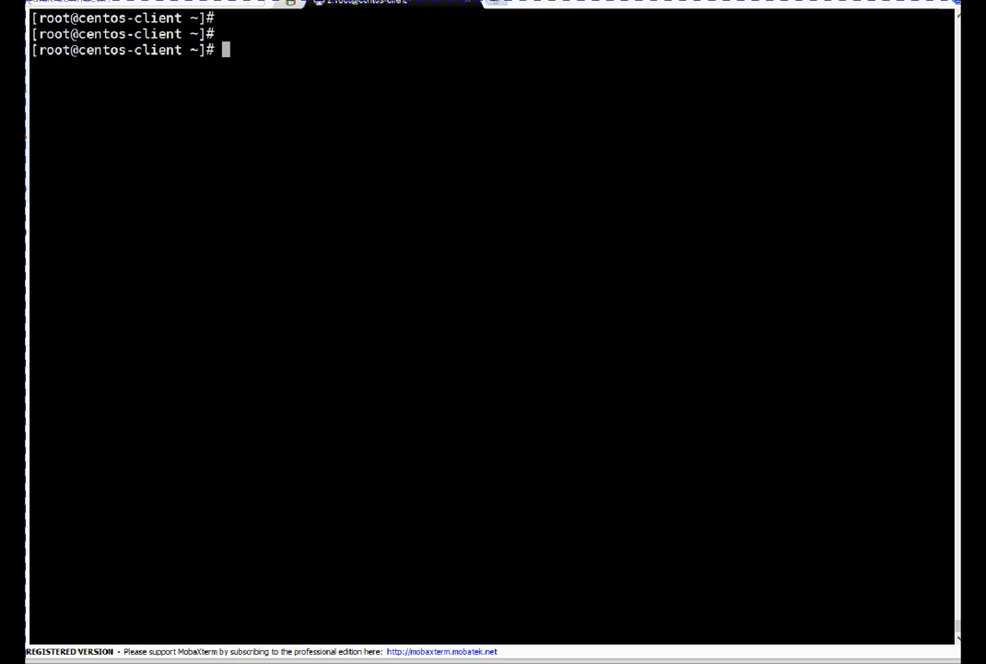
{"action": "mouse_move", "coordinate": [581, 302]}
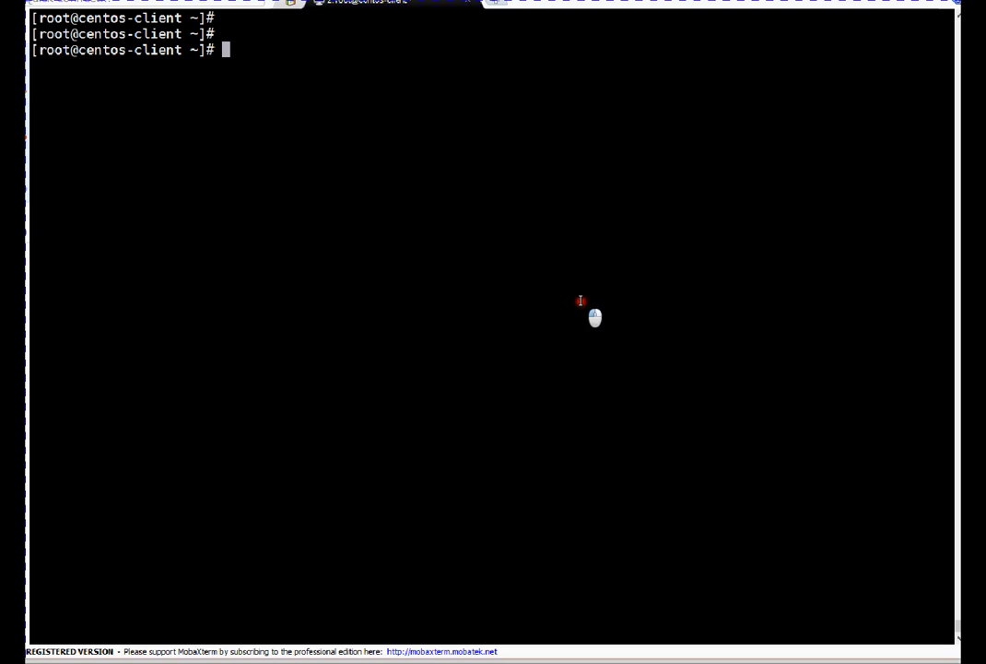
{"action": "type", "text": "u"}
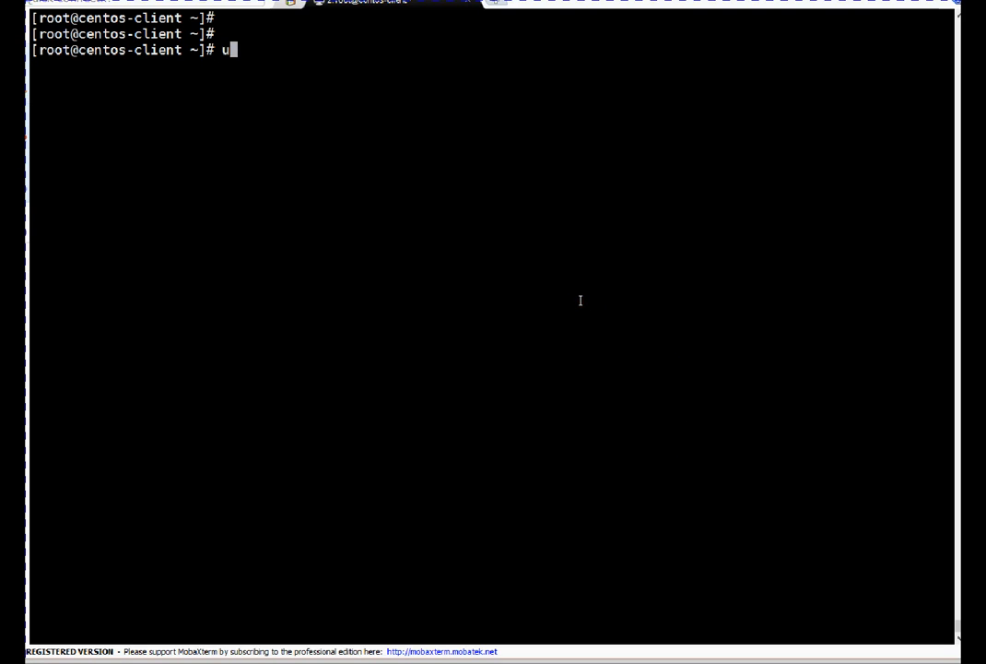
{"action": "key", "text": "Return"}
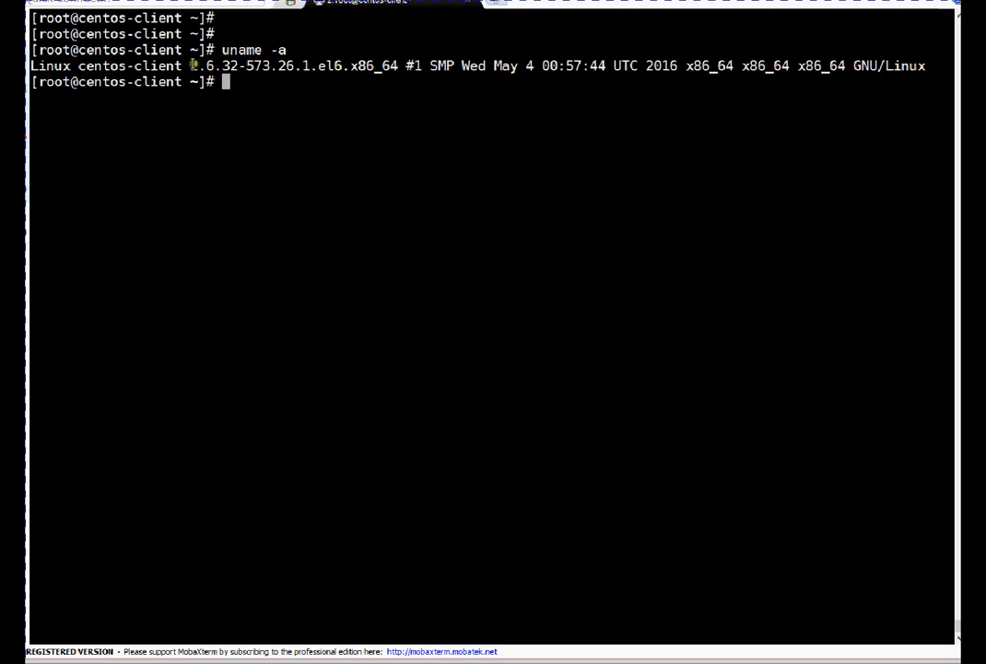
Run cat /etc/redhat-release to display the CentOS release
{"action": "double_click", "coordinate": [212, 65]}
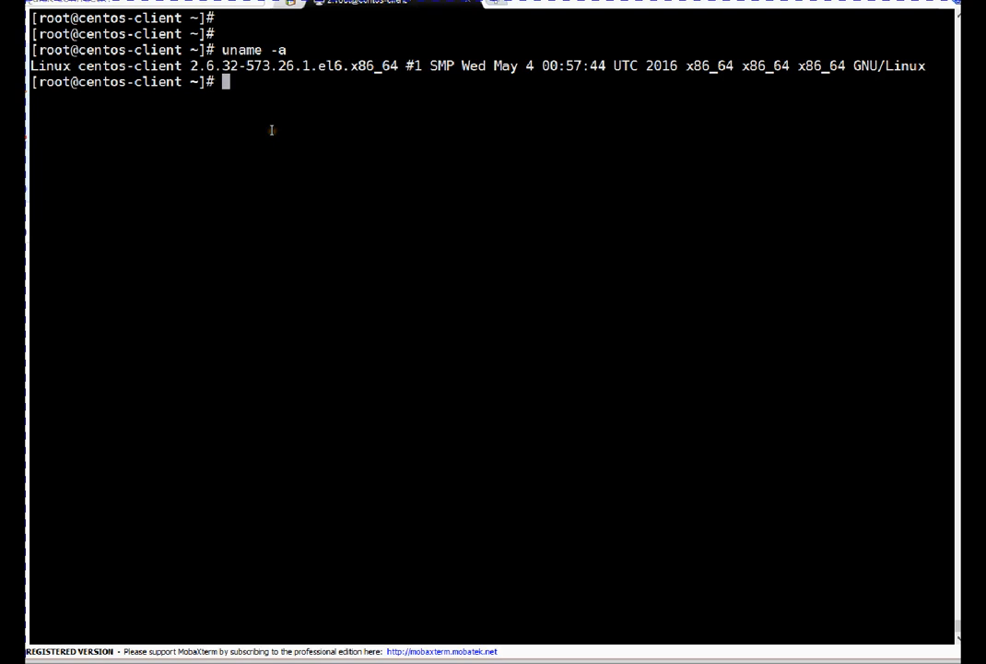
{"action": "type", "text": "cat /e"}
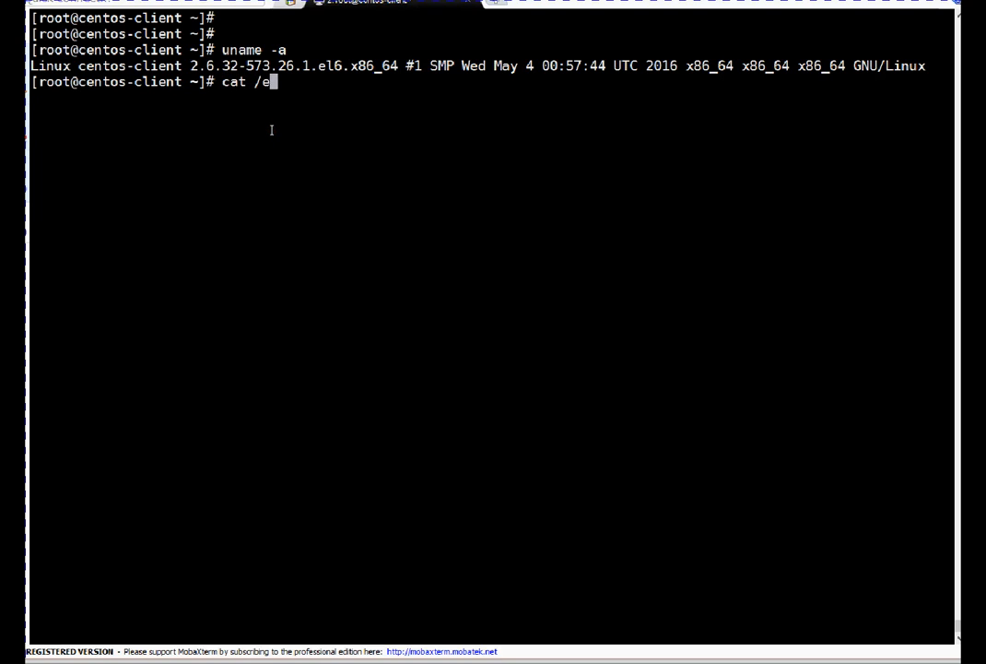
{"action": "type", "text": "tc/red"}
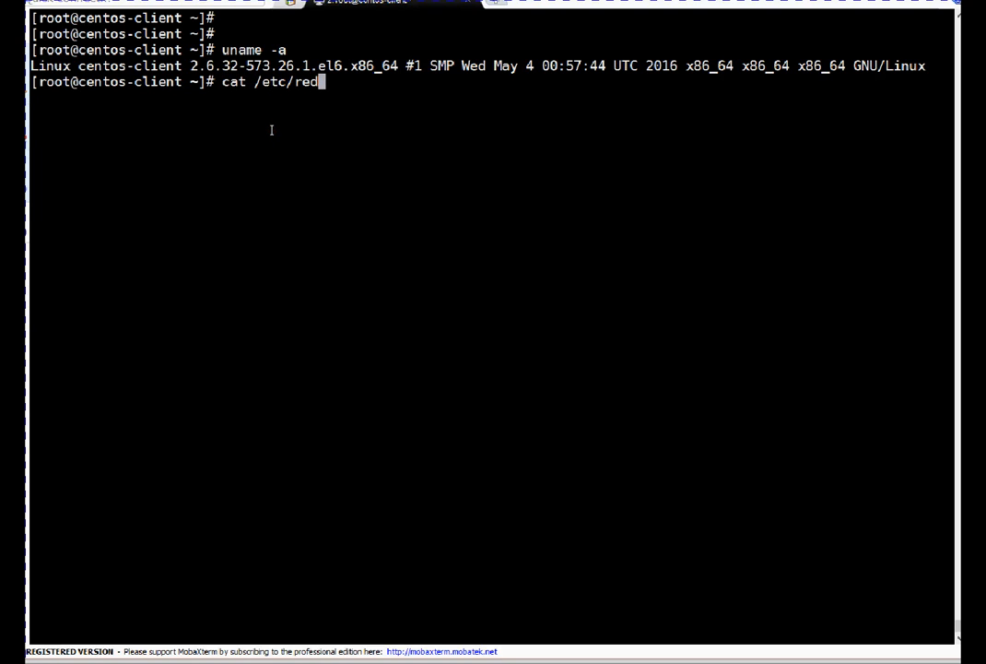
{"action": "type", "text": "hat-"}
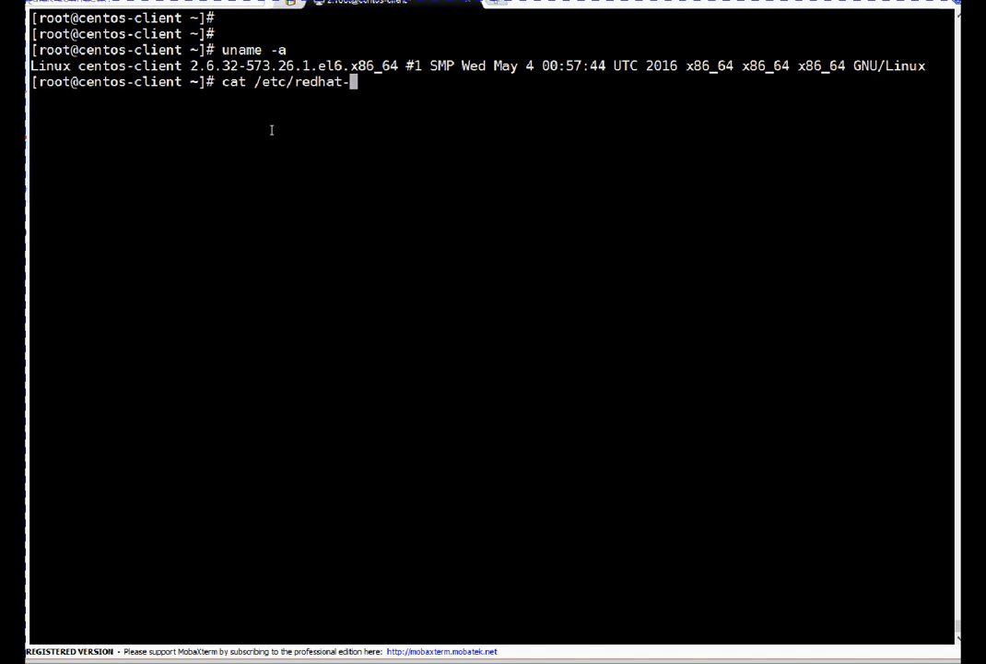
{"action": "key", "text": "Return"}
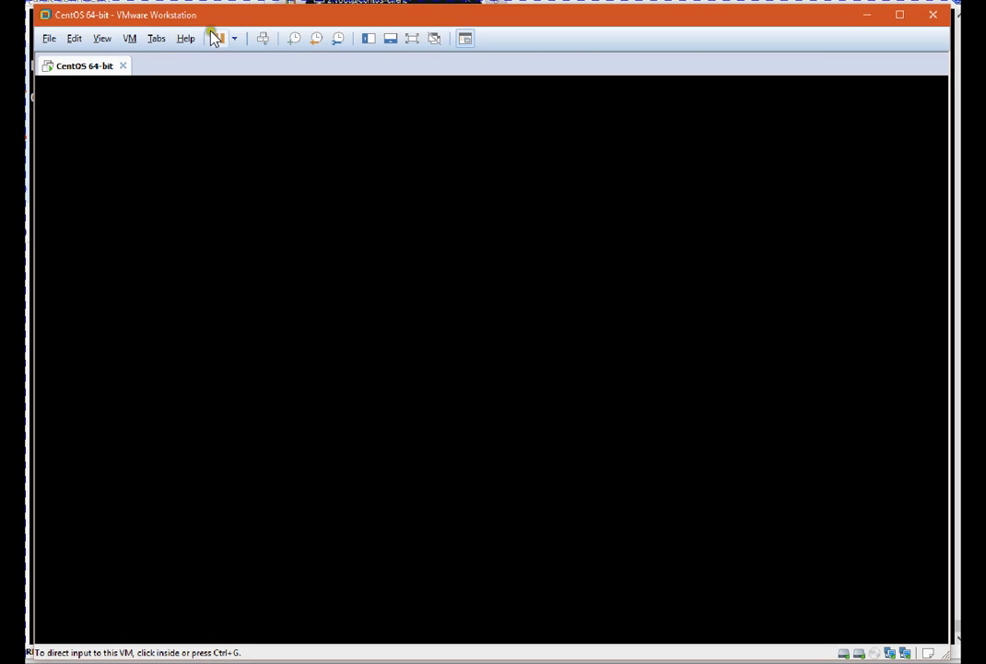
Choose VM > Snapshot > Take Snapshot for the CentOS 64-bit VM
{"action": "left_click", "coordinate": [219, 38]}
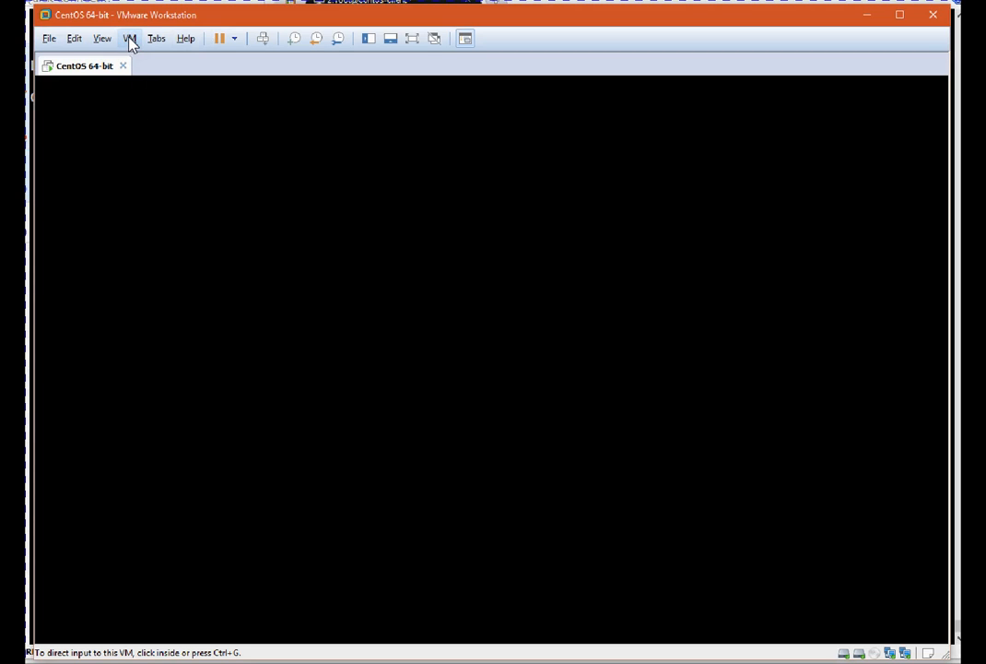
{"action": "left_click", "coordinate": [130, 37]}
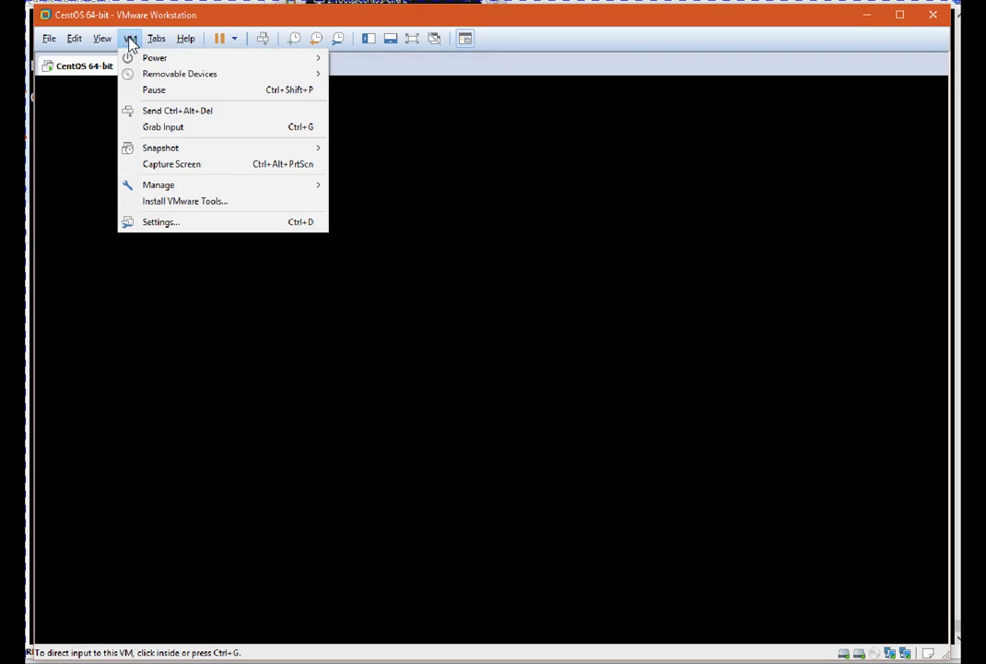
{"action": "mouse_move", "coordinate": [161, 147]}
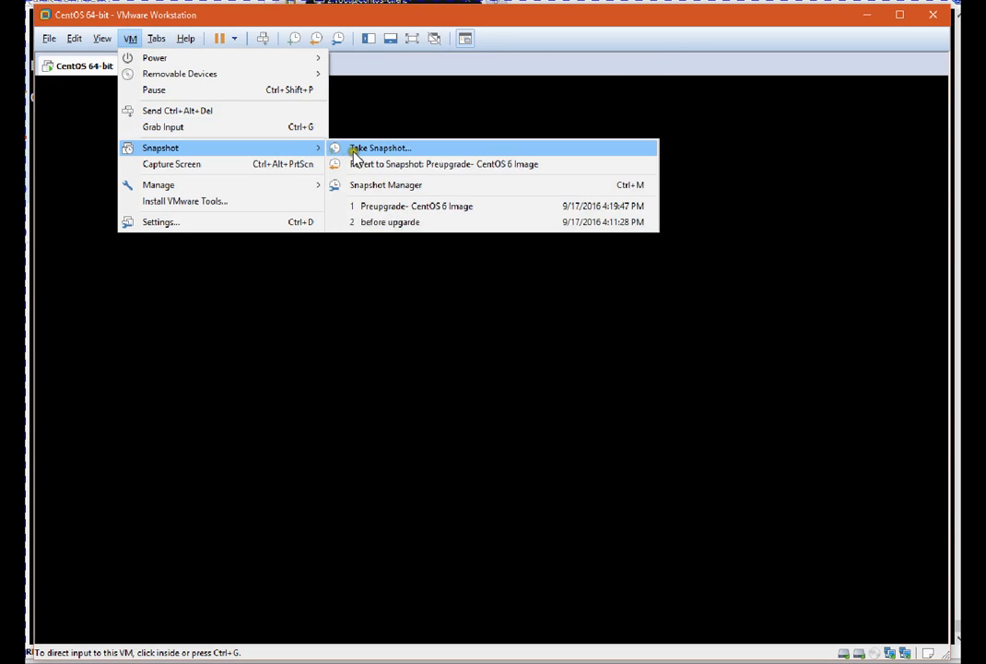
{"action": "left_click", "coordinate": [380, 147]}
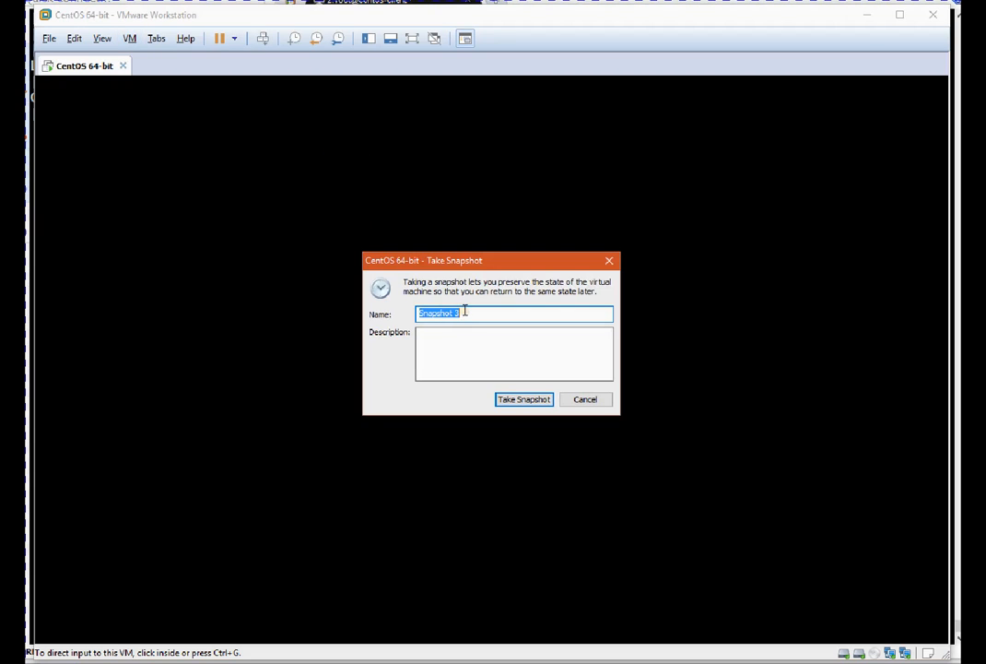
Take a snapshot named 'Pre-Patching OS' with description 'Snapshot taken before patching'
{"action": "type", "text": "Pre"}
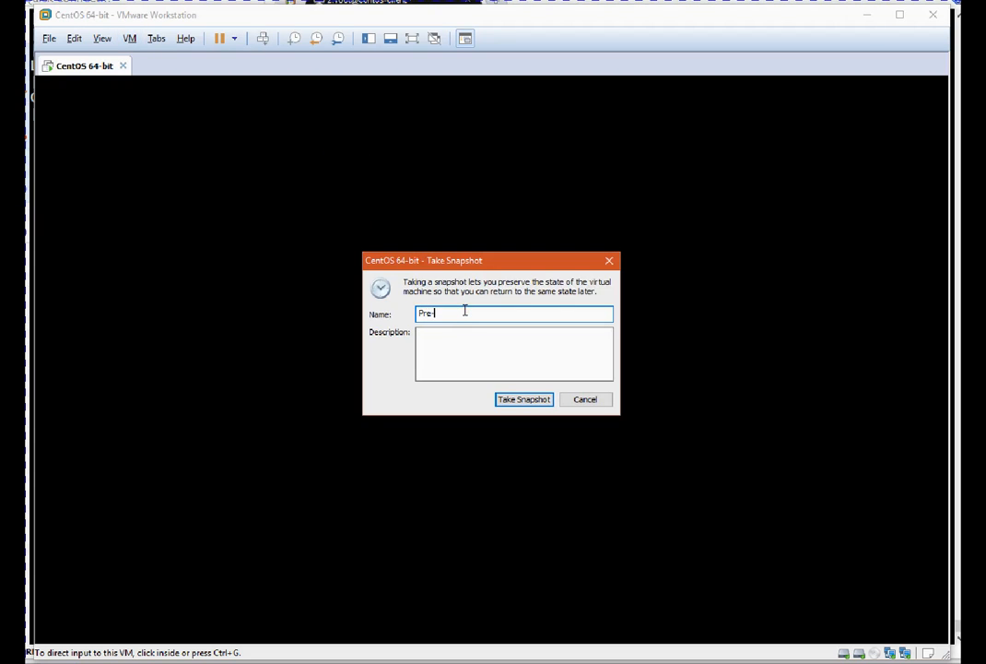
{"action": "type", "text": "-Patching"}
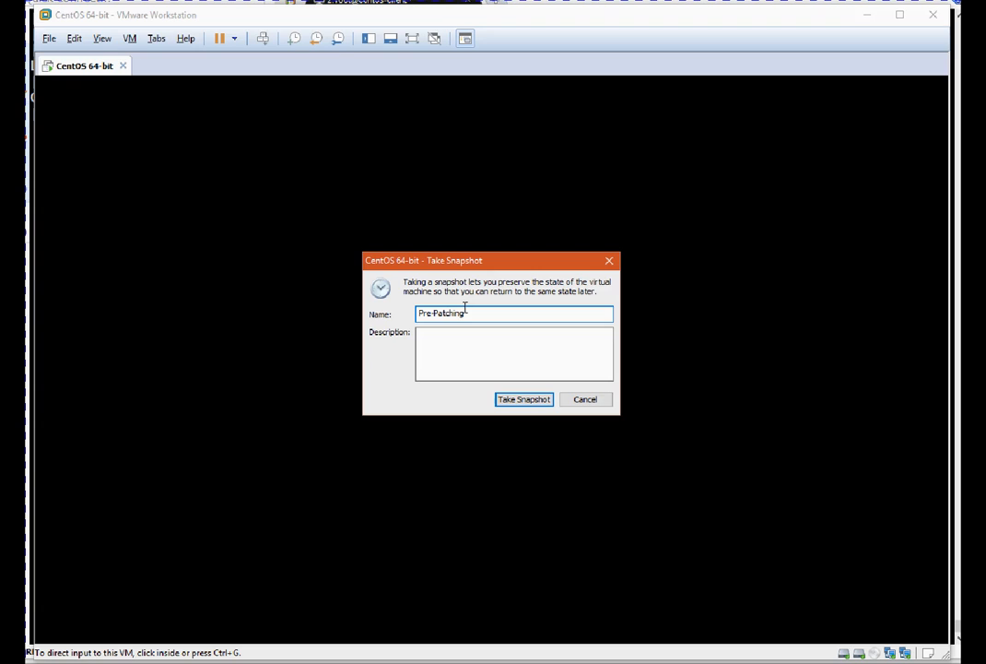
{"action": "type", "text": "OS"}
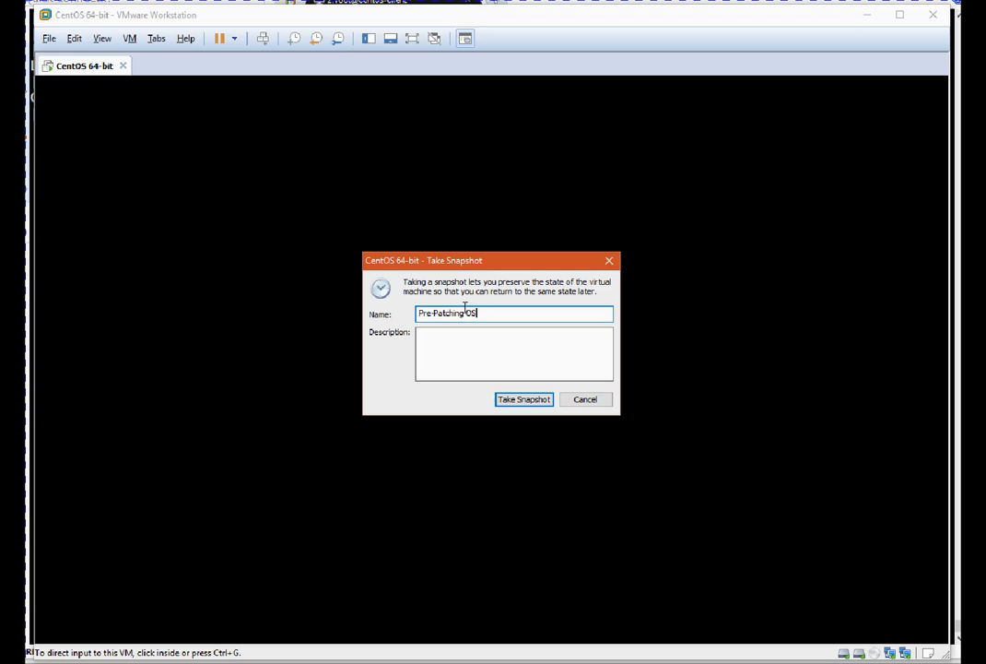
{"action": "left_click", "coordinate": [513, 354]}
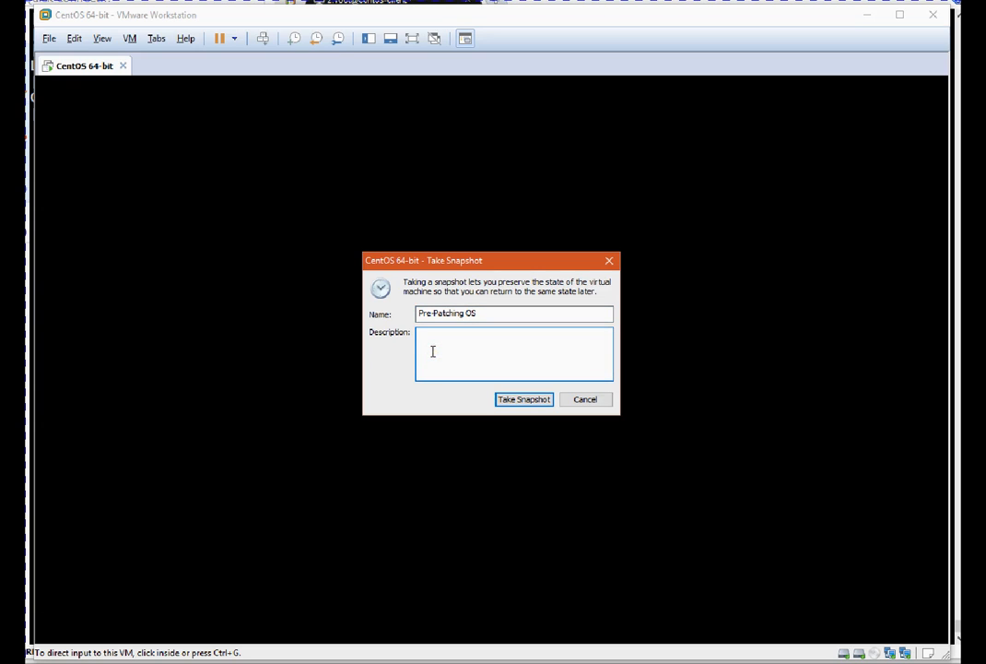
{"action": "type", "text": "Snaps"}
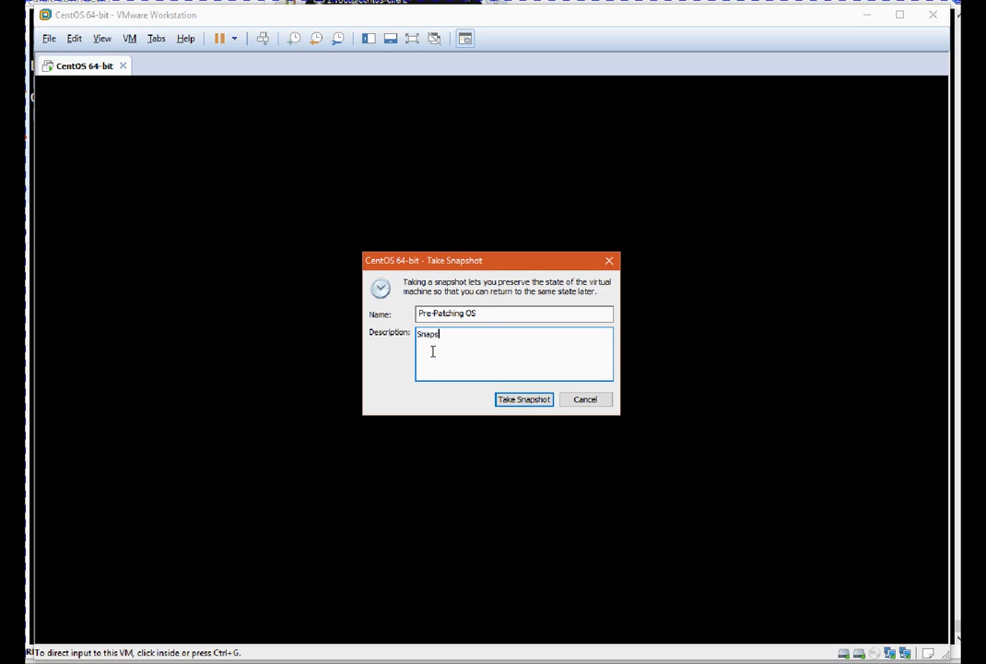
{"action": "type", "text": "Snapshot taken"}
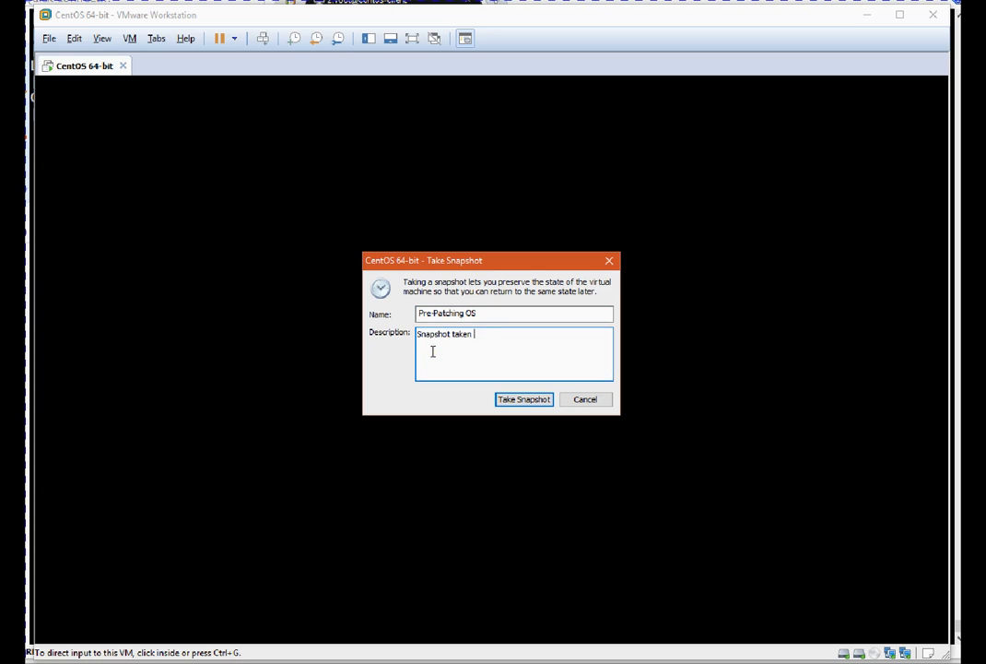
{"action": "type", "text": "before pAtho"}
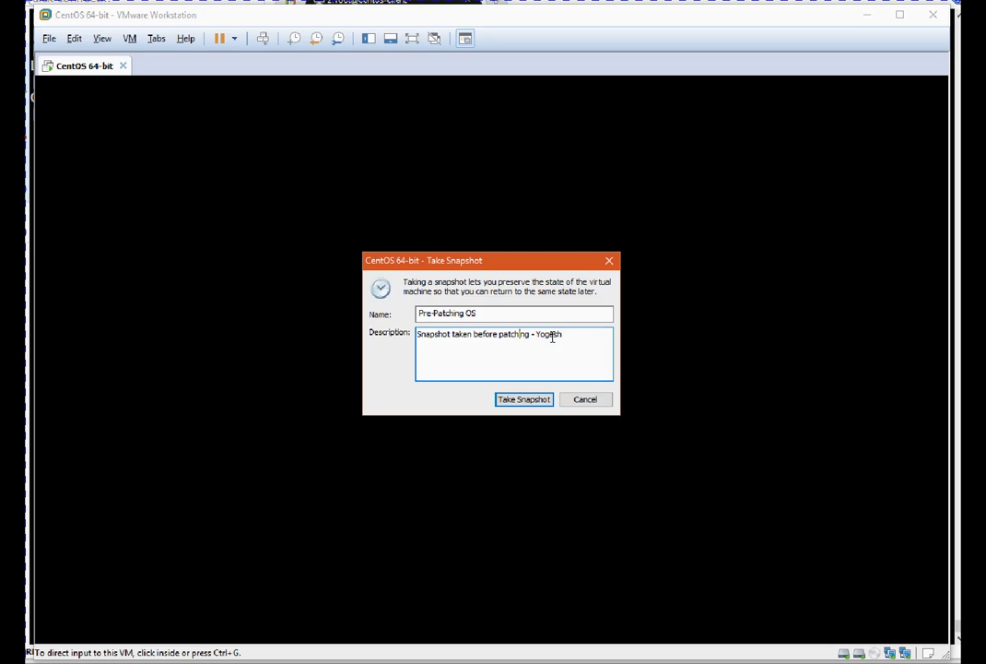
{"action": "left_click", "coordinate": [524, 399]}
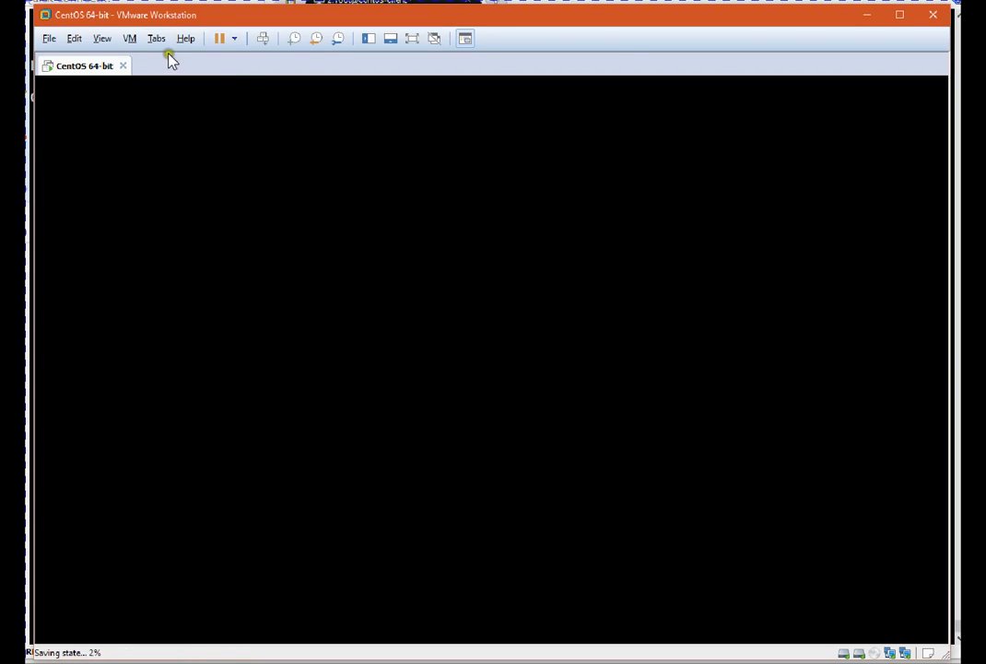
Open the VM > Snapshot menu to confirm Pre-Patching OS is listed
{"action": "left_click", "coordinate": [130, 38]}
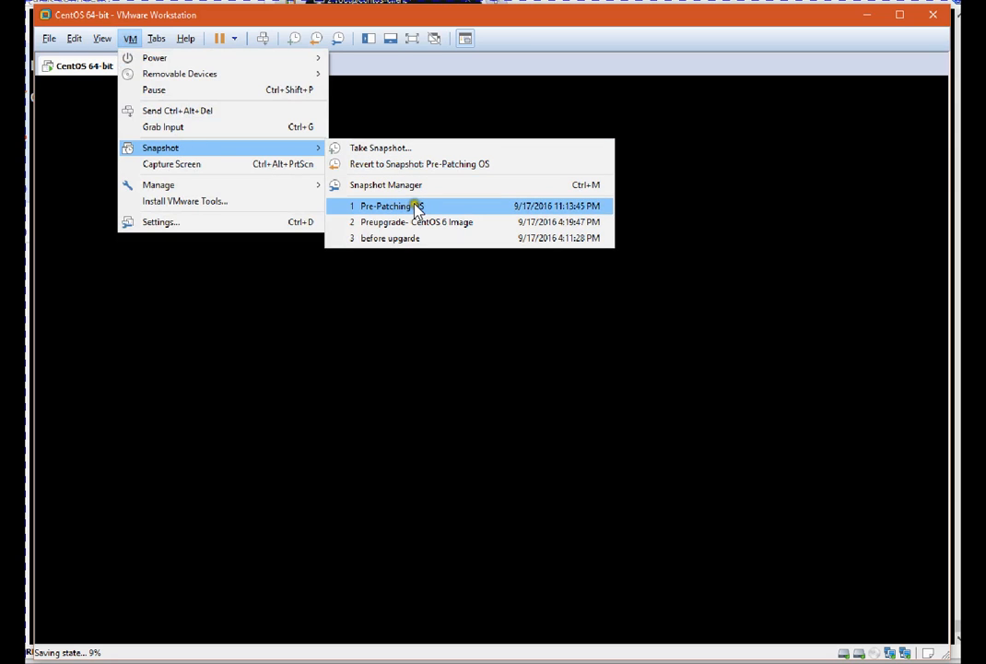
{"action": "mouse_move", "coordinate": [465, 221]}
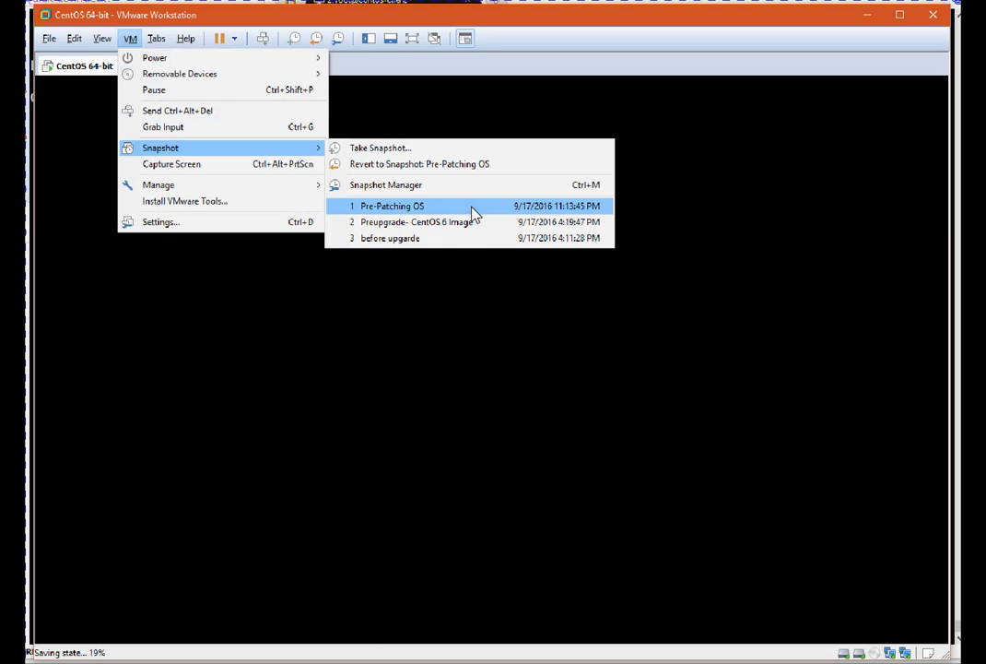
{"action": "mouse_move", "coordinate": [484, 210]}
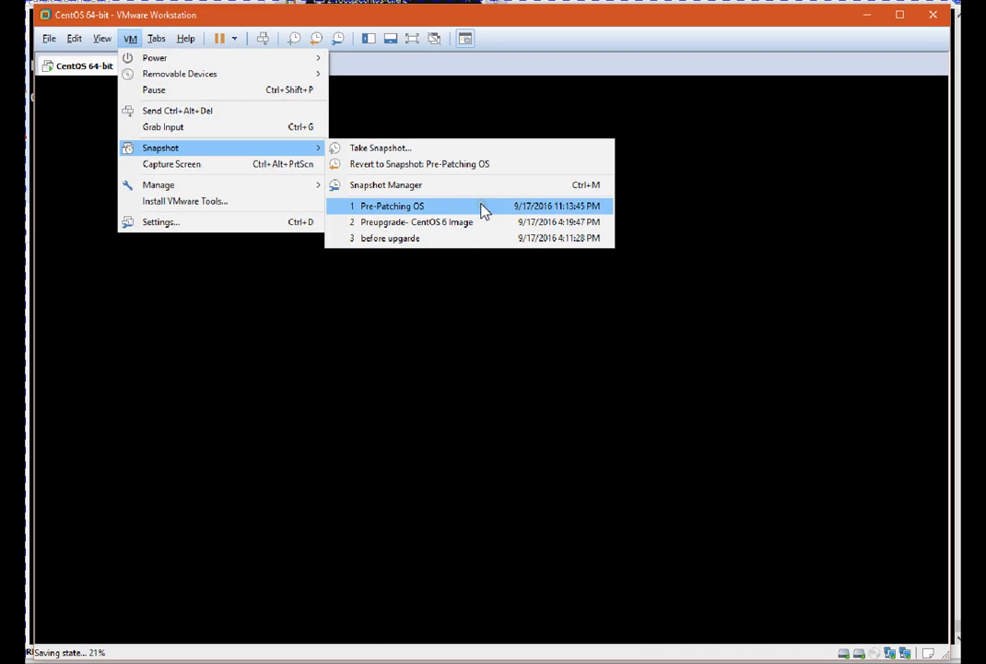
{"action": "mouse_move", "coordinate": [533, 220]}
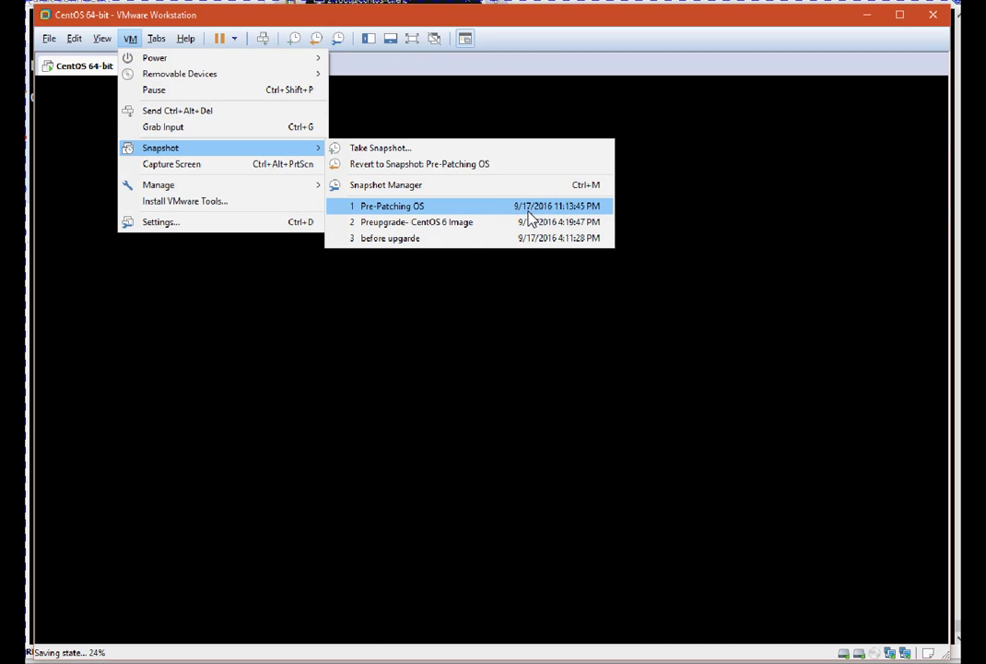
{"action": "mouse_move", "coordinate": [871, 22]}
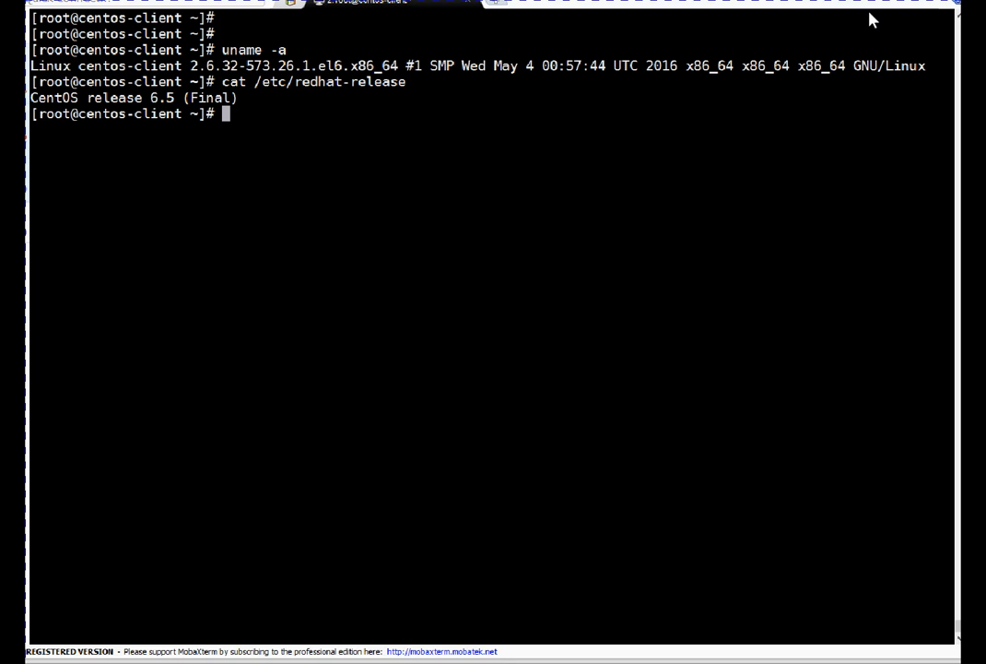
{"action": "mouse_move", "coordinate": [363, 229]}
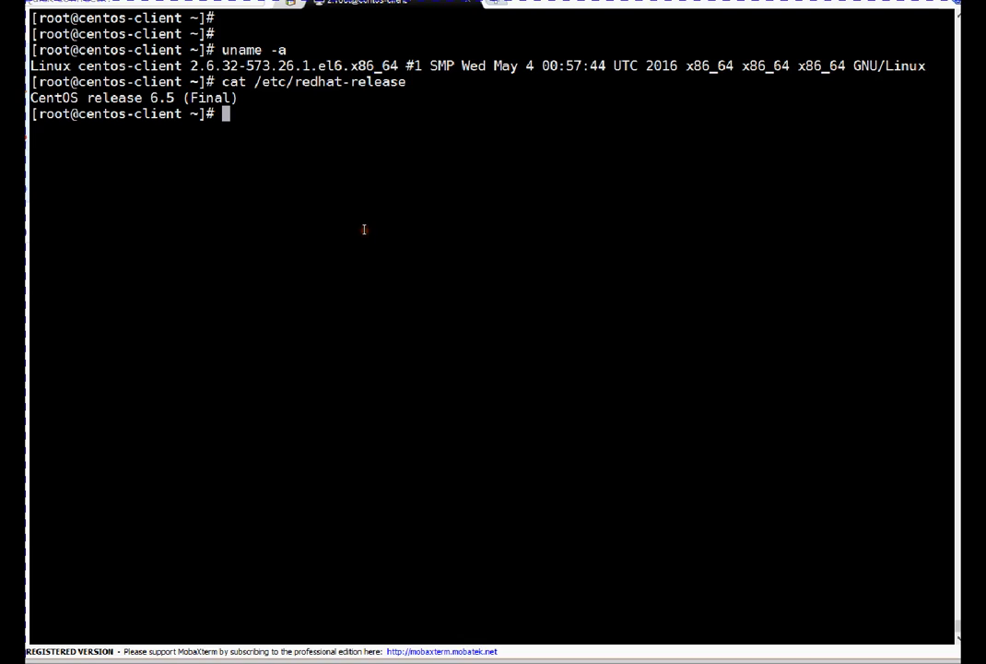
{"action": "key", "text": "Return"}
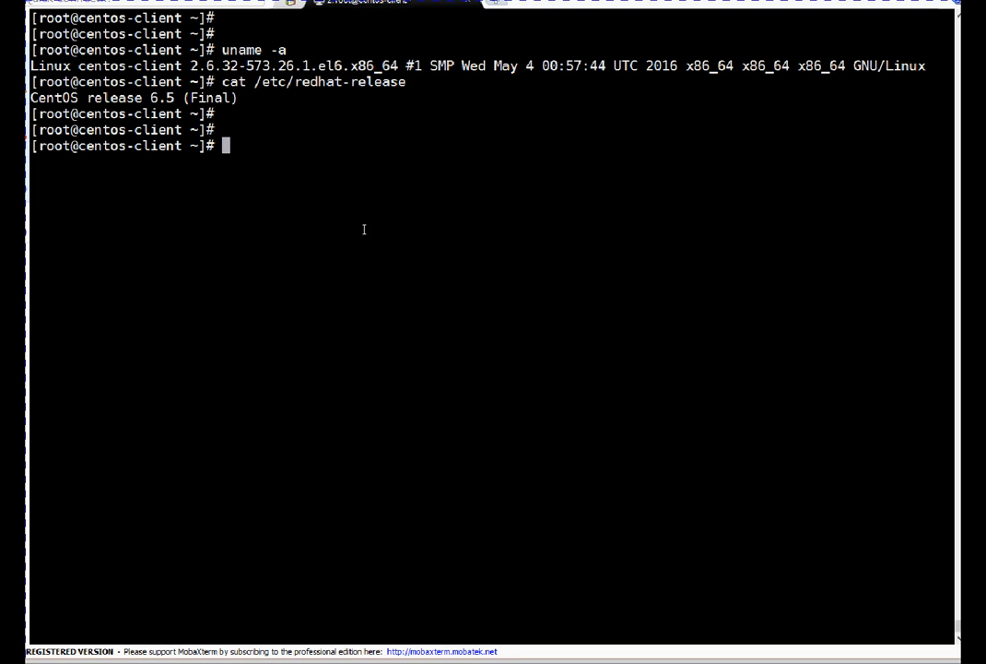
Run yum repolist to list the base, extras and updates repositories (7,240 packages)
{"action": "type", "text": "yum"}
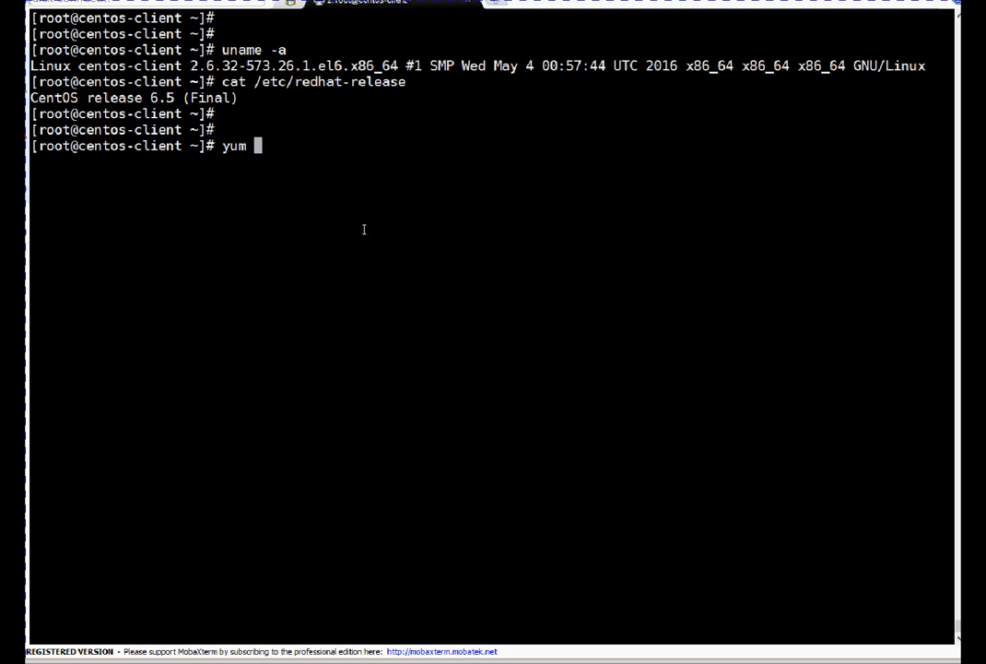
{"action": "type", "text": "repolist"}
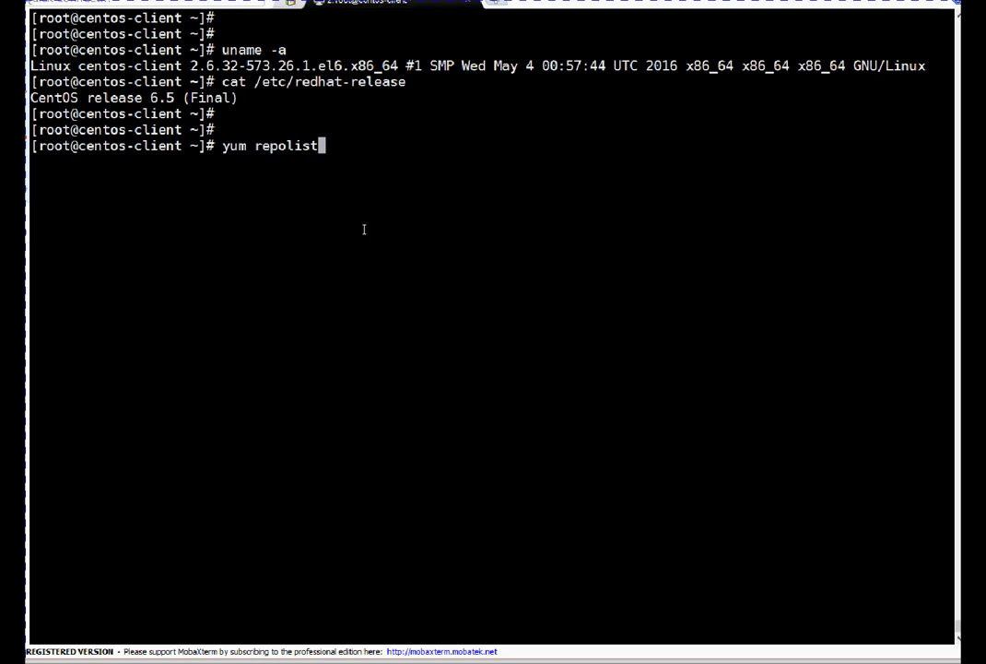
{"action": "key", "text": "Return"}
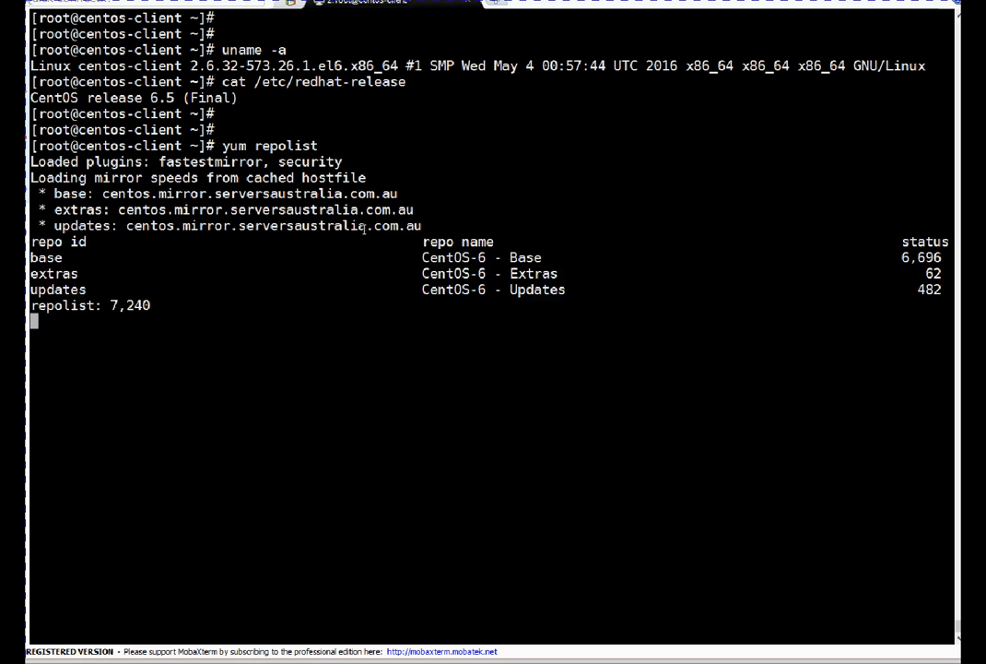
{"action": "key", "text": "Return"}
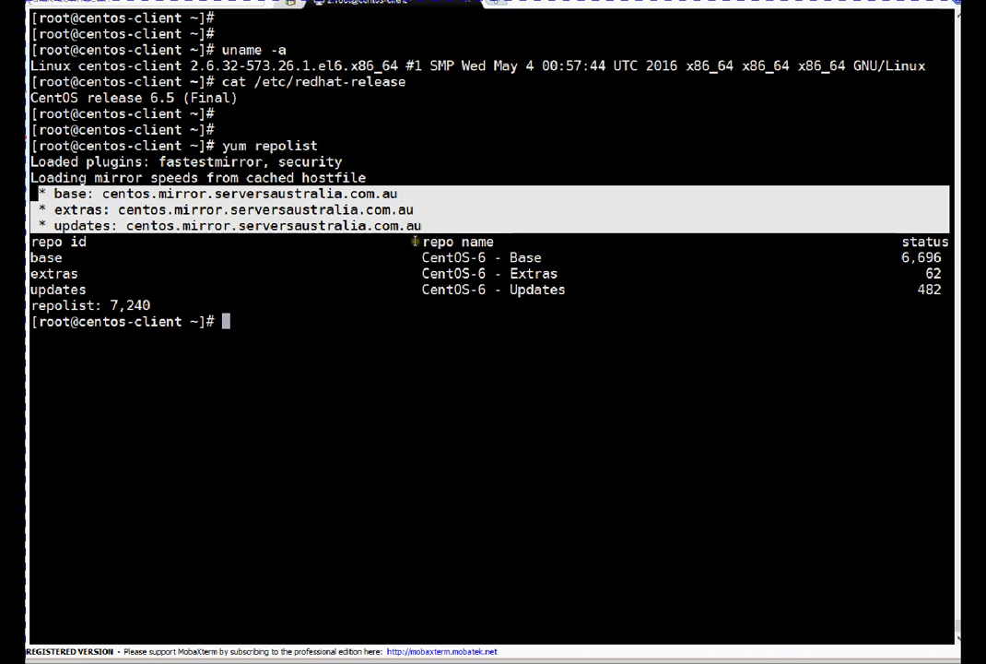
{"action": "mouse_move", "coordinate": [448, 258]}
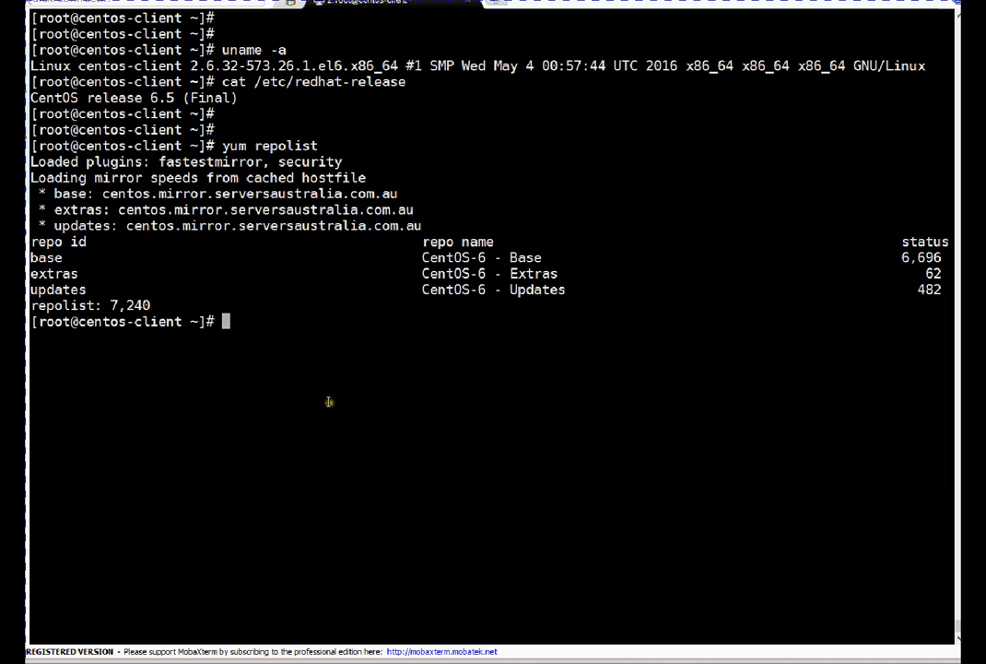
{"action": "mouse_move", "coordinate": [155, 205]}
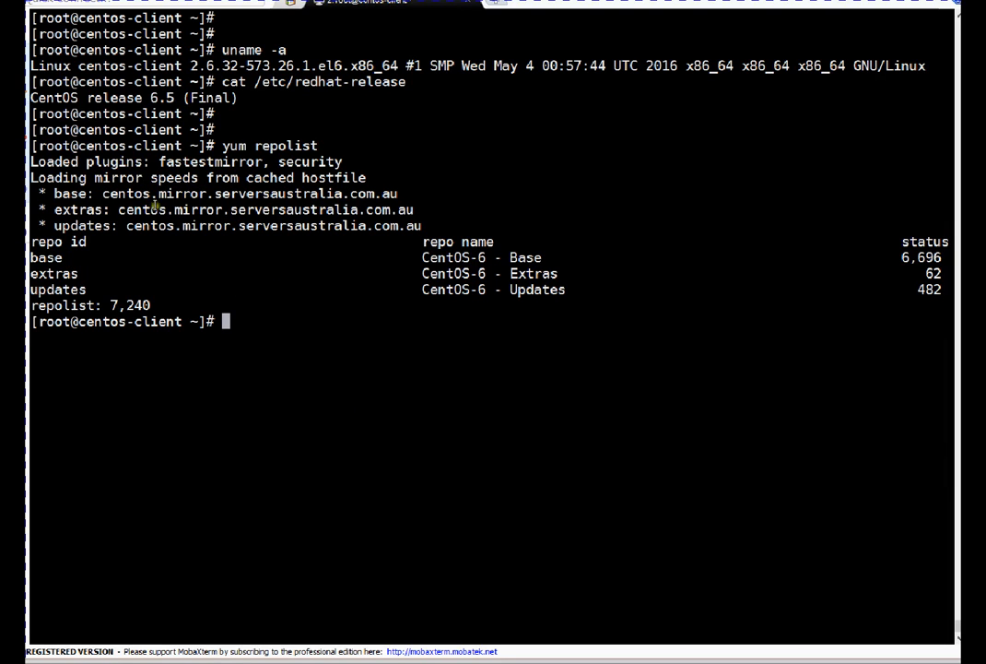
{"action": "mouse_move", "coordinate": [585, 325]}
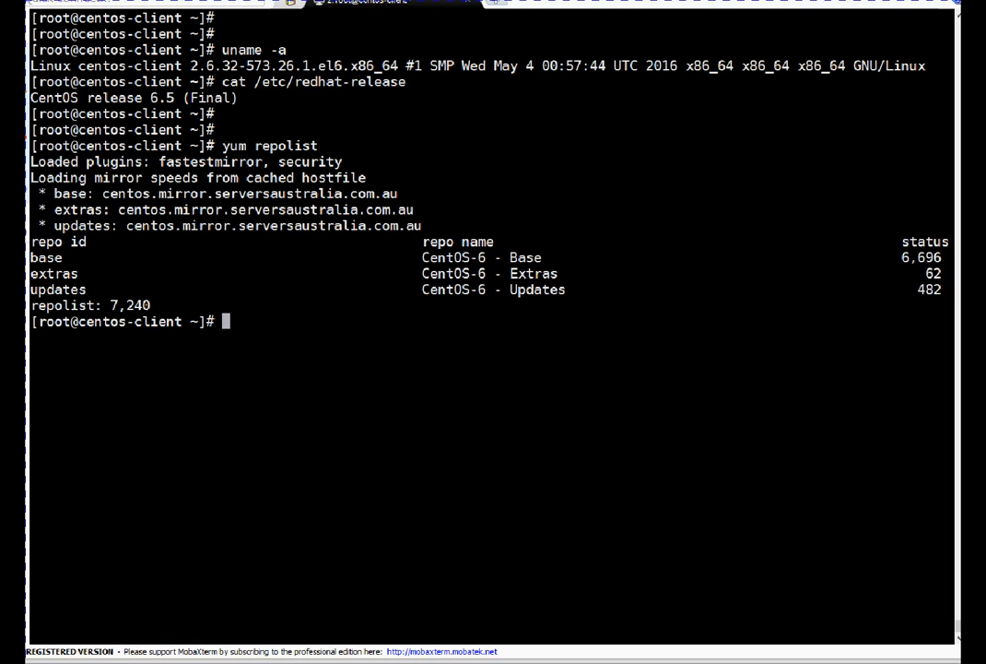
{"action": "mouse_move", "coordinate": [472, 359]}
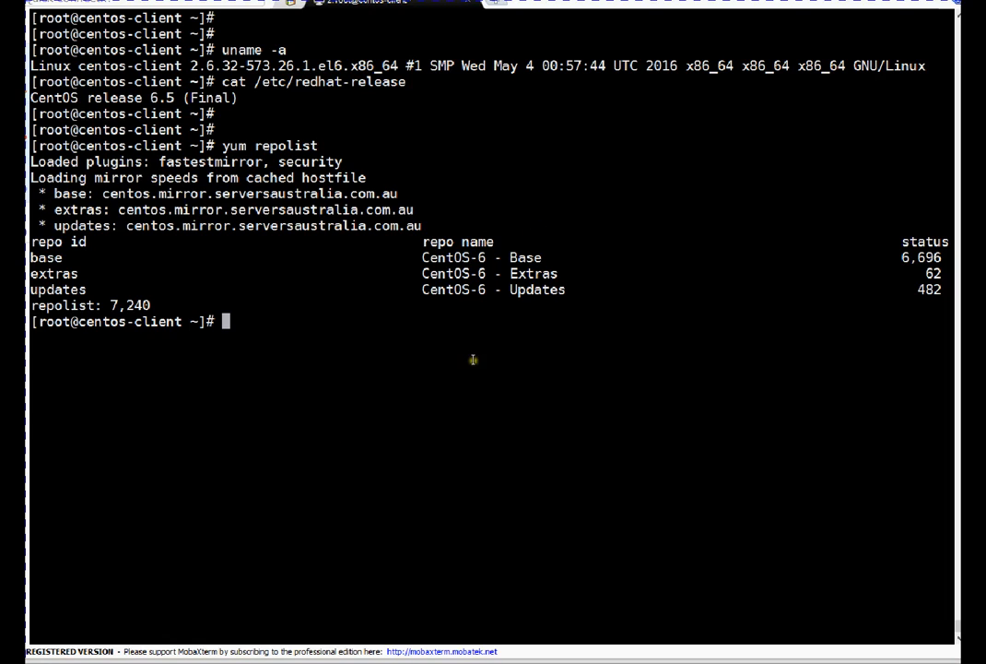
Run yum update and review the summary: 1 install, 18 upgrades, 35 M
{"action": "type", "text": "yum"}
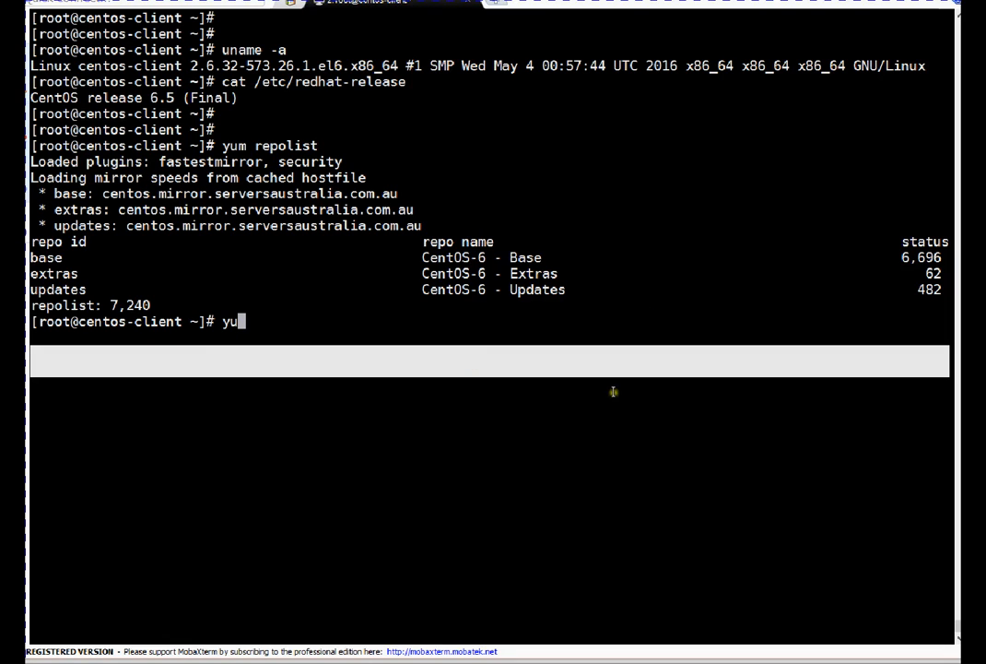
{"action": "type", "text": "m u"}
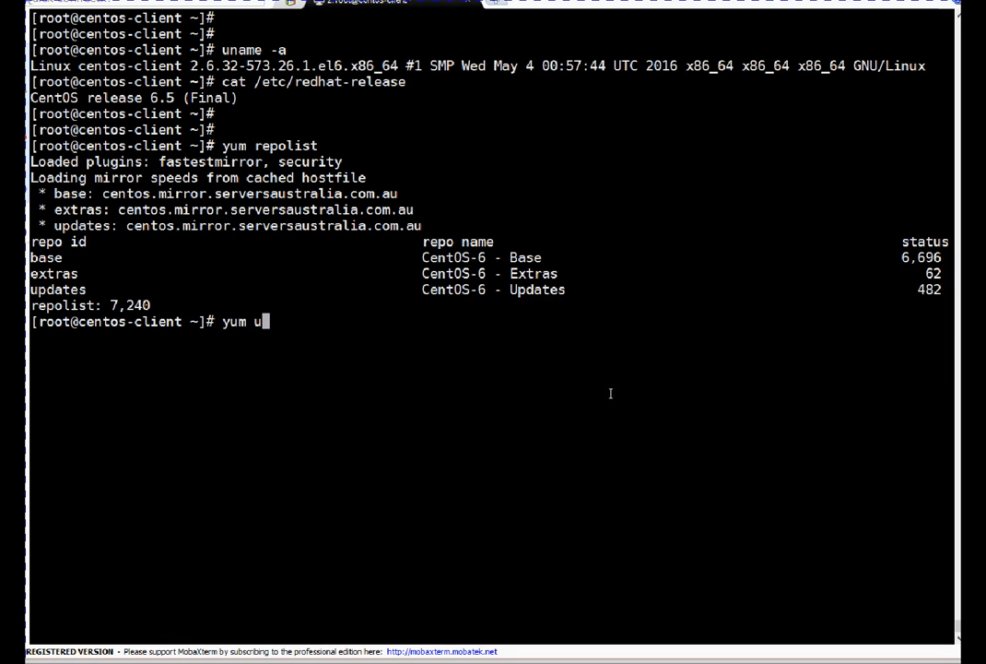
{"action": "type", "text": "pdate"}
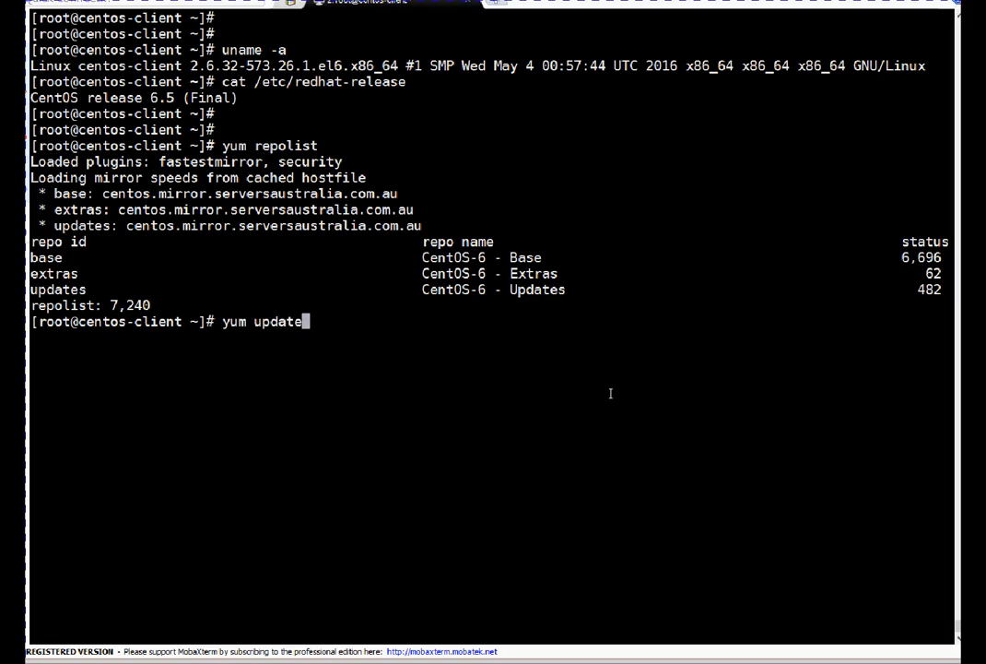
{"action": "key", "text": "Return"}
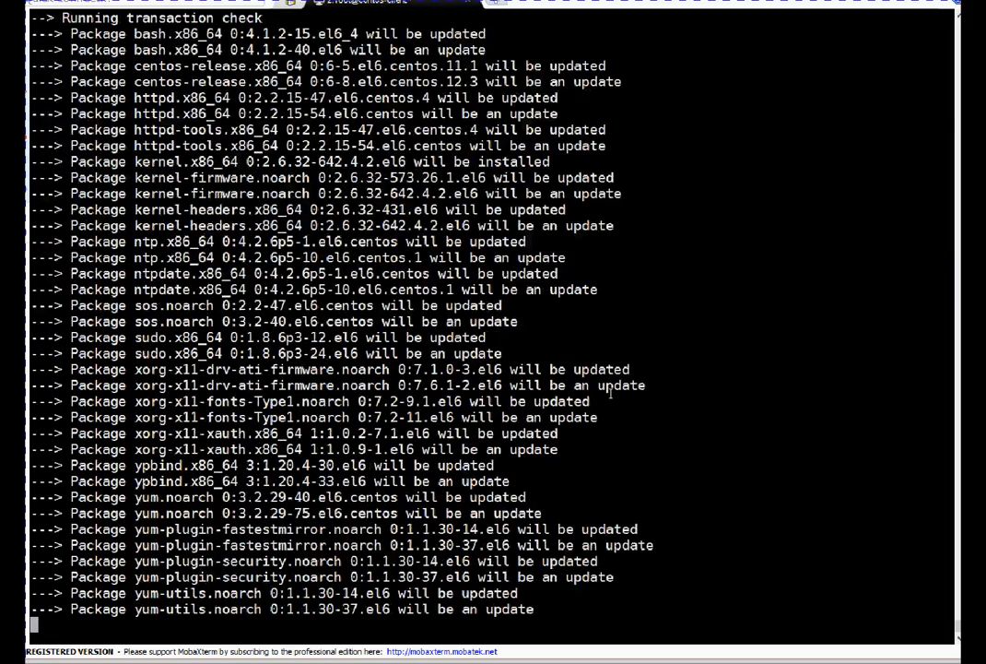
{"action": "scroll", "scroll_direction": "down", "scroll_amount": 3}
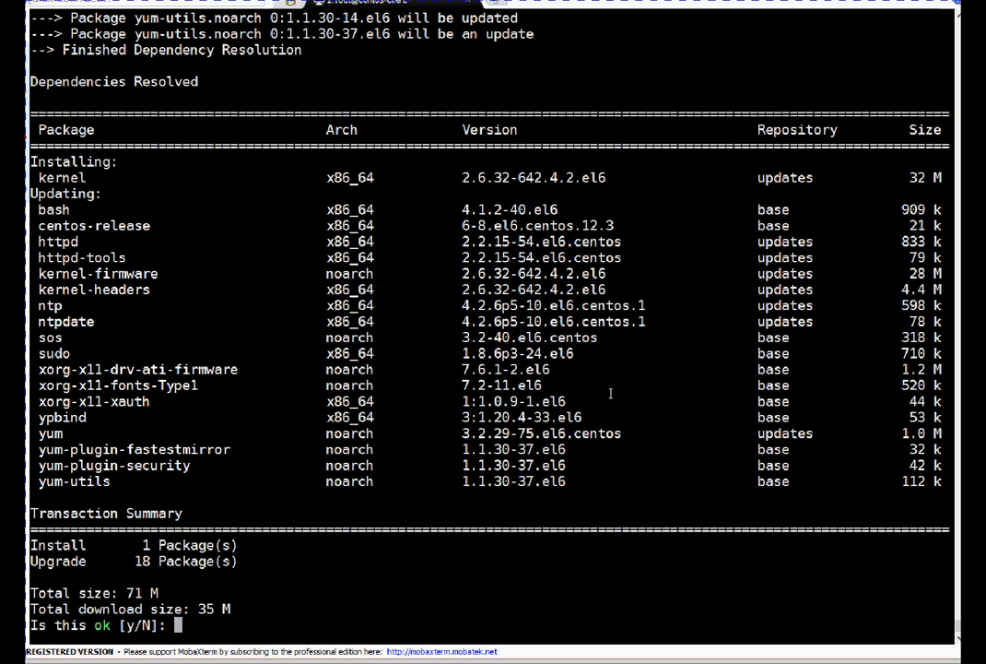
{"action": "mouse_move", "coordinate": [533, 241]}
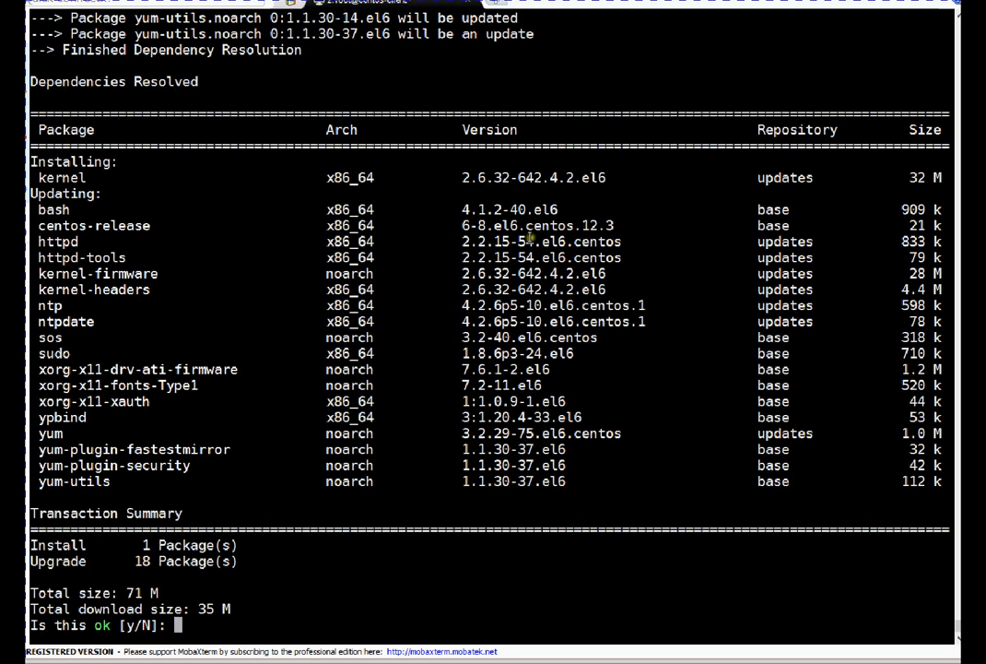
{"action": "mouse_move", "coordinate": [54, 161]}
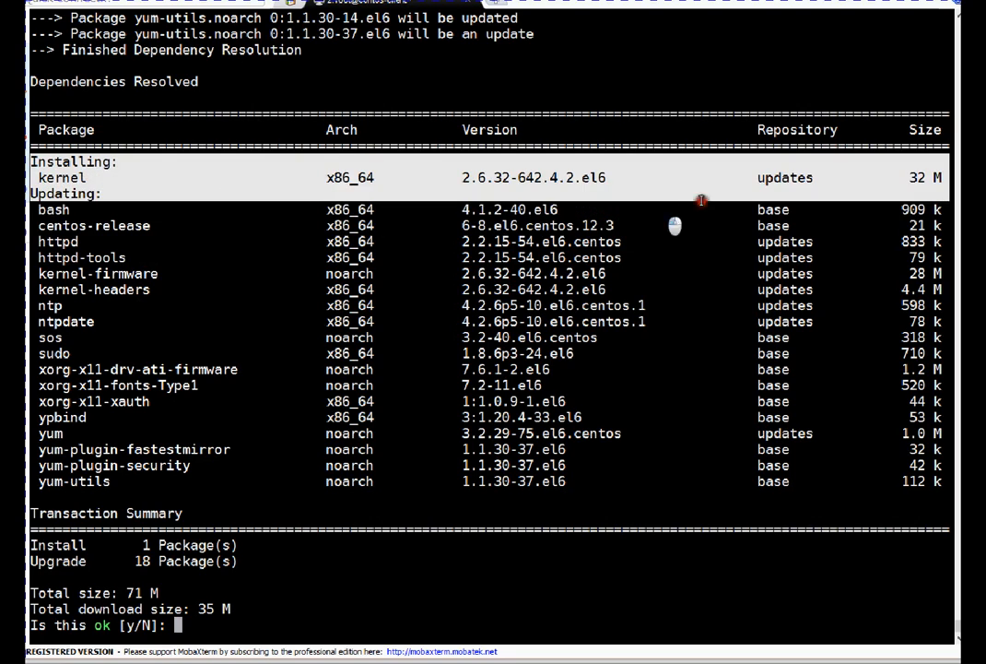
{"action": "mouse_move", "coordinate": [536, 178]}
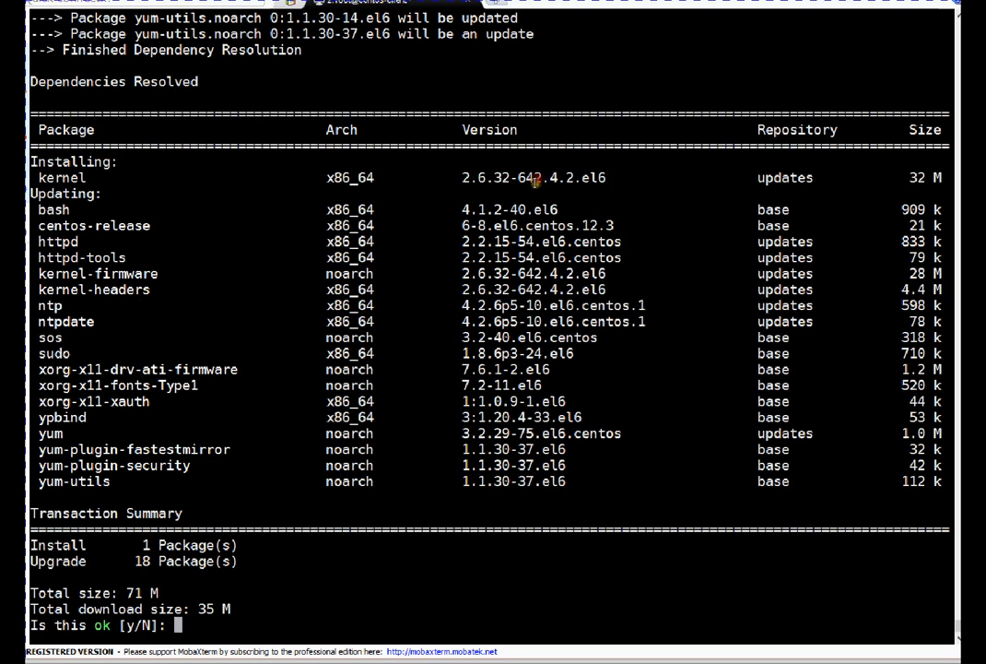
{"action": "mouse_move", "coordinate": [523, 177]}
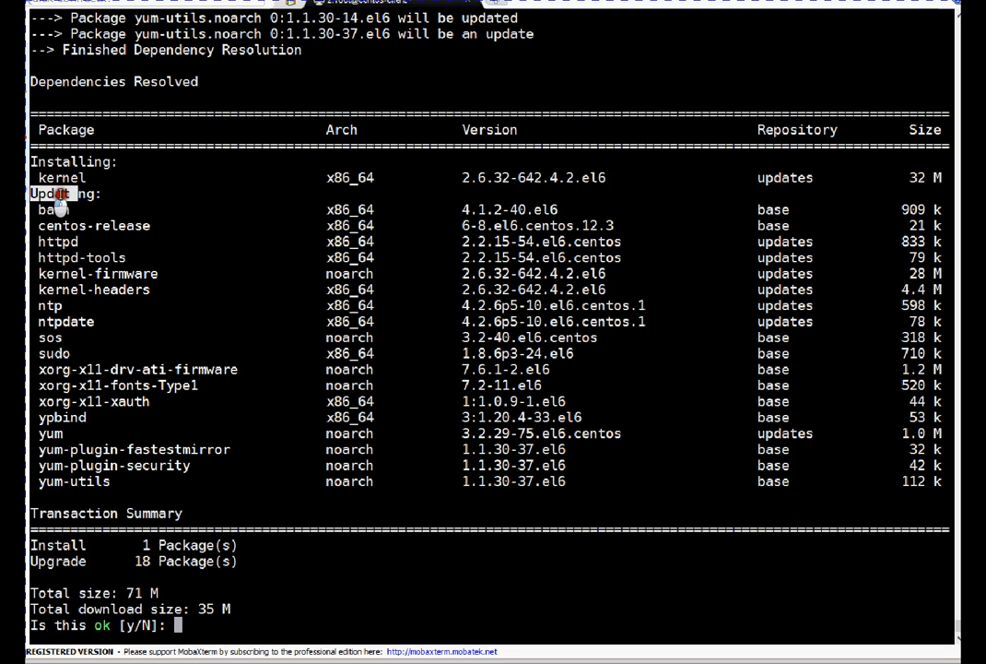
{"action": "mouse_move", "coordinate": [714, 514]}
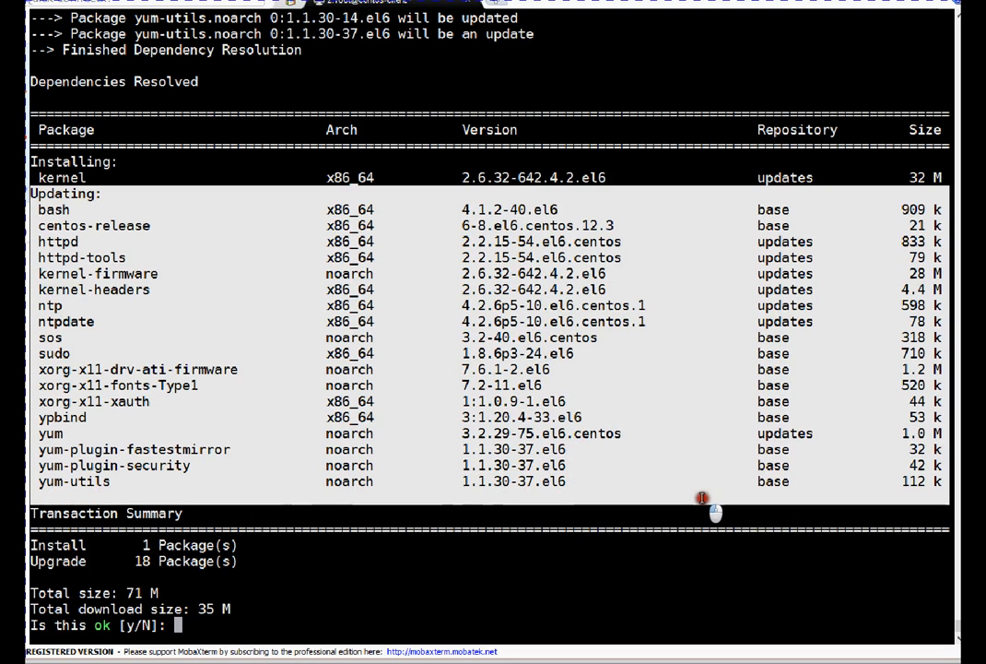
{"action": "mouse_move", "coordinate": [553, 594]}
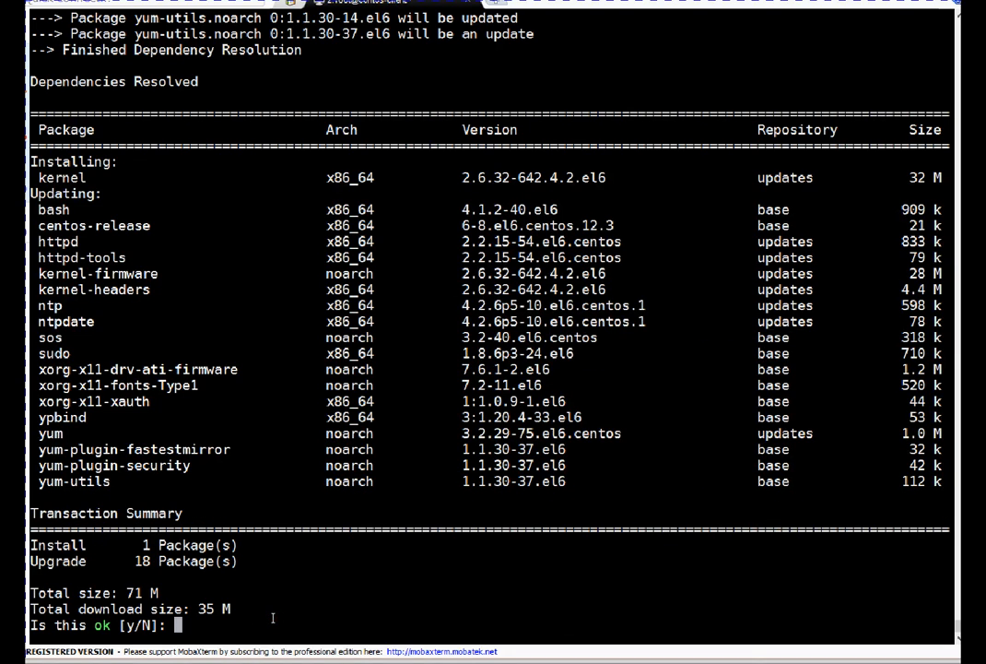
Decline the pending update with n and start a new yum update command
{"action": "type", "text": "n"}
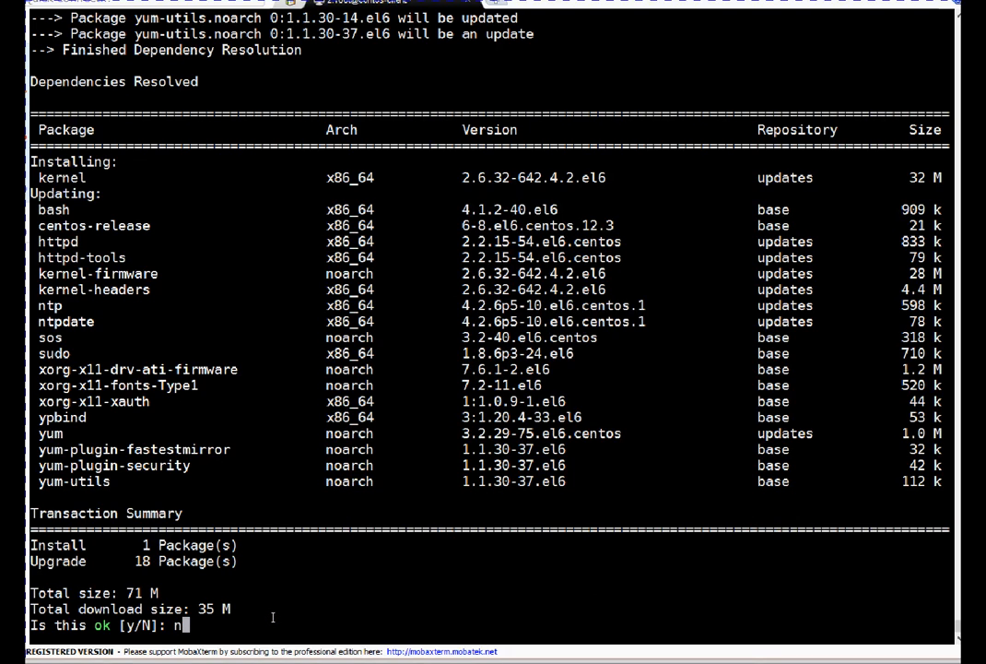
{"action": "key", "text": "Return"}
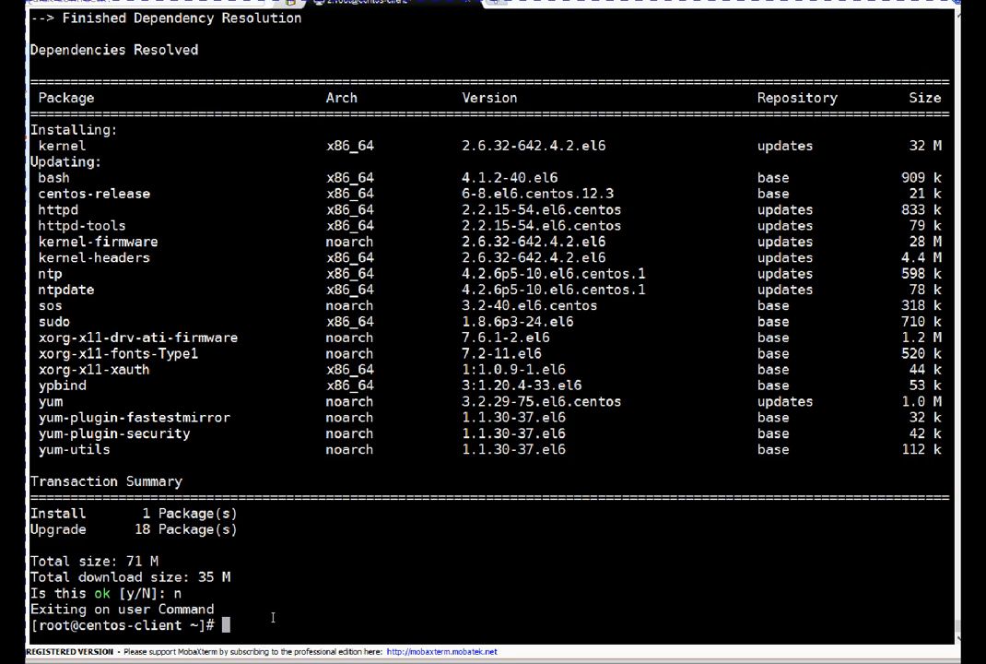
{"action": "type", "text": "yum update"}
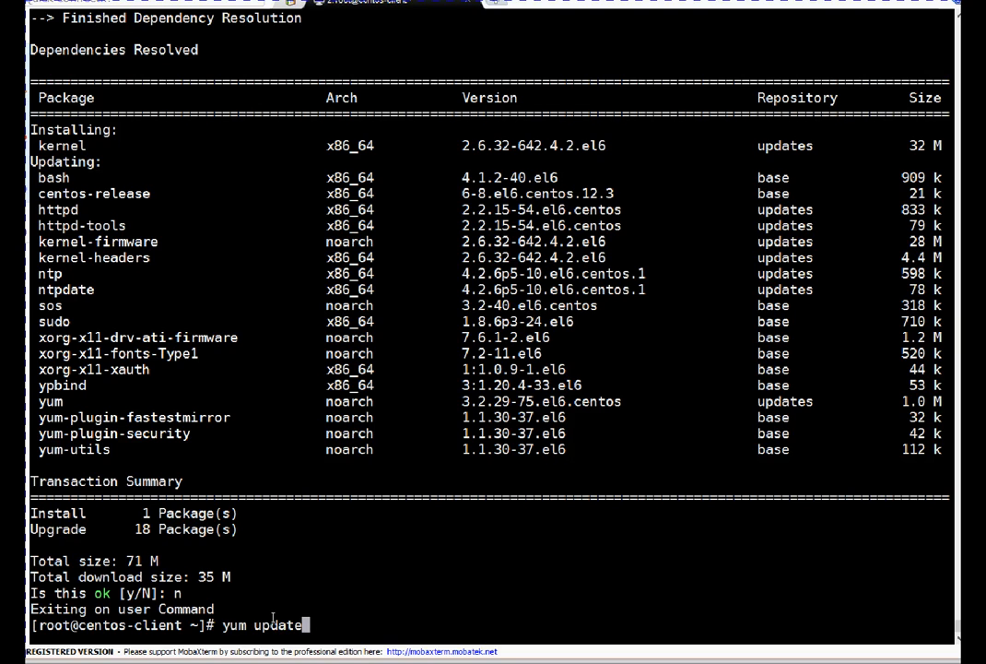
Try excluding httpd with -x, then remove the exclude option
{"action": "type", "text": "-x"}
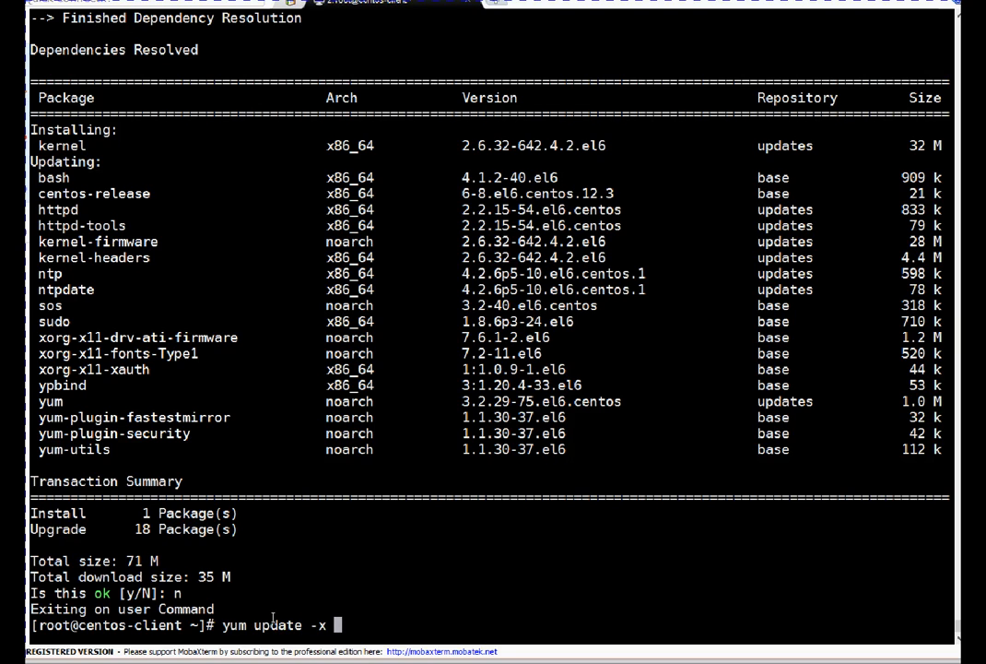
{"action": "mouse_move", "coordinate": [42, 209]}
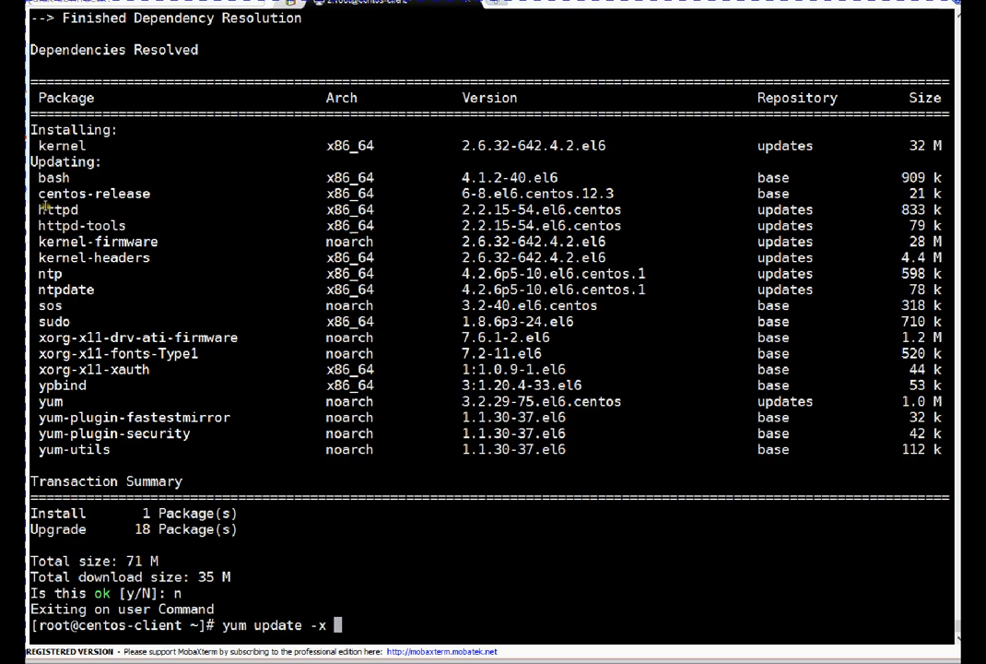
{"action": "double_click", "coordinate": [58, 209]}
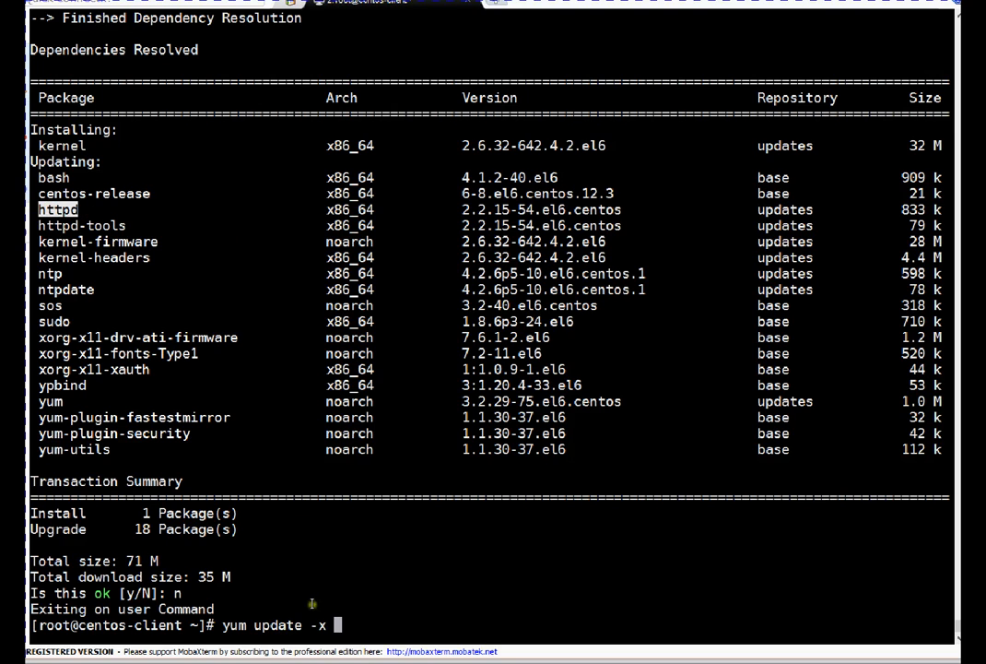
{"action": "type", "text": "httpd"}
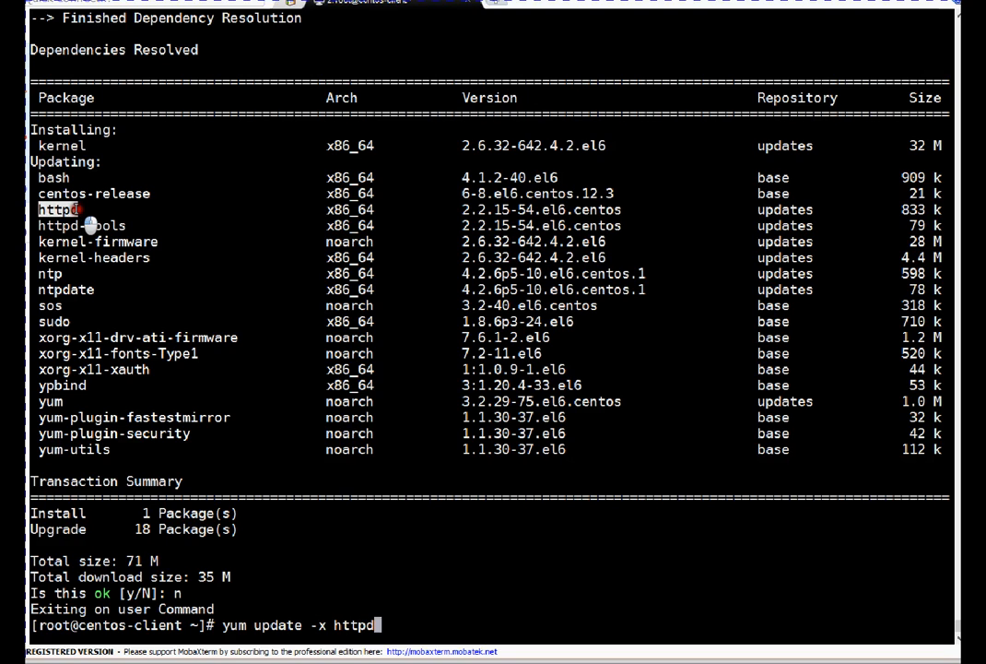
{"action": "mouse_move", "coordinate": [276, 353]}
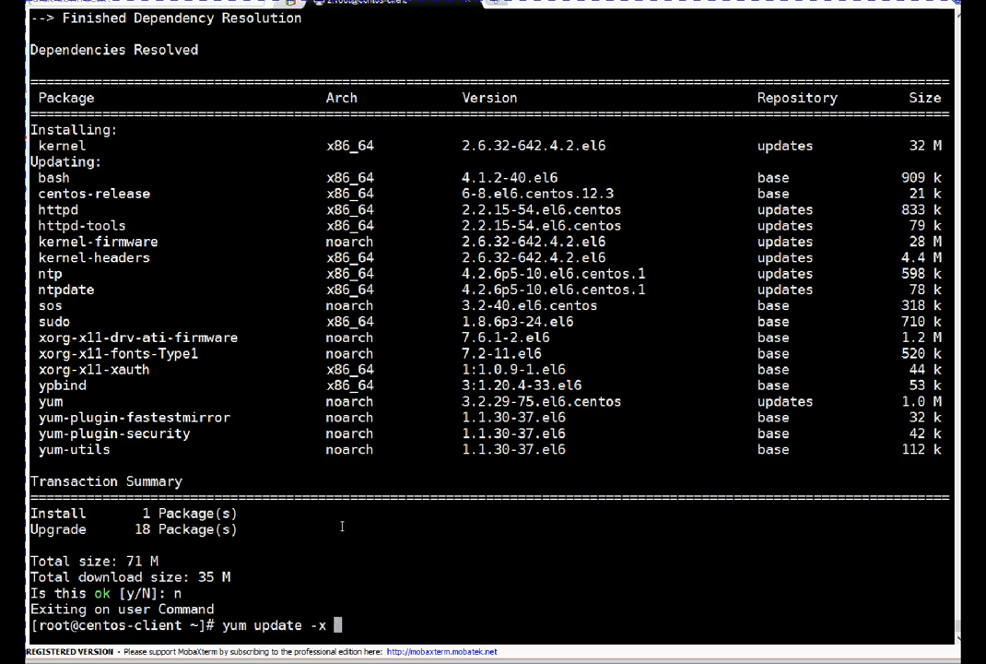
{"action": "key", "text": "BackSpace"}
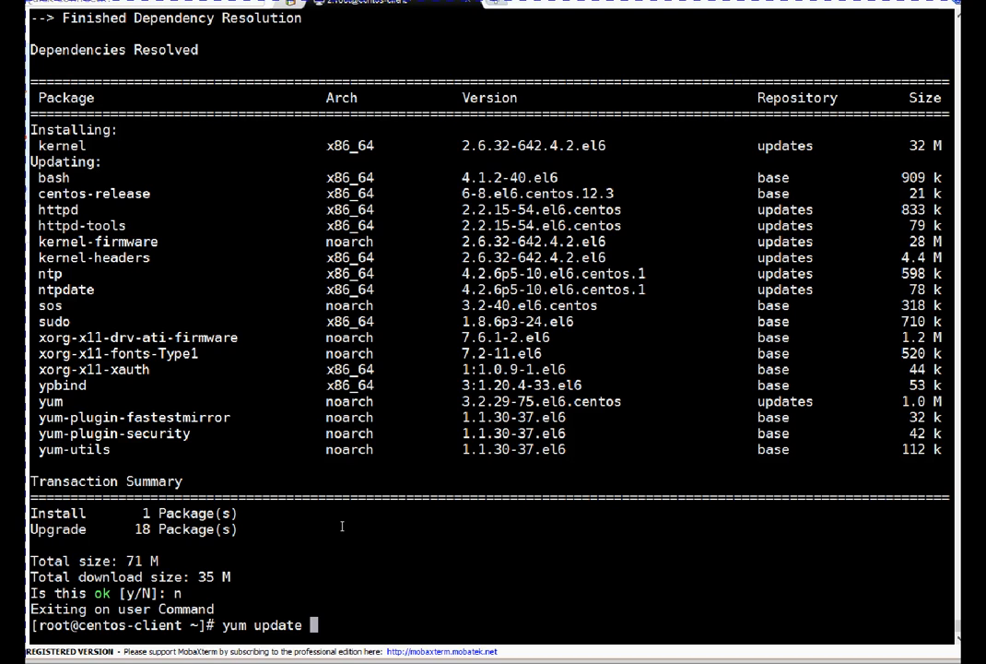
{"action": "type", "text": "-x rpmnam"}
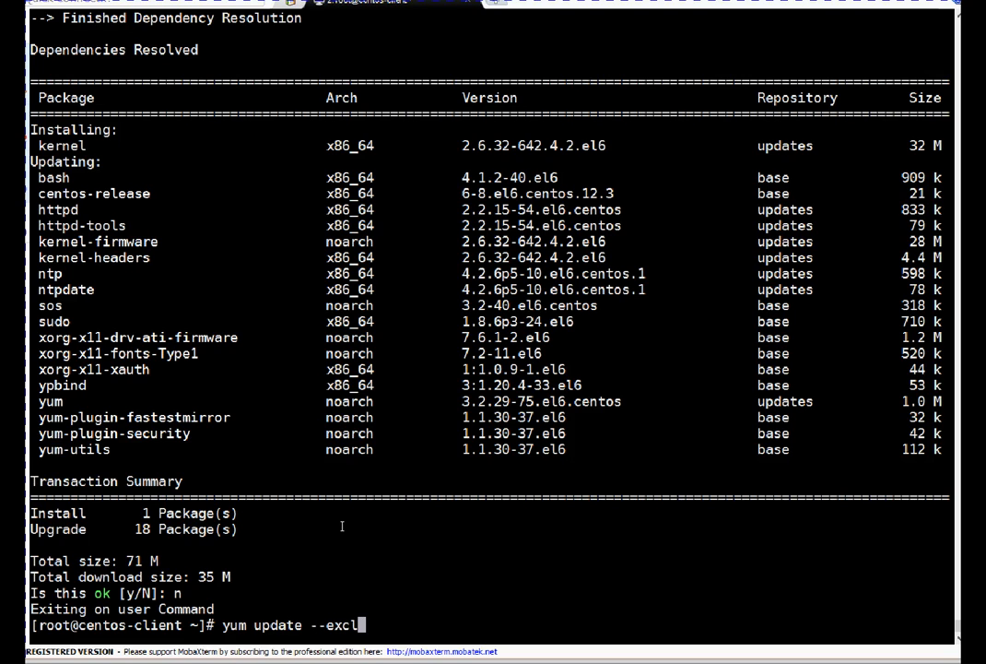
{"action": "type", "text": "ude rpm"}
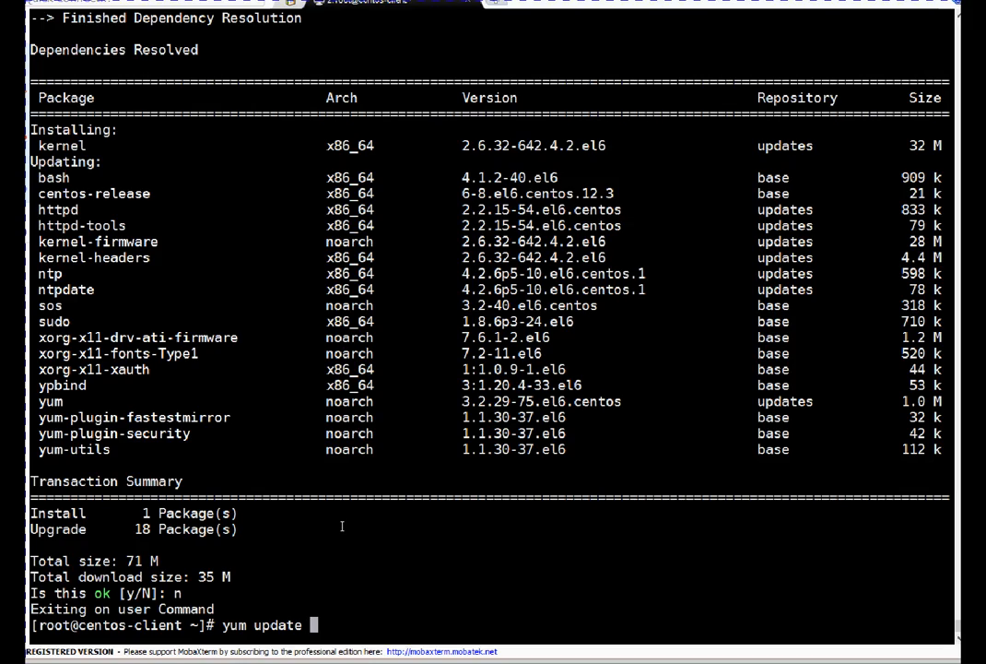
Run yum update and confirm with y to download and install the packages
{"action": "key", "text": "Return"}
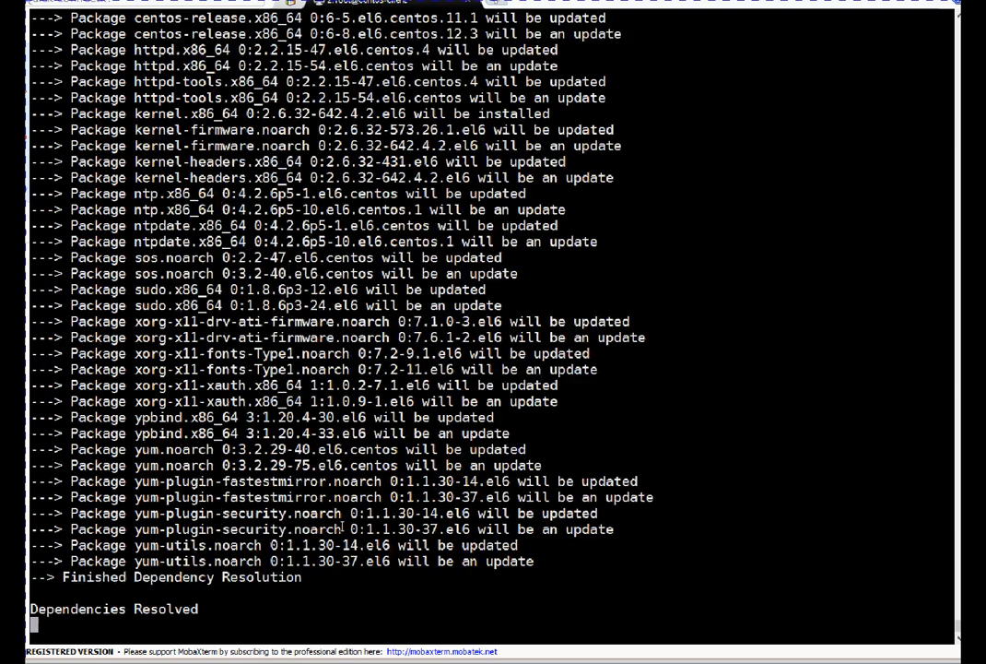
{"action": "scroll", "scroll_direction": "down", "scroll_amount": 3}
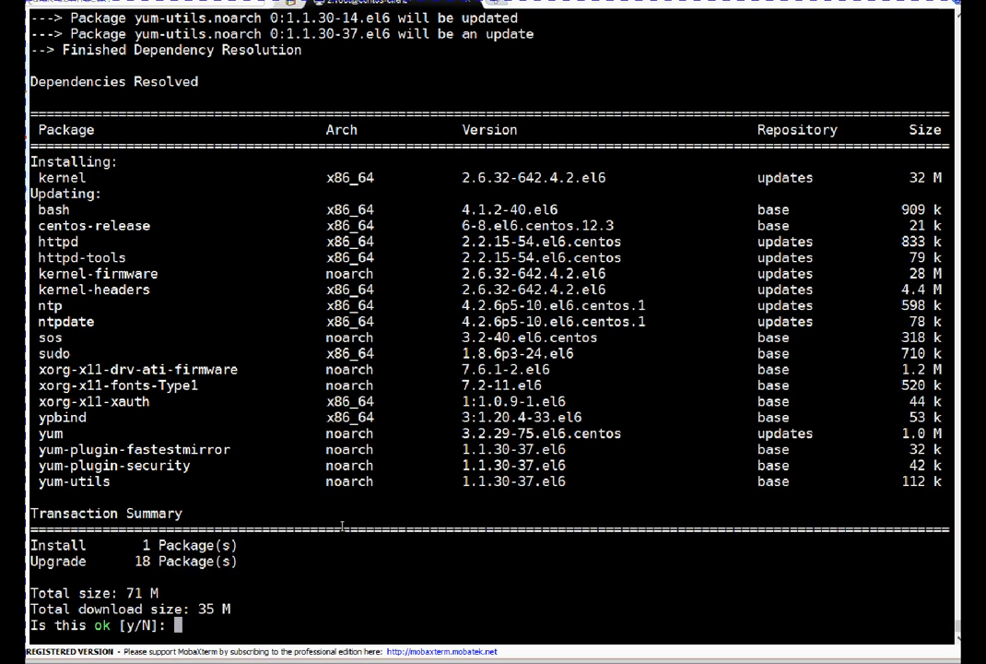
{"action": "type", "text": "y"}
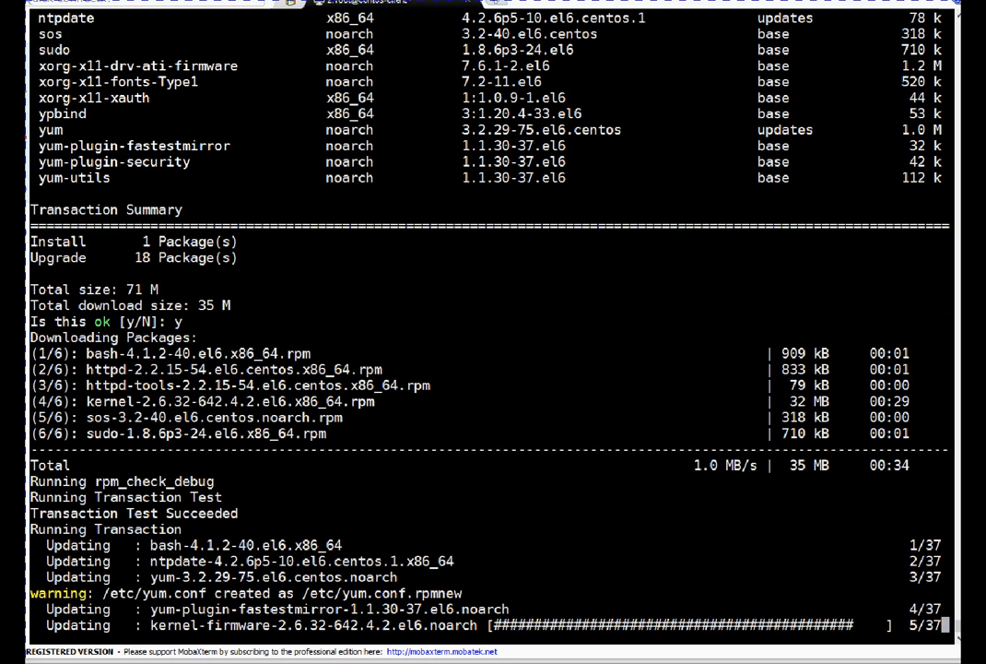
Scroll the terminal while the yum transaction progresses to step 37 of 37
{"action": "scroll", "scroll_direction": "down", "scroll_amount": 3}
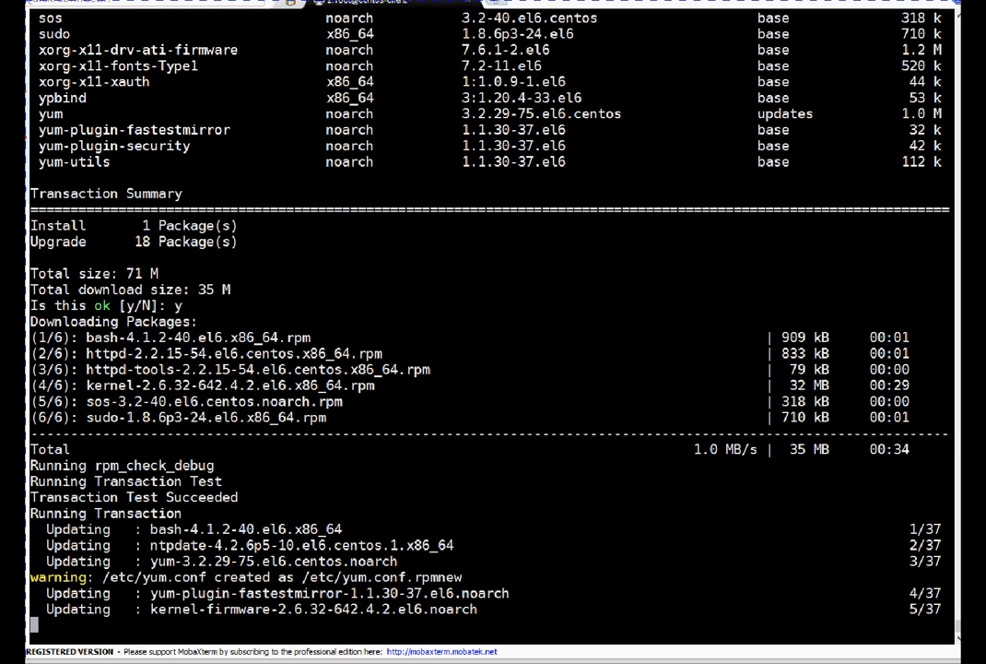
{"action": "scroll", "scroll_direction": "down", "scroll_amount": 3}
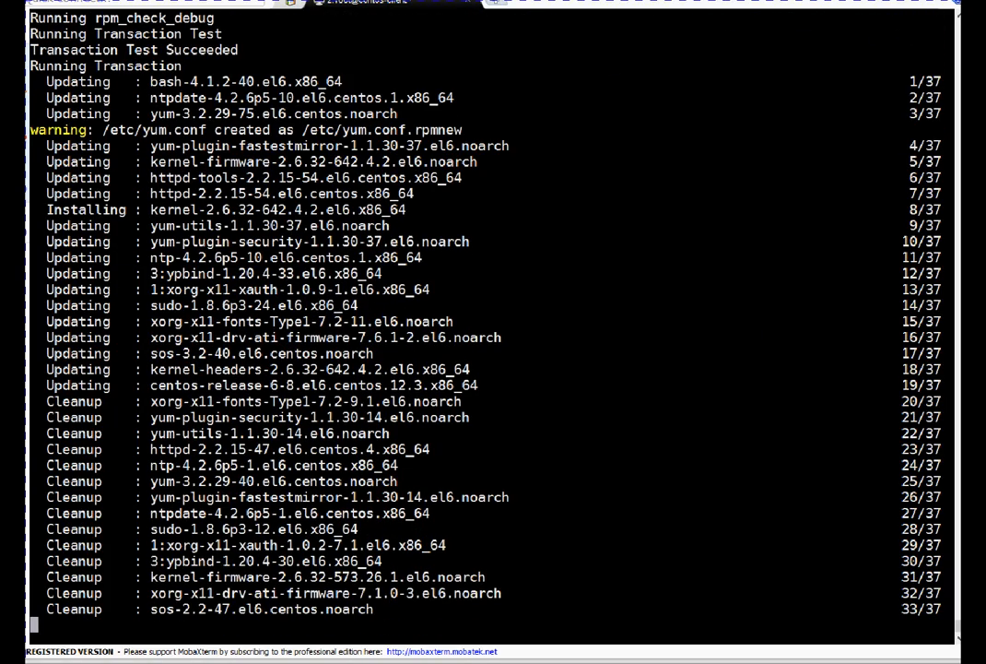
{"action": "scroll", "scroll_direction": "down", "scroll_amount": 3}
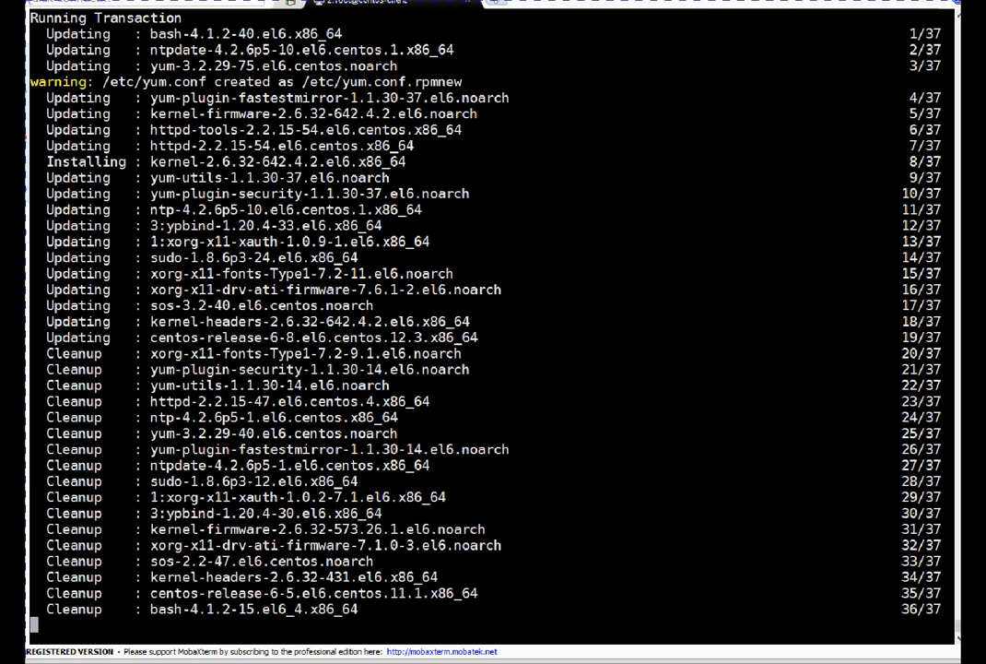
{"action": "scroll", "scroll_direction": "down", "scroll_amount": 3}
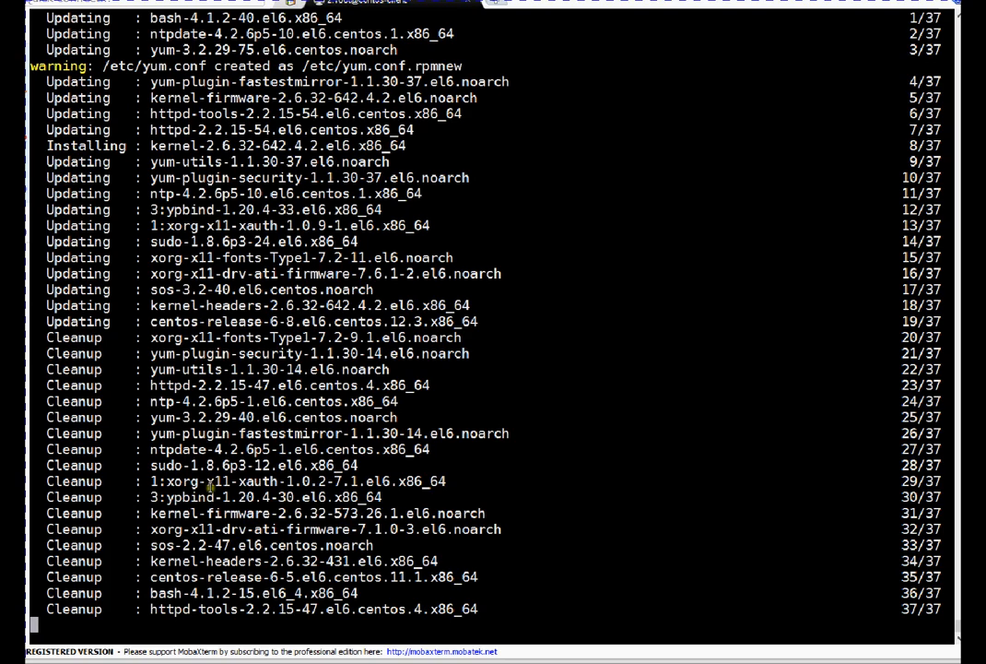
{"action": "mouse_move", "coordinate": [209, 490]}
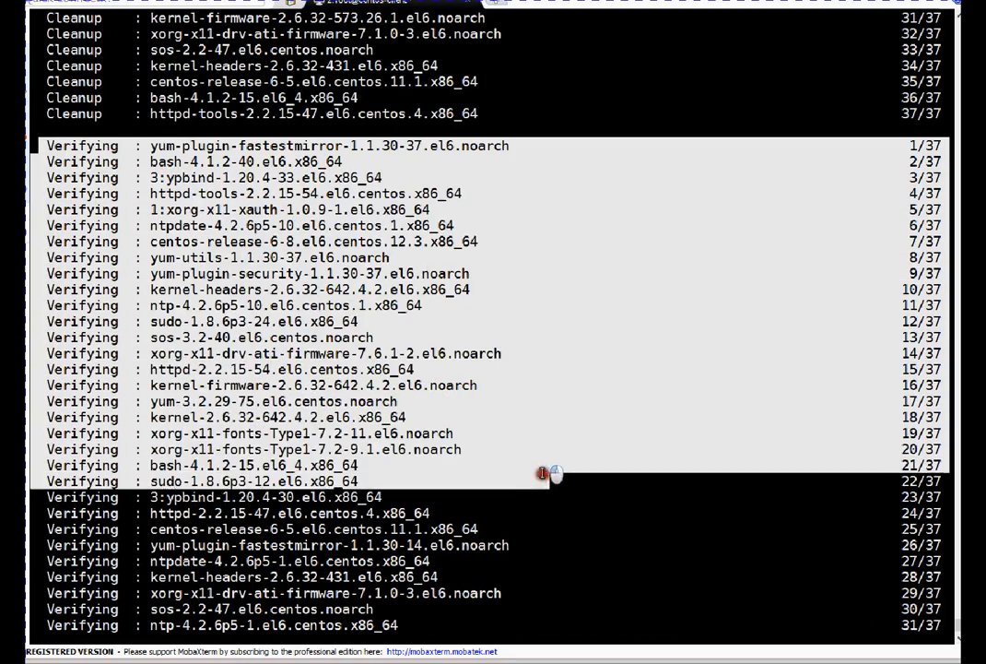
Scroll to the Complete! output showing kernel 2.6.32-642.4.2.el6 installed and updates listed
{"action": "scroll", "scroll_direction": "down", "scroll_amount": 3}
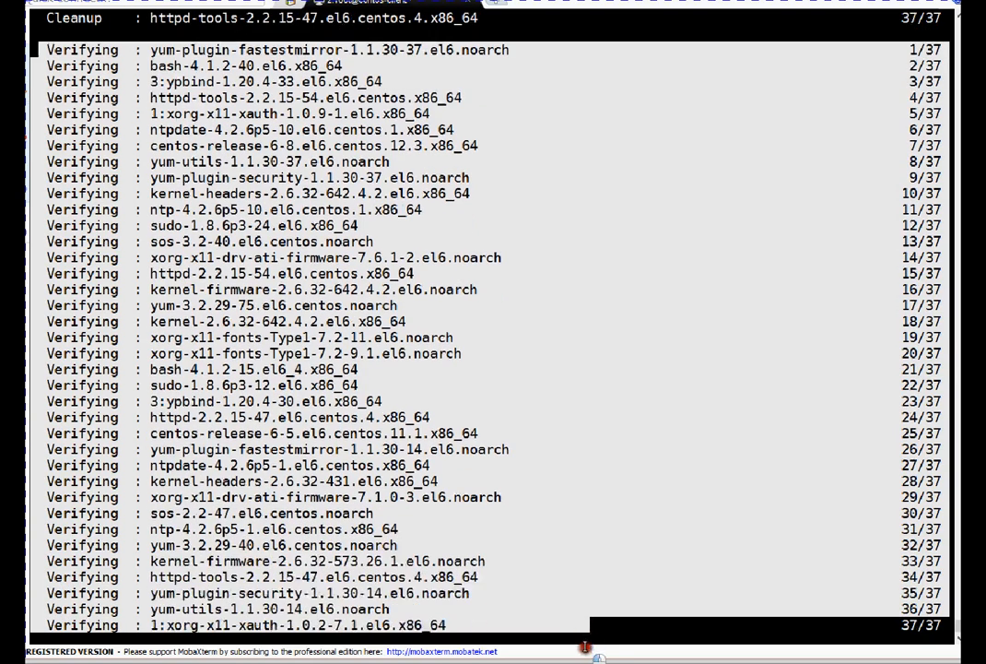
{"action": "scroll", "scroll_direction": "down", "scroll_amount": 3}
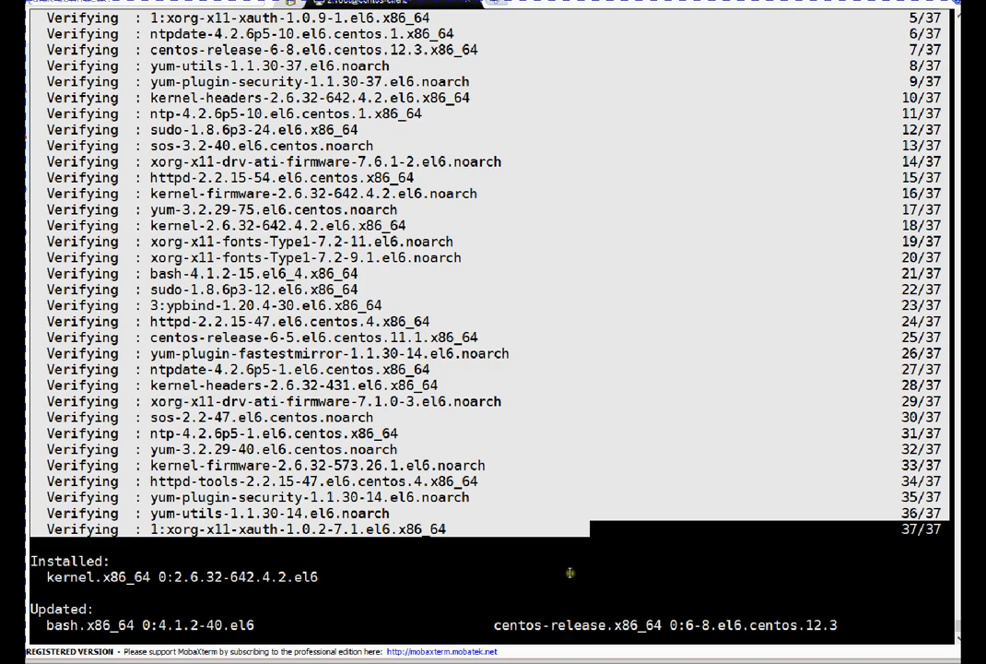
{"action": "scroll", "scroll_direction": "down", "scroll_amount": 3}
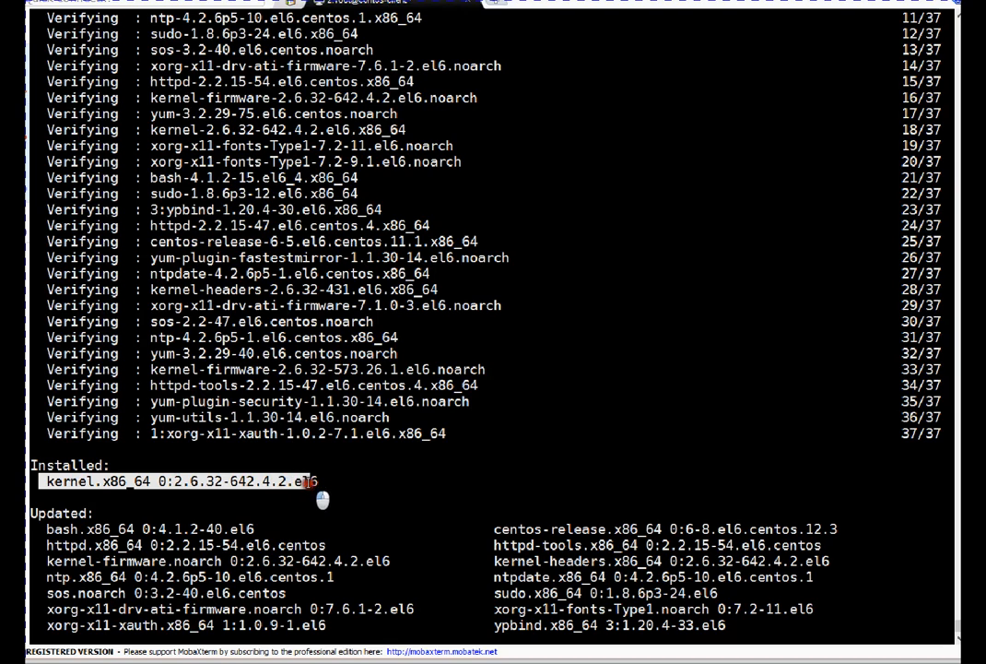
{"action": "mouse_move", "coordinate": [313, 497]}
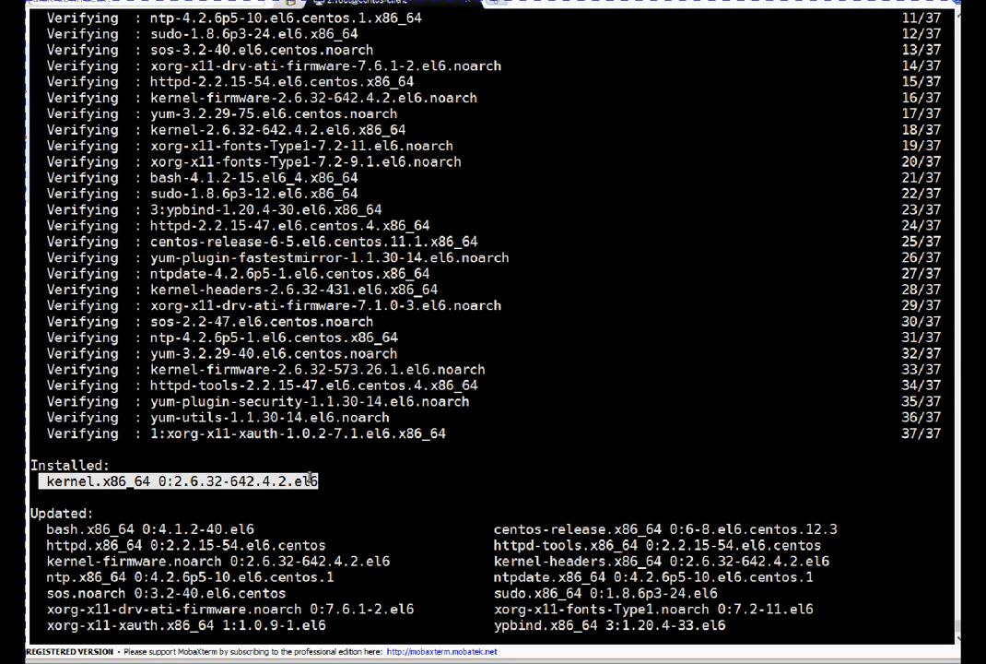
{"action": "scroll", "scroll_direction": "down", "scroll_amount": 3}
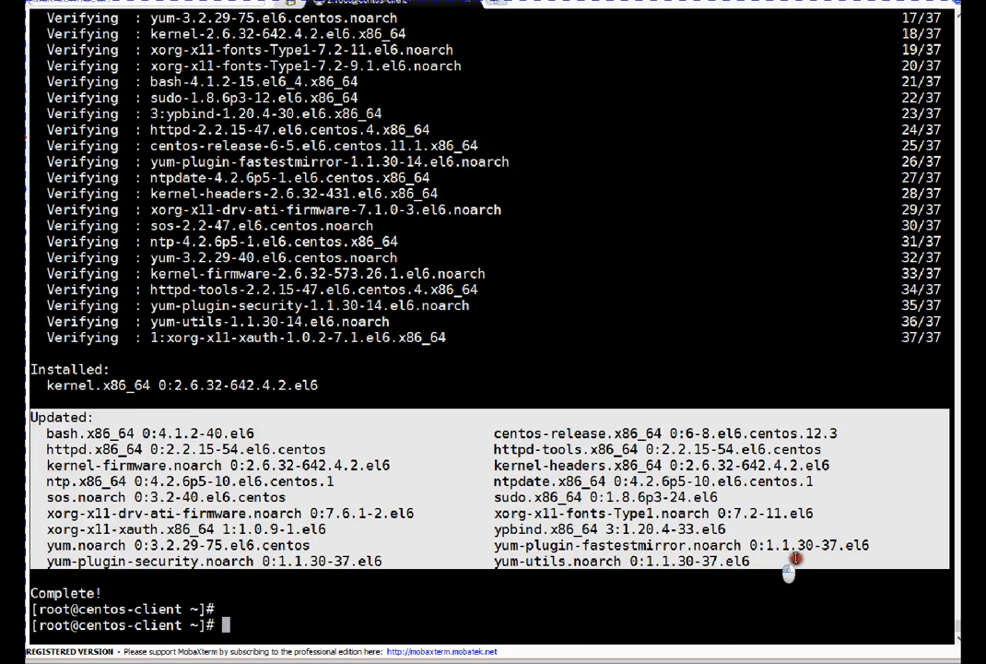
{"action": "mouse_move", "coordinate": [111, 606]}
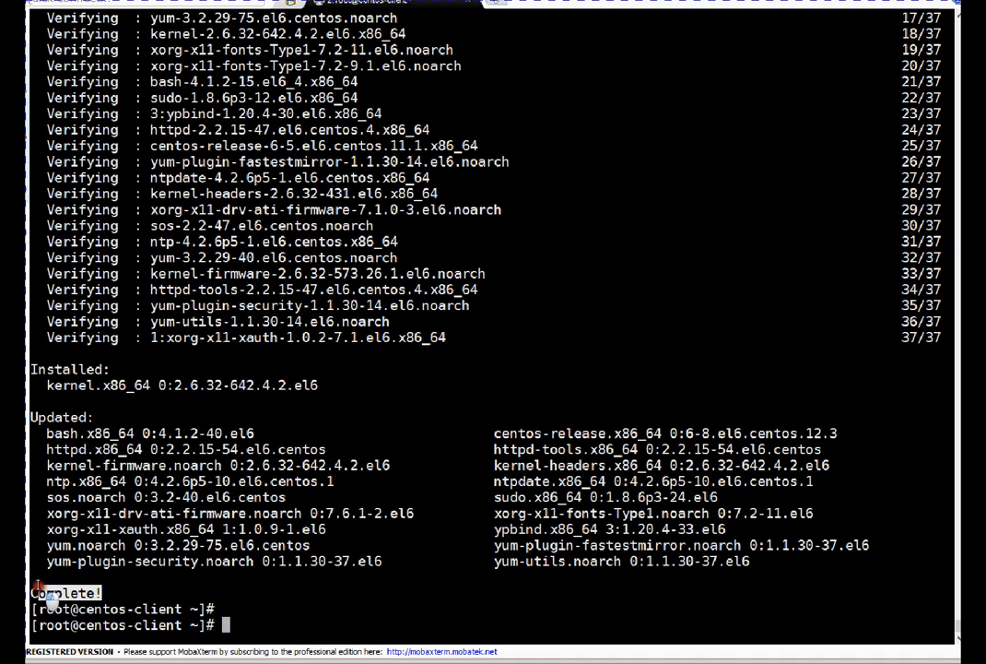
{"action": "mouse_move", "coordinate": [311, 608]}
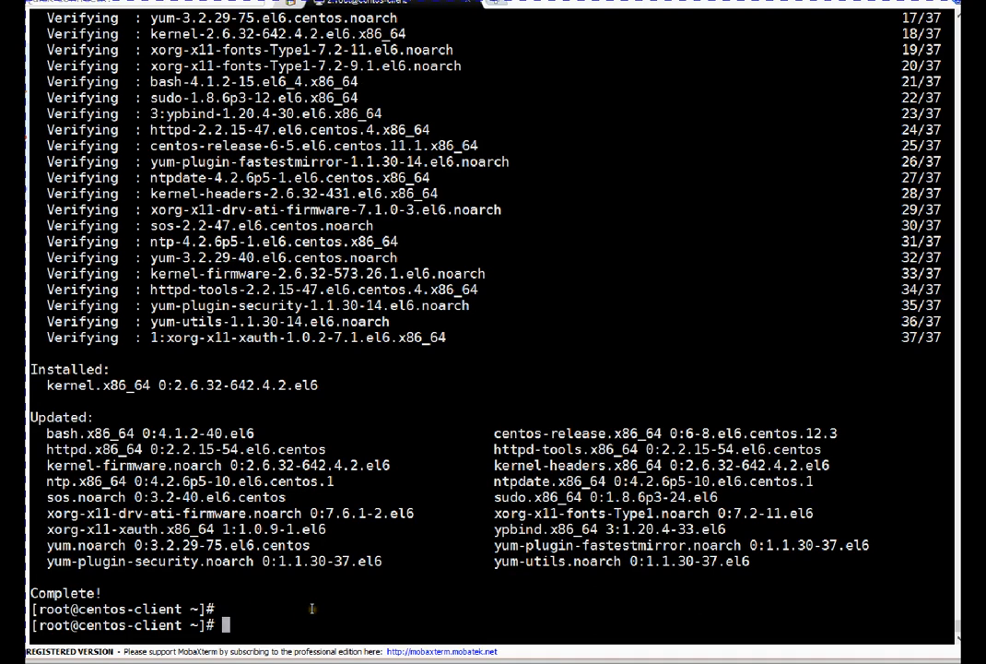
Check the running kernel with uname -r, still showing 2.6.32-573.26.1
{"action": "type", "text": "rpm -qa"}
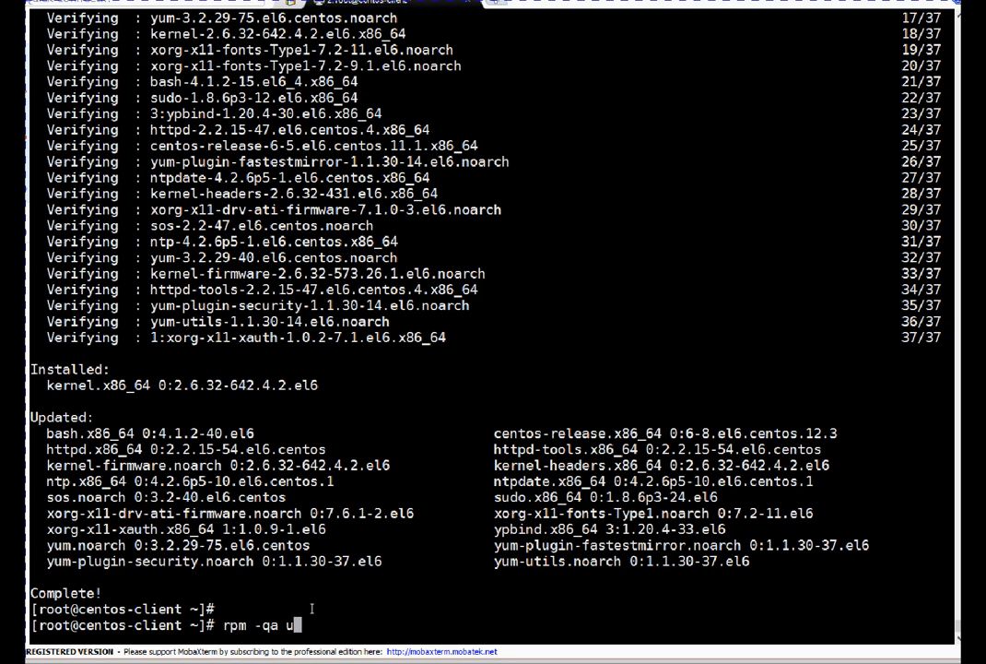
{"action": "type", "text": "uname -r"}
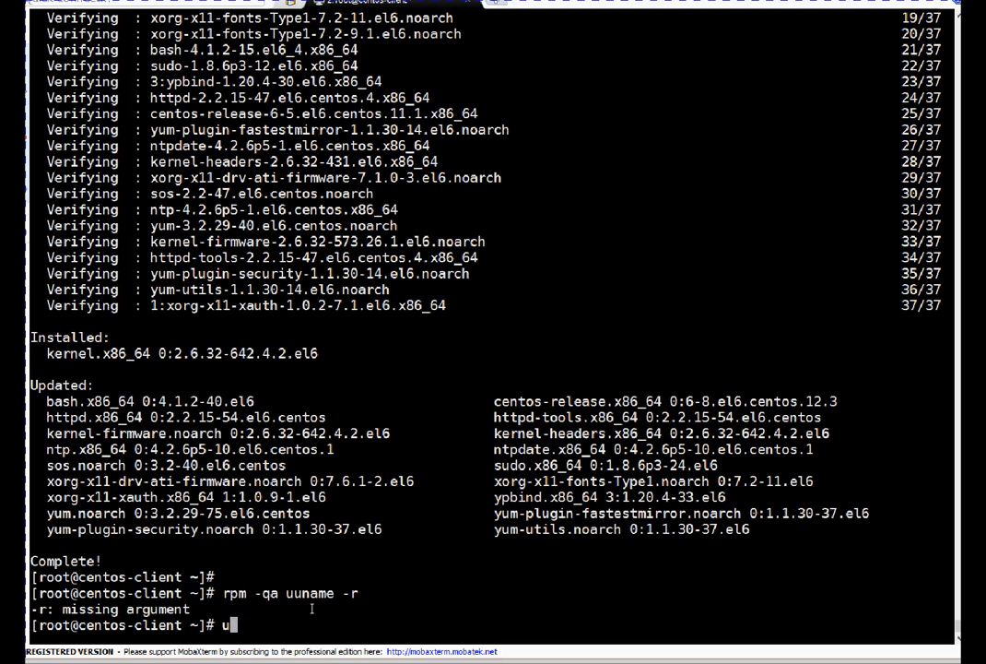
{"action": "key", "text": "Return"}
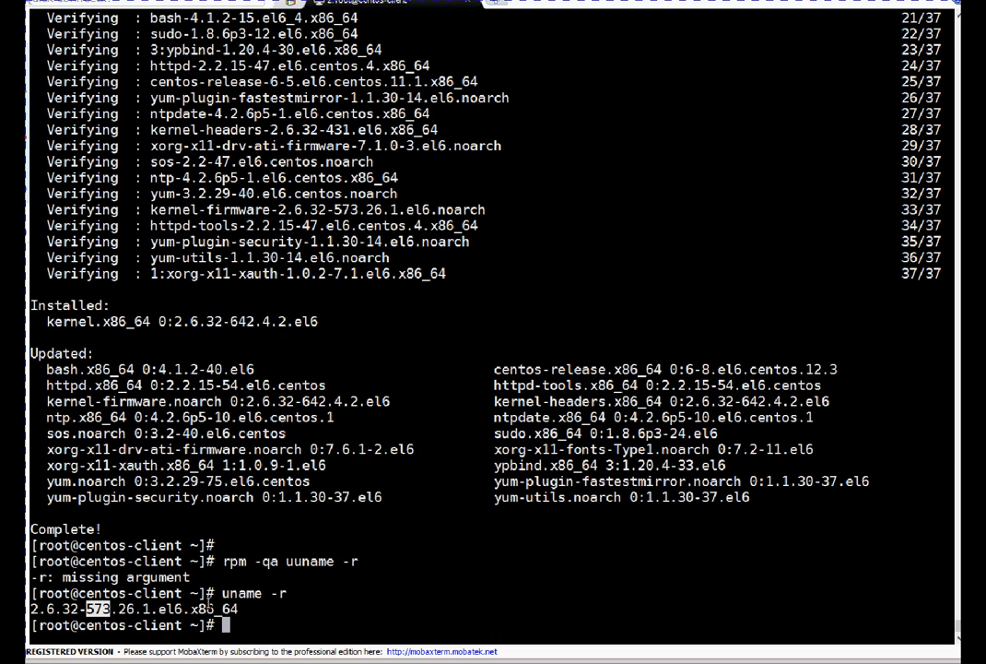
List installed kernel packages, showing 642.4.2, 573.26.1 and 431 kernels
{"action": "type", "text": "rpm"}
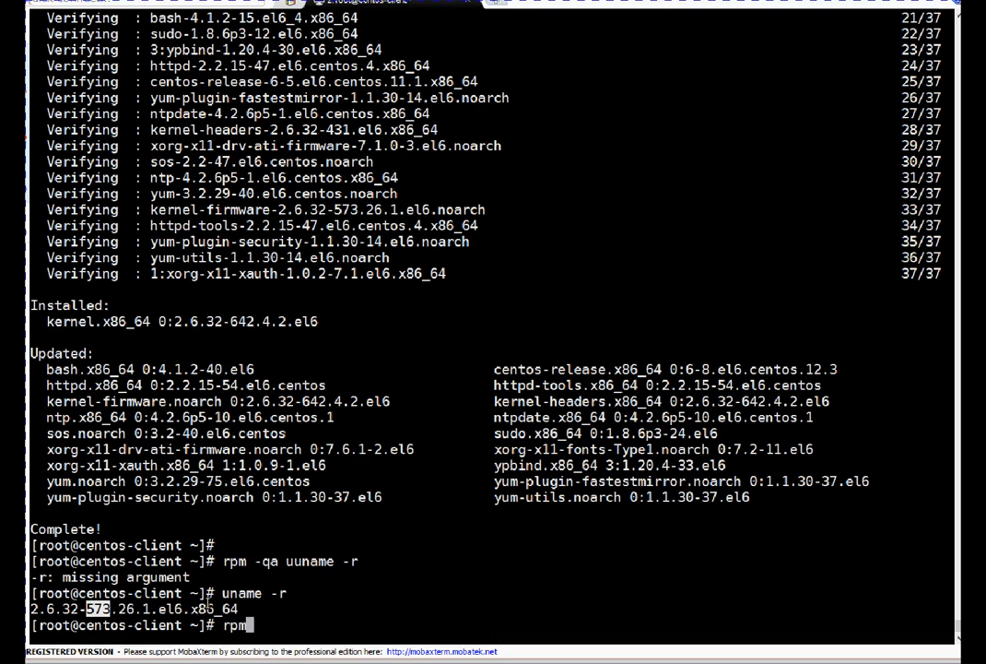
{"action": "type", "text": "-qa | grep"}
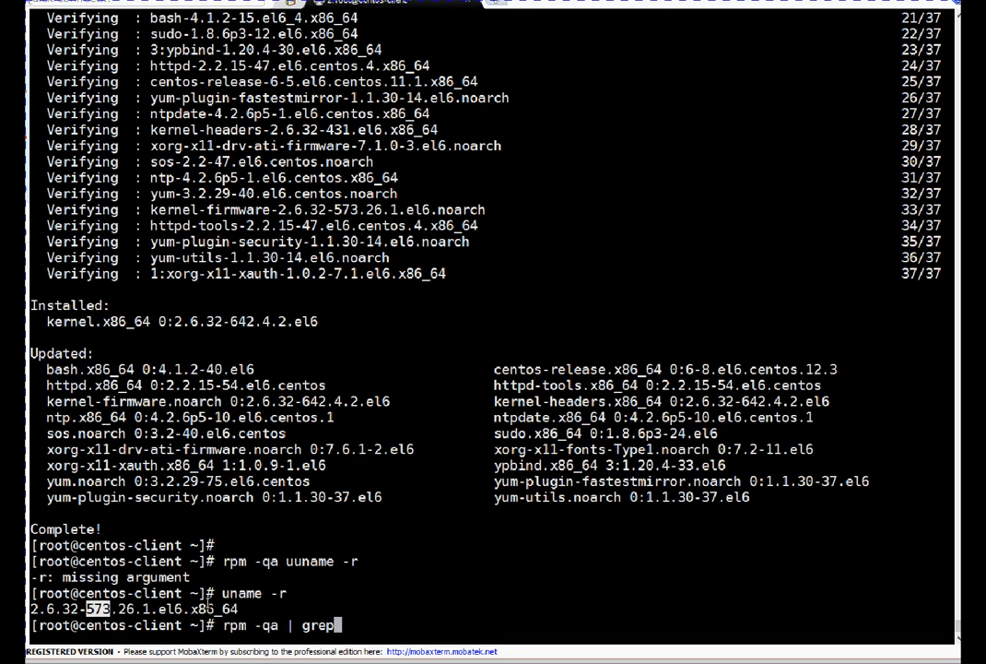
{"action": "type", "text": "ker"}
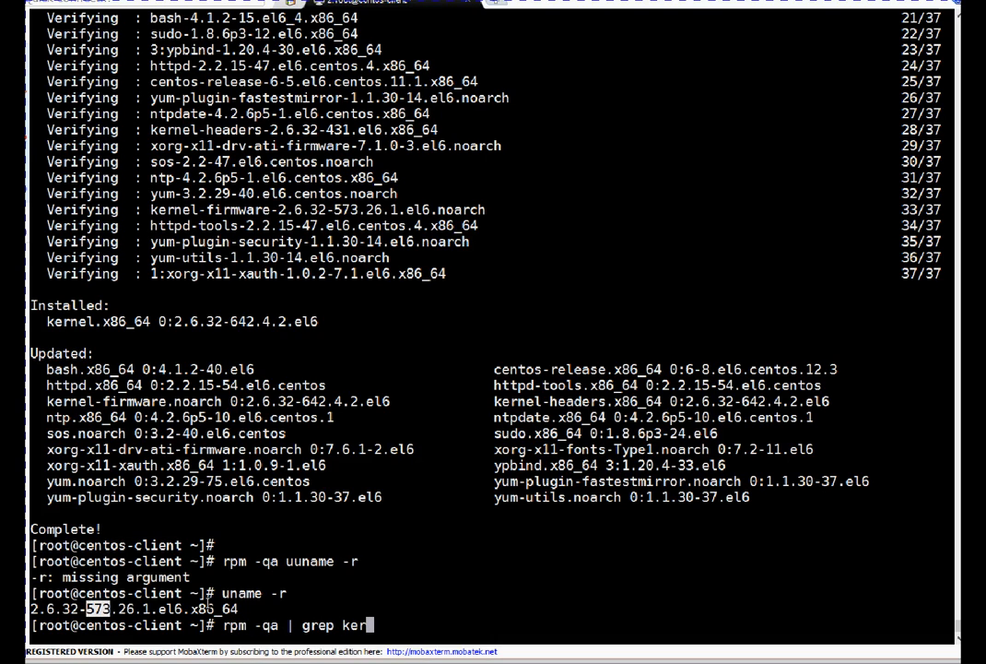
{"action": "type", "text": "nel"}
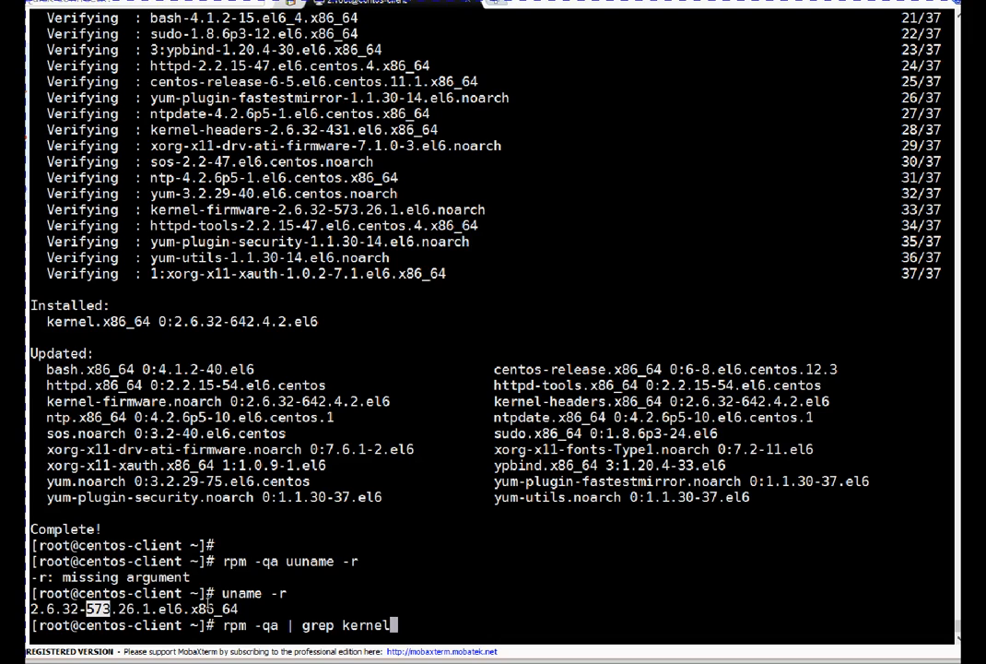
{"action": "key", "text": "Return"}
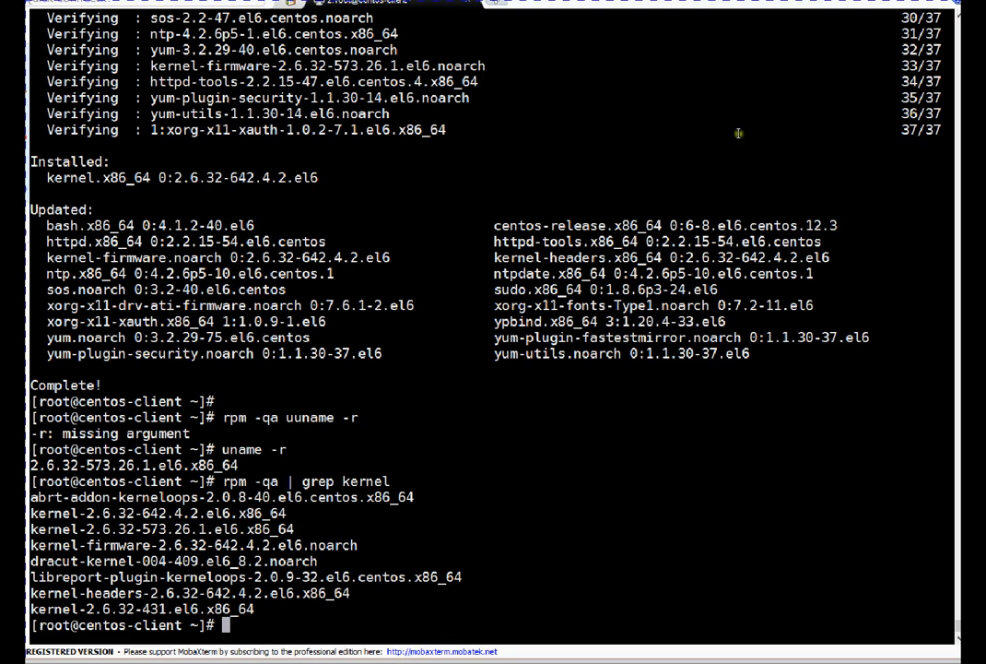
{"action": "mouse_move", "coordinate": [615, 450]}
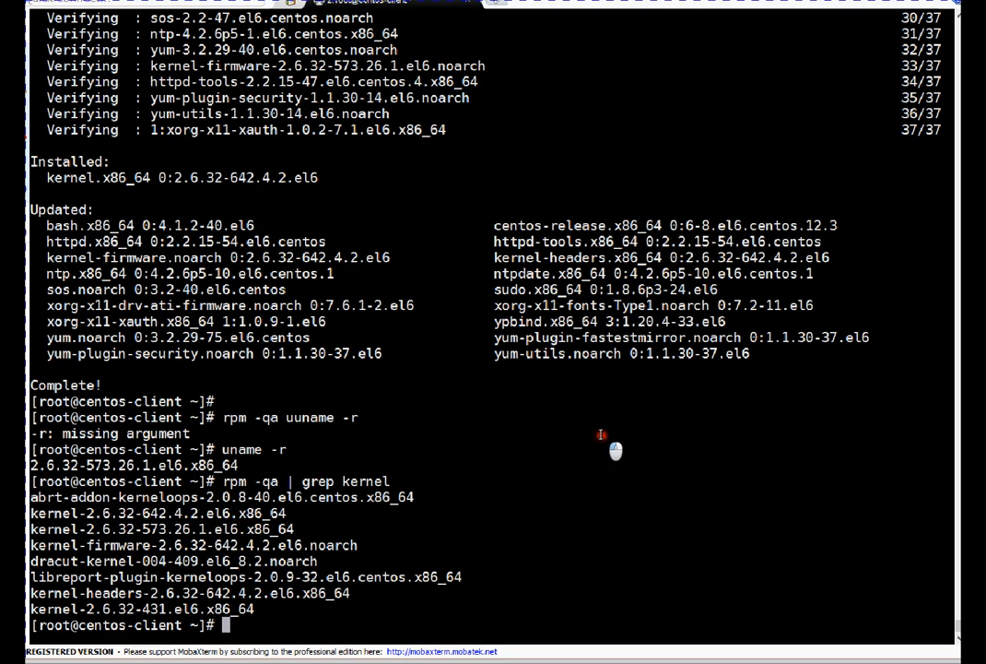
{"action": "mouse_move", "coordinate": [599, 430]}
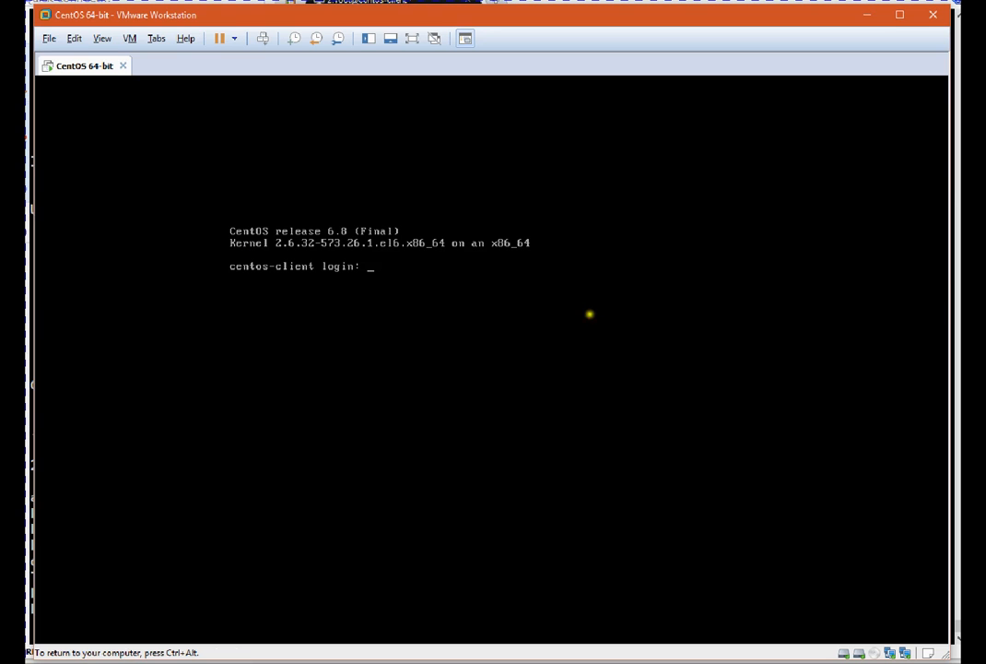
Log in to the CentOS VM console as root
{"action": "type", "text": "roo"}
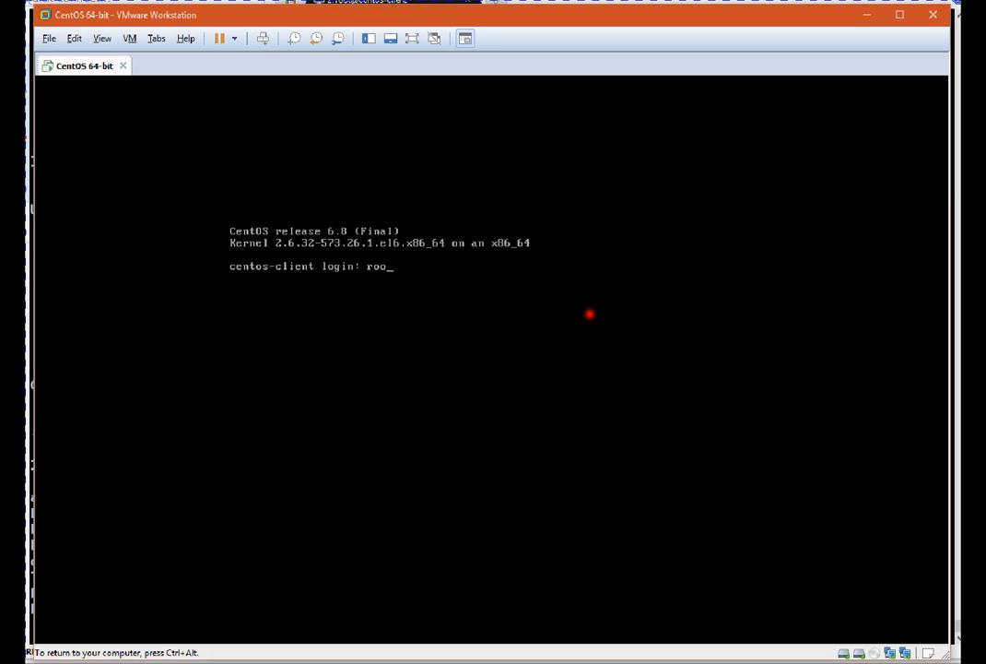
{"action": "type", "text": "t"}
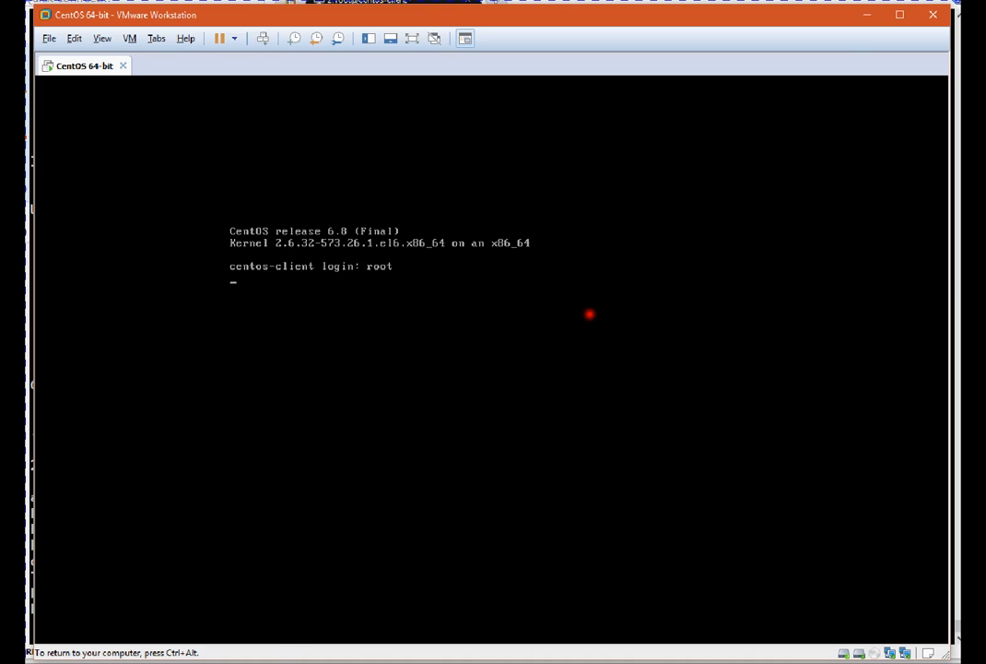
{"action": "key", "text": "Return"}
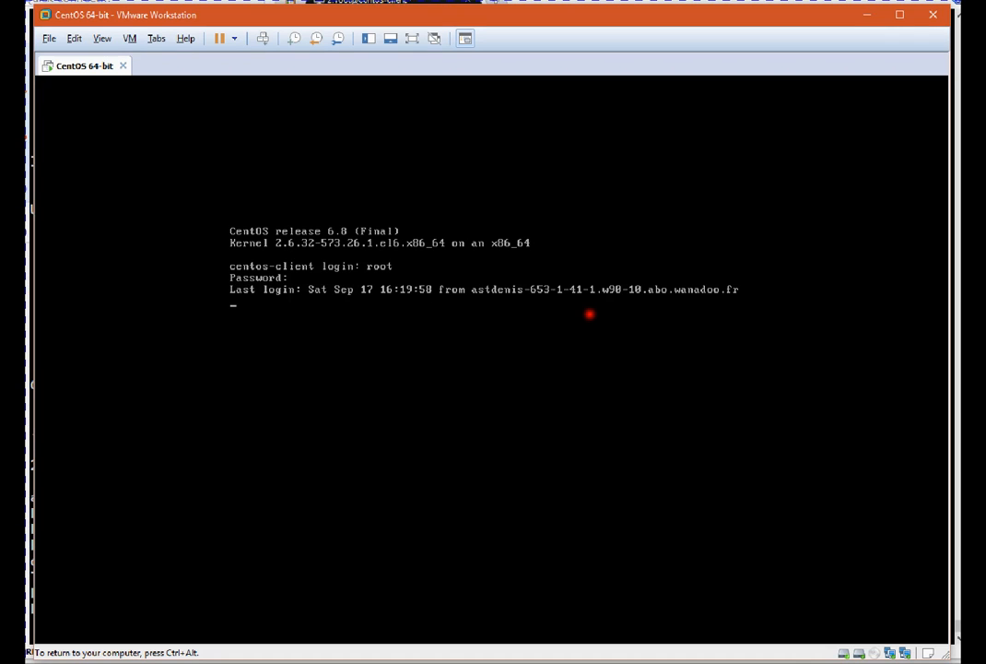
Reboot the virtual machine with init 6
{"action": "type", "text": "init"}
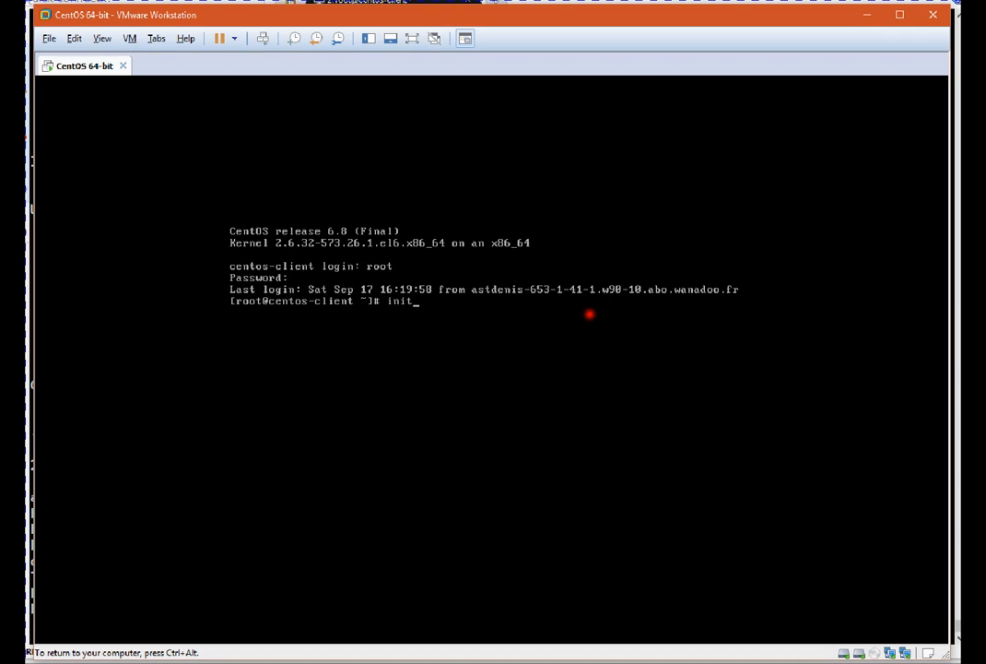
{"action": "type", "text": "6"}
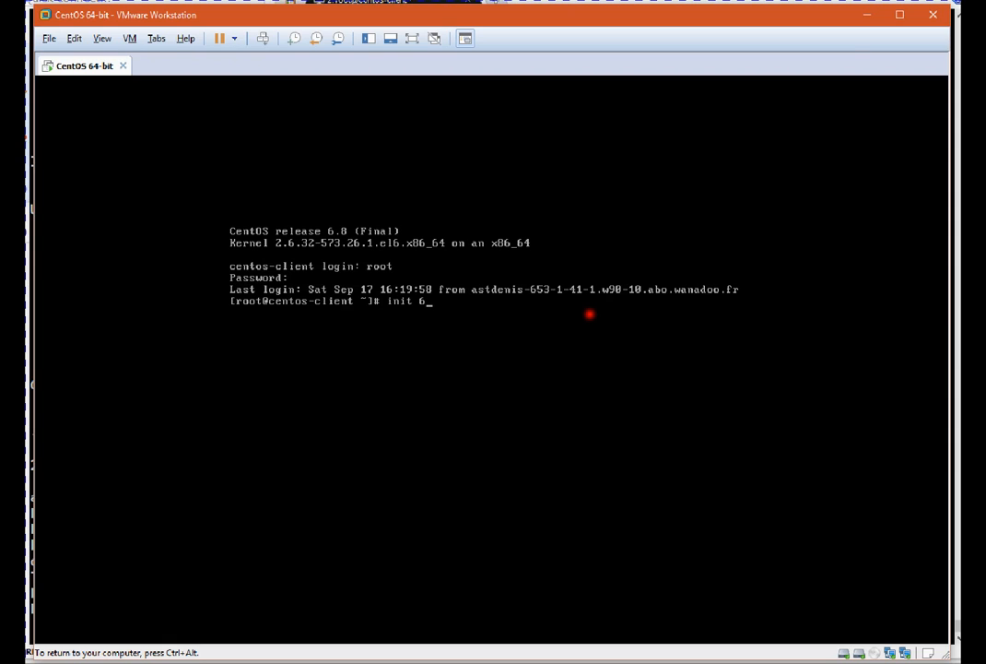
{"action": "key", "text": "Return"}
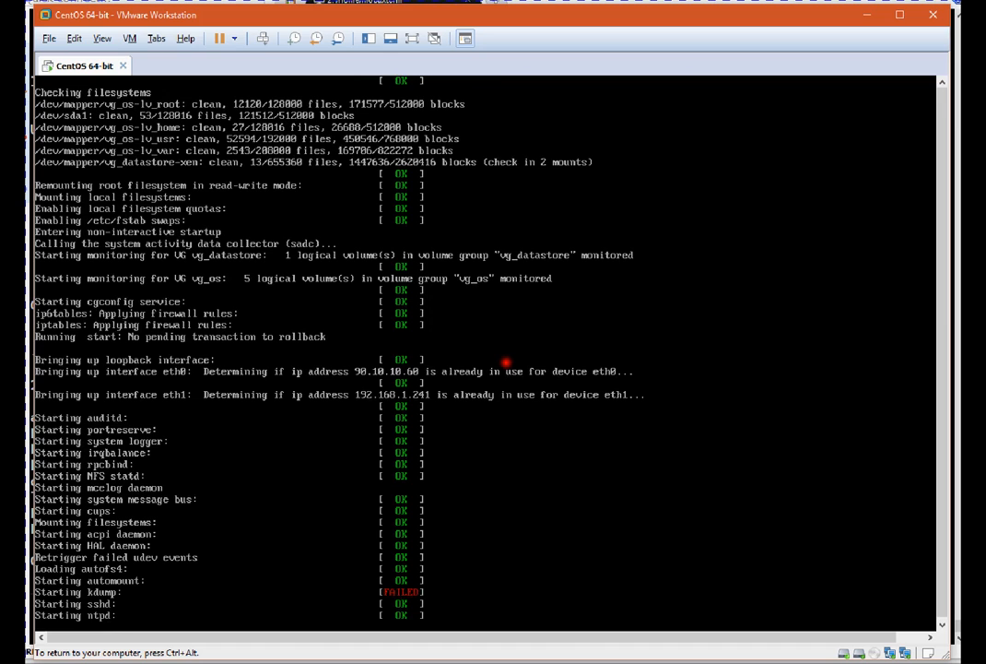
Watch the CentOS boot messages with startup services reporting OK
{"action": "scroll", "scroll_direction": "down", "scroll_amount": 3}
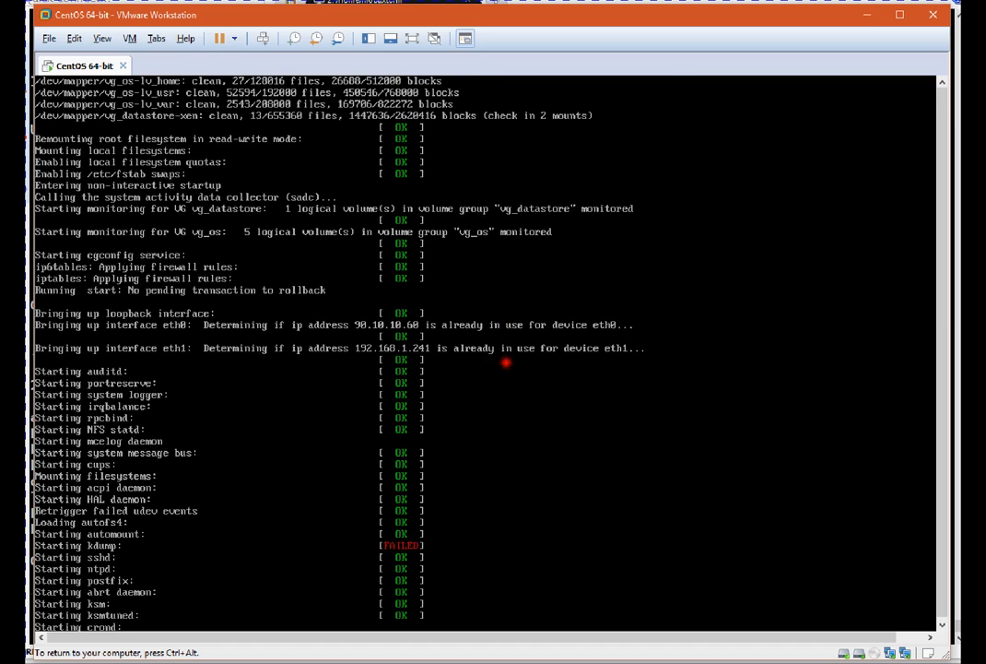
{"action": "scroll", "scroll_direction": "down", "scroll_amount": 3}
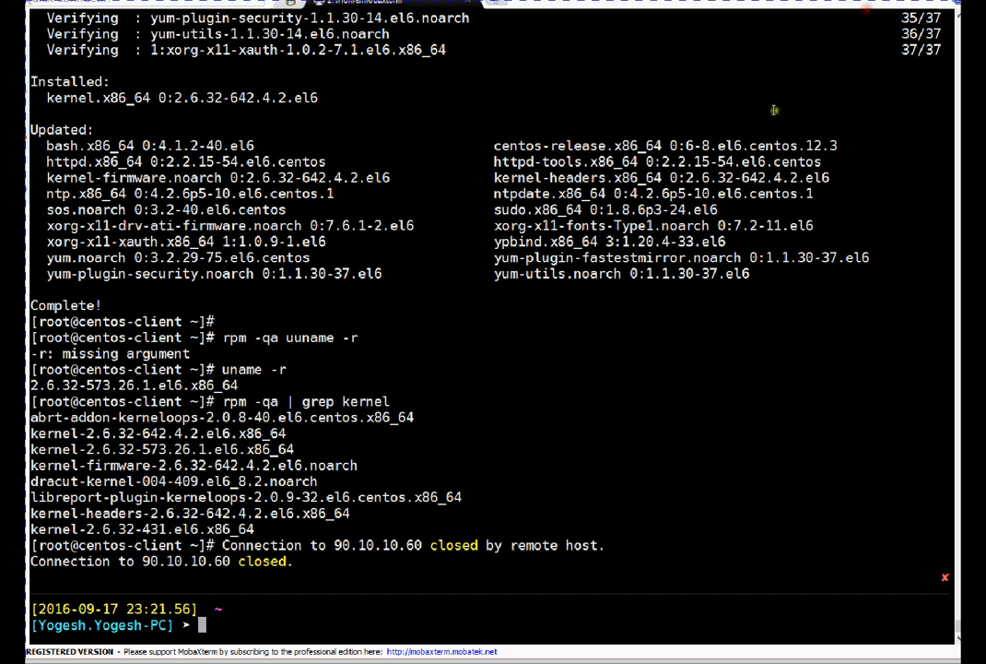
Clear the local terminal and reconnect via SSH as root to 90.10.10.60
{"action": "type", "text": "clear"}
{"action": "type", "text": "ssh root@90.10.10.60"}
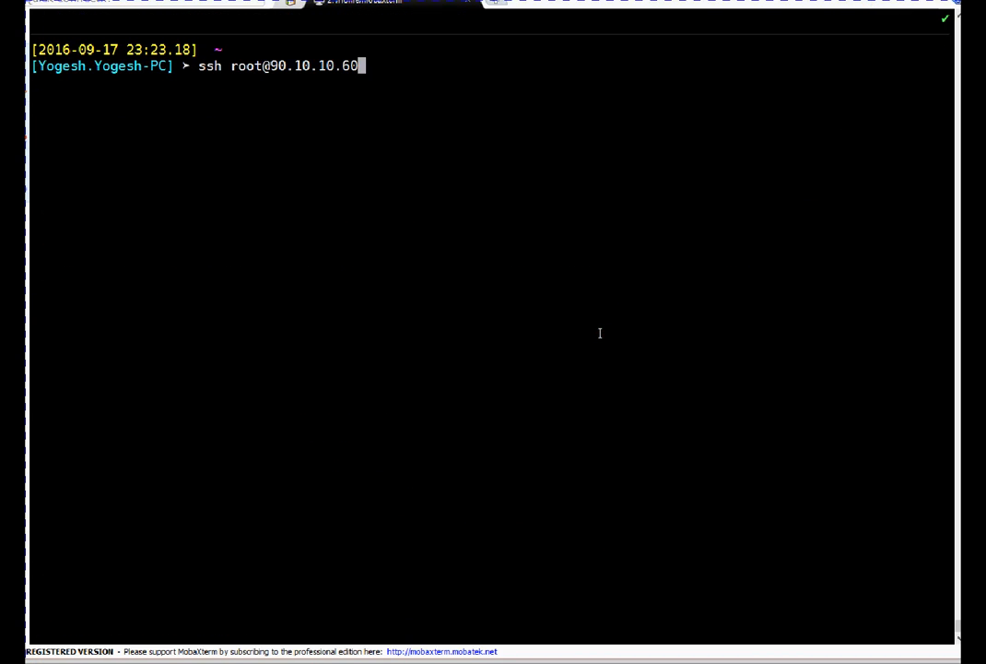
{"action": "key", "text": "Return"}
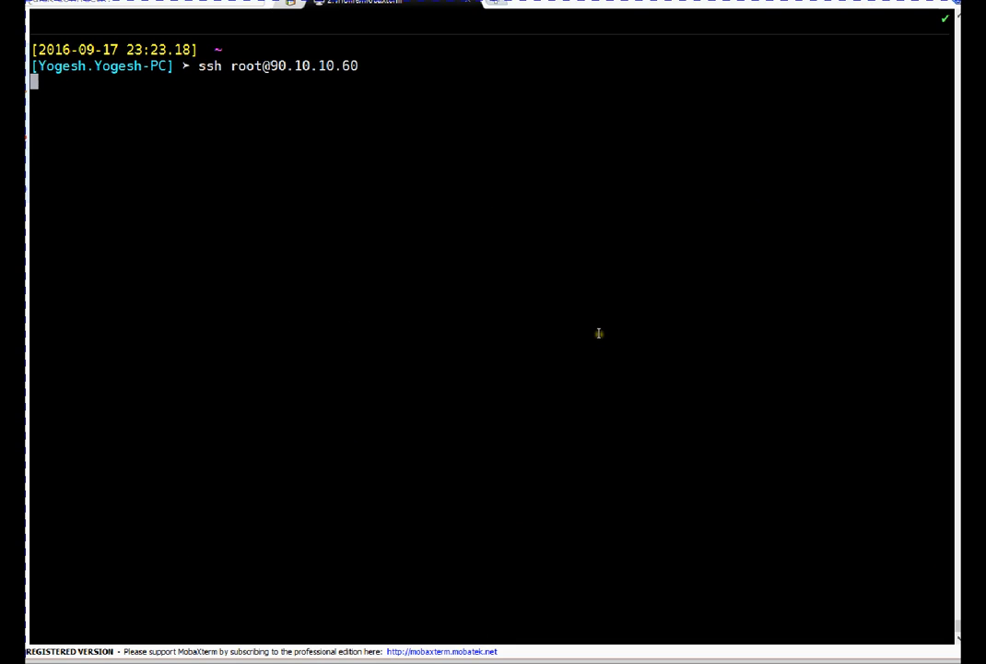
{"action": "key", "text": "Return"}
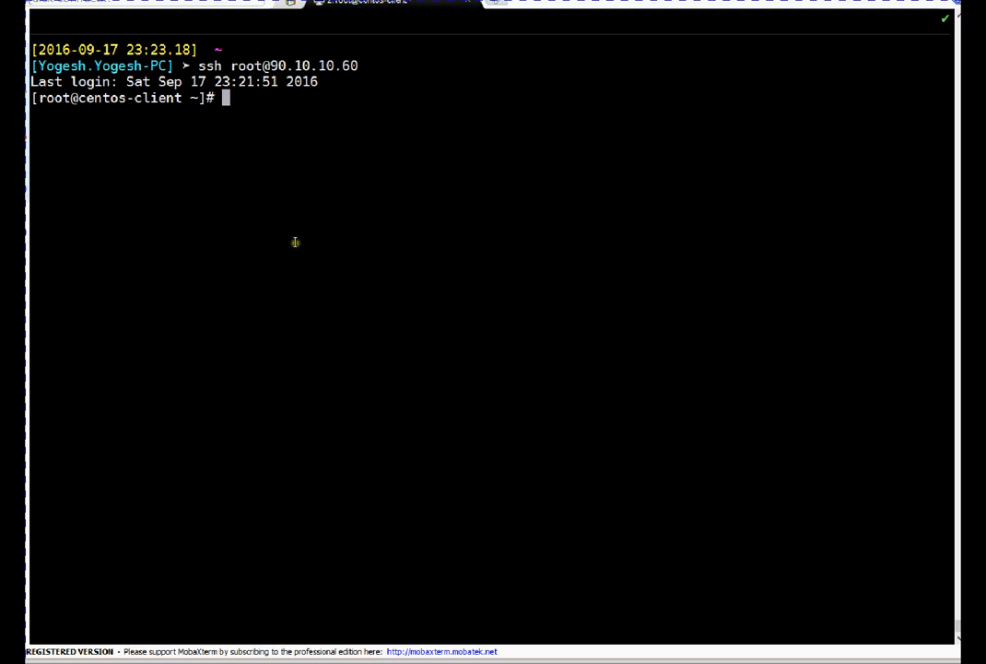
{"action": "mouse_move", "coordinate": [294, 242]}
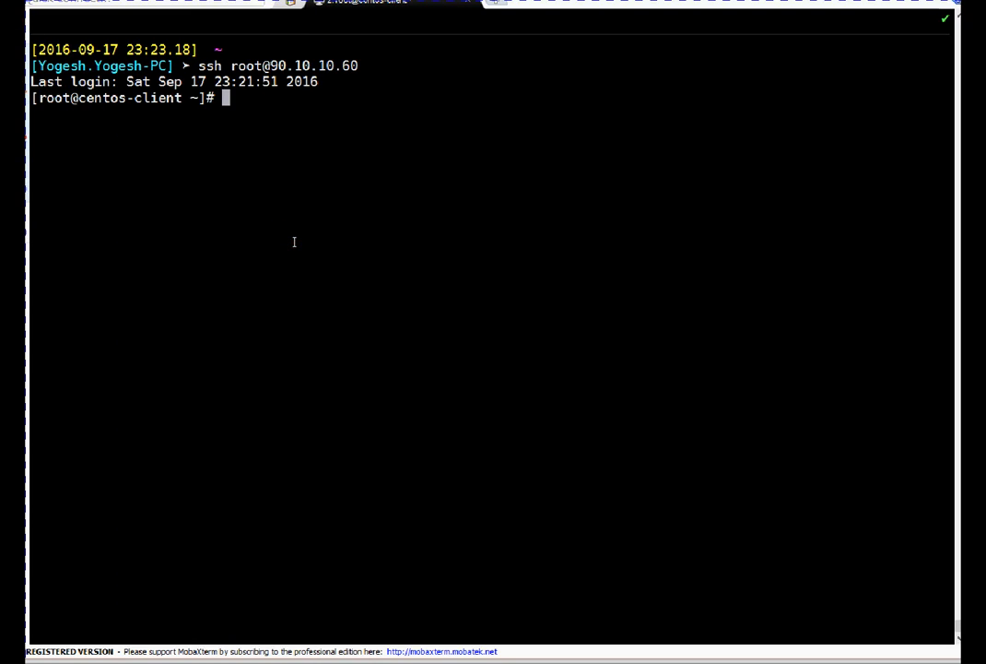
Confirm kernel 2.6.32-642.4.2.el6 is running and /etc/redhat-release shows CentOS 6.8 (Final)
{"action": "type", "text": "uname -r"}
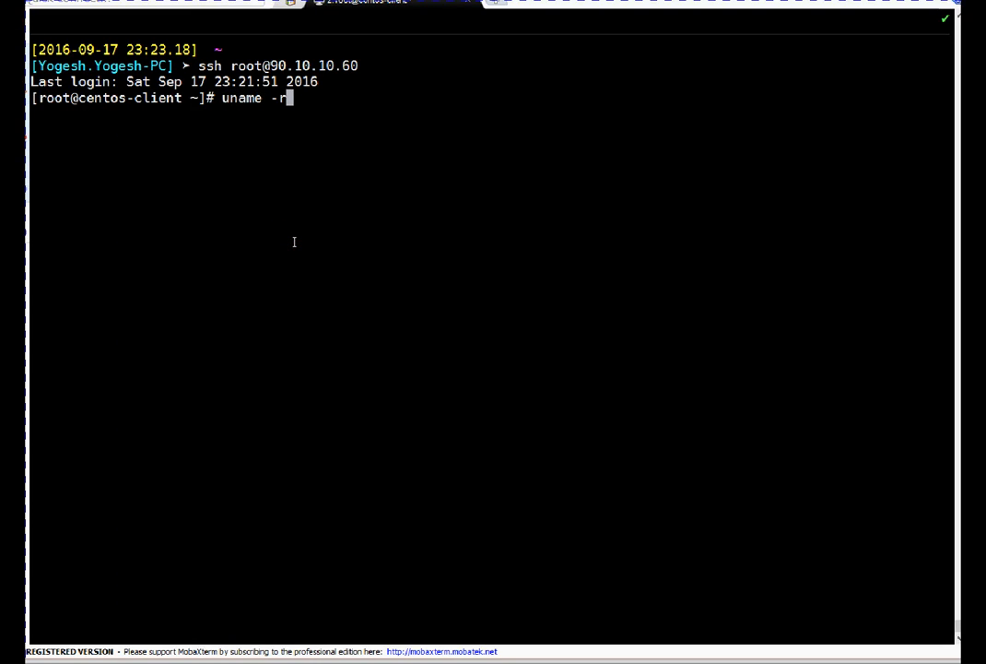
{"action": "key", "text": "Return"}
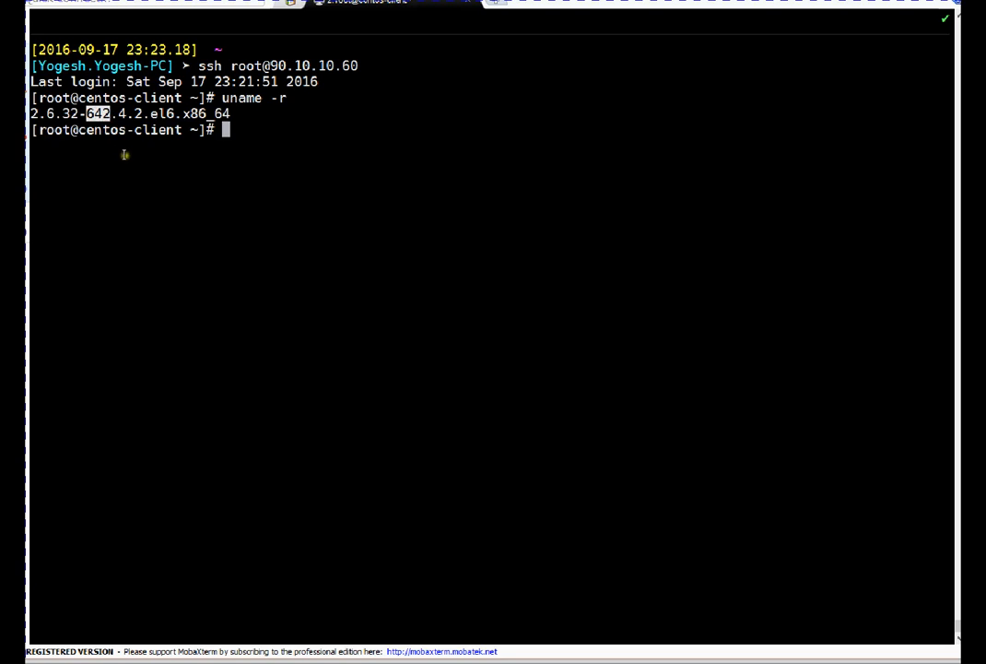
{"action": "type", "text": "cat"}
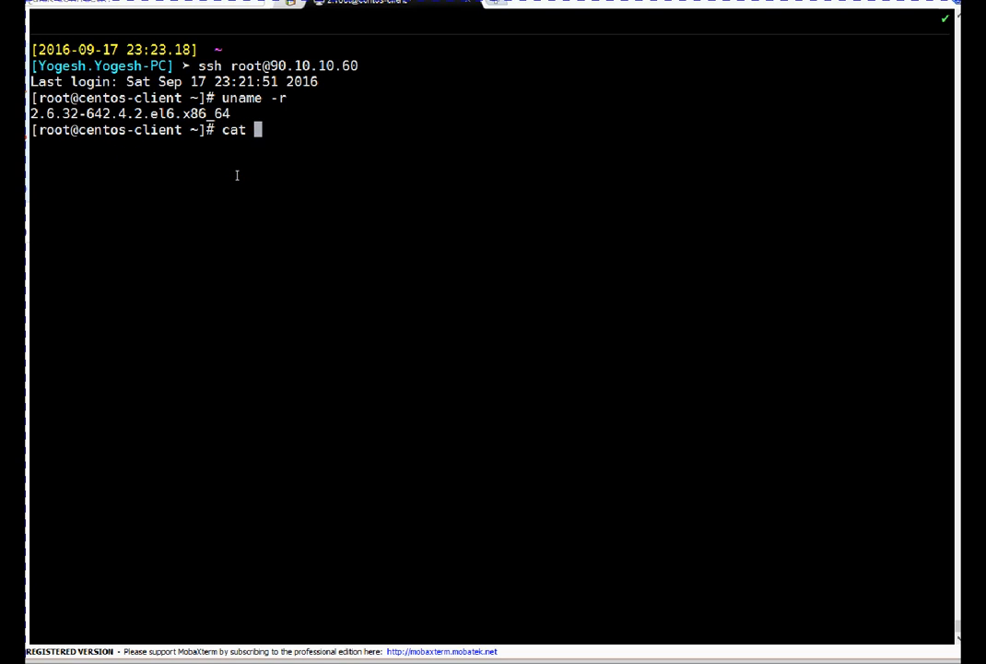
{"action": "type", "text": "/etc/"}
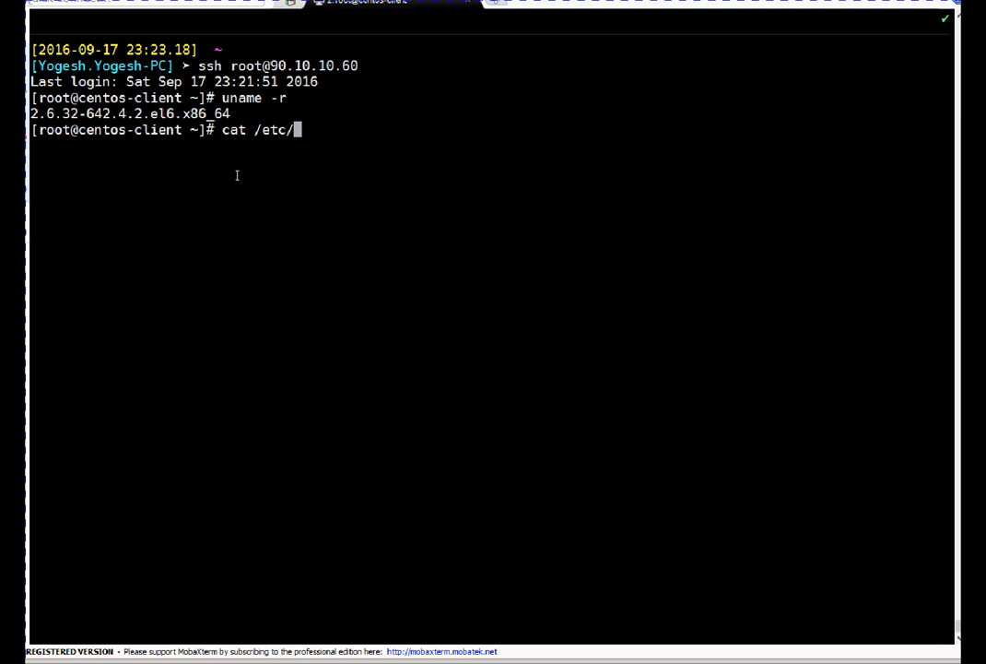
{"action": "type", "text": "redh"}
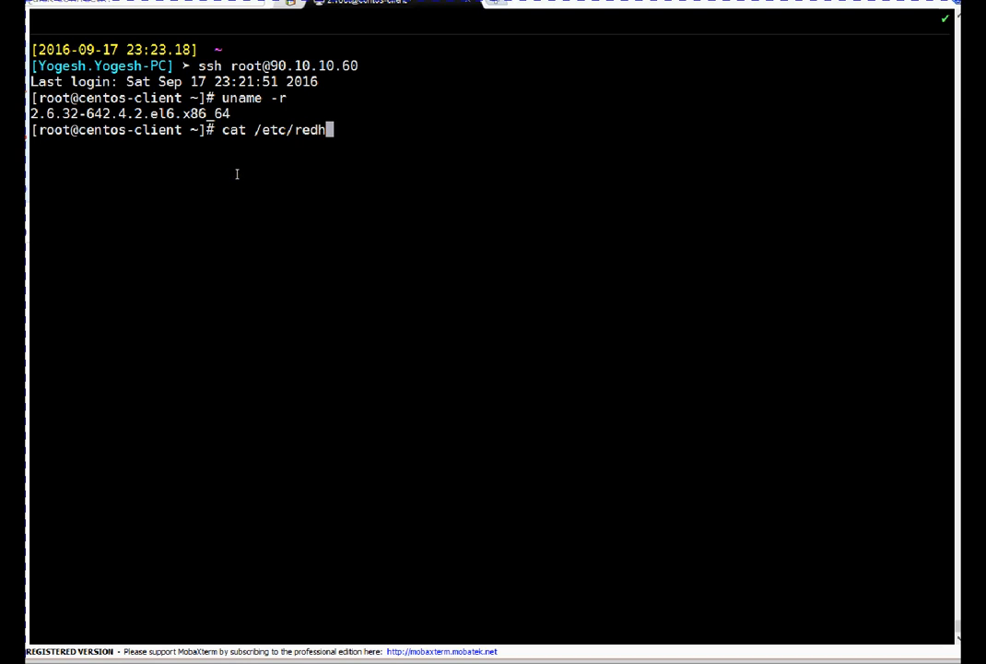
{"action": "type", "text": "at-r"}
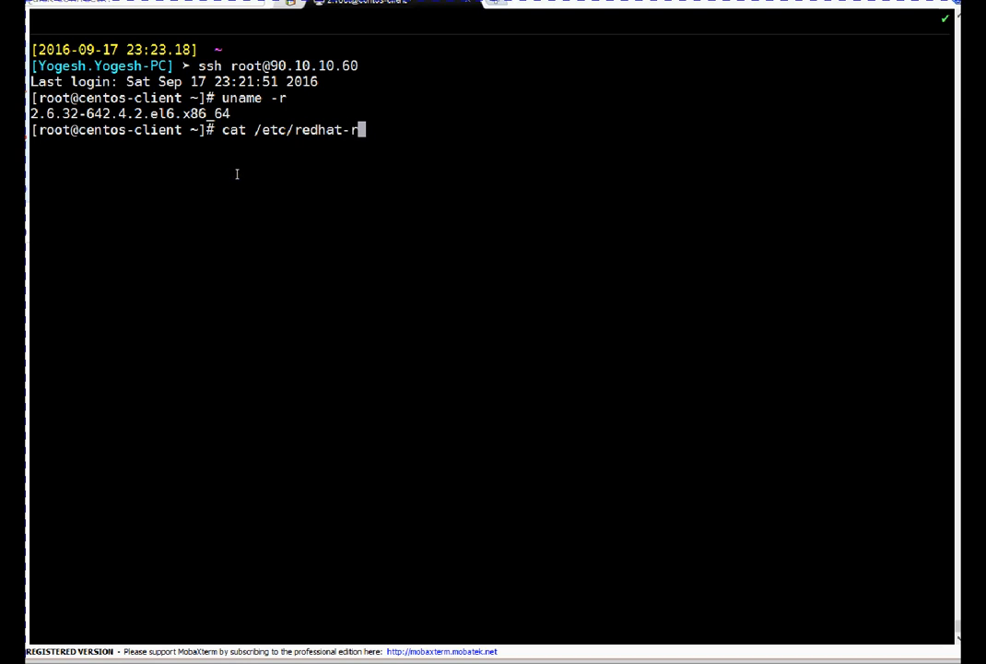
{"action": "key", "text": "Return"}
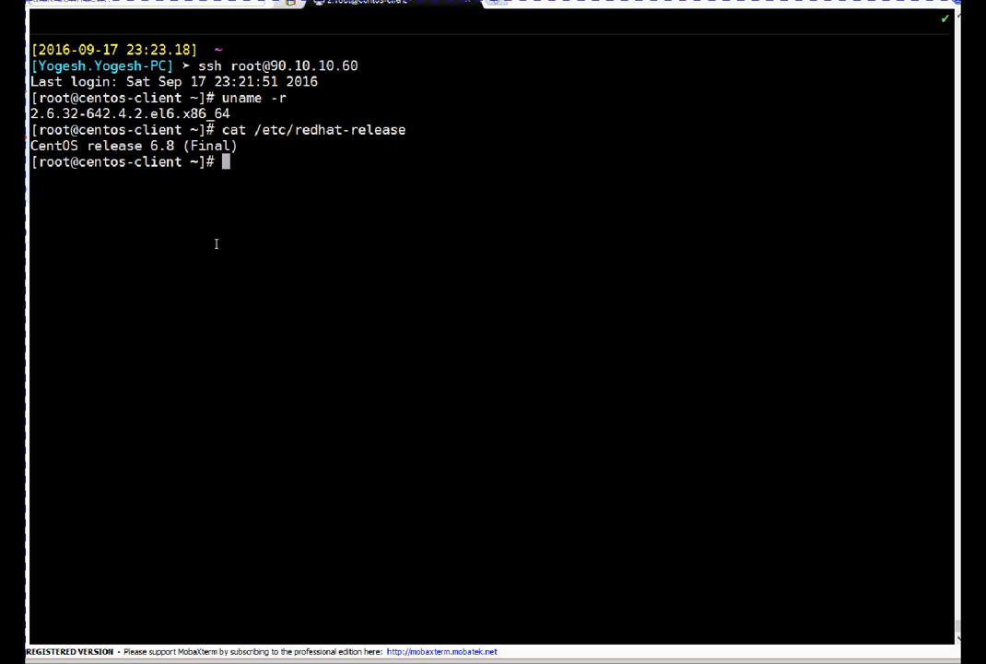
{"action": "type", "text": "yum i"}
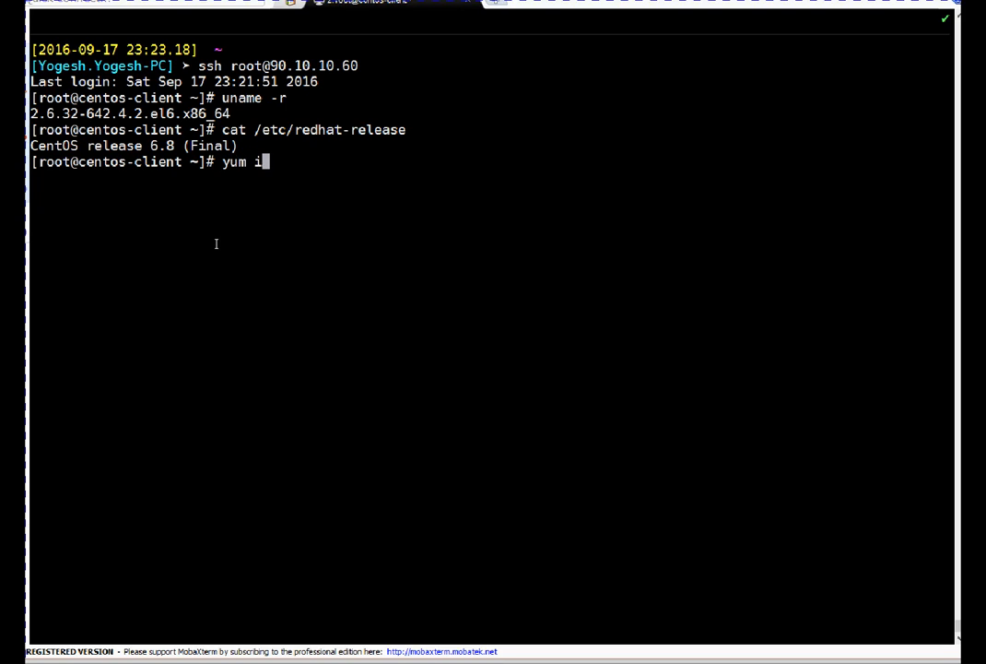
Run yum update and confirm it reports No Packages marked for Update
{"action": "type", "text": "pda"}
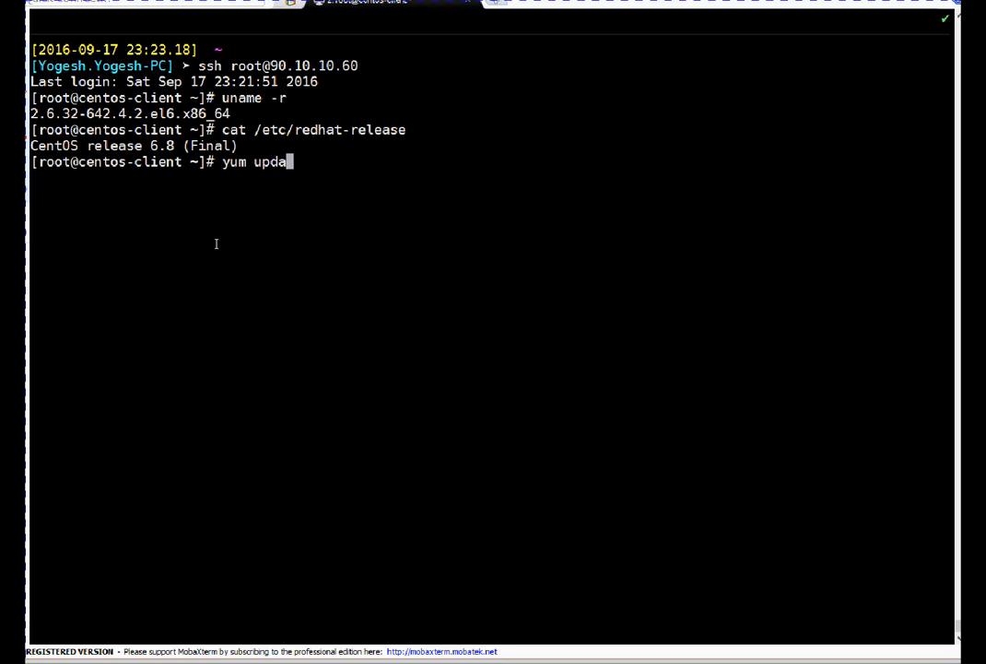
{"action": "key", "text": "Return"}
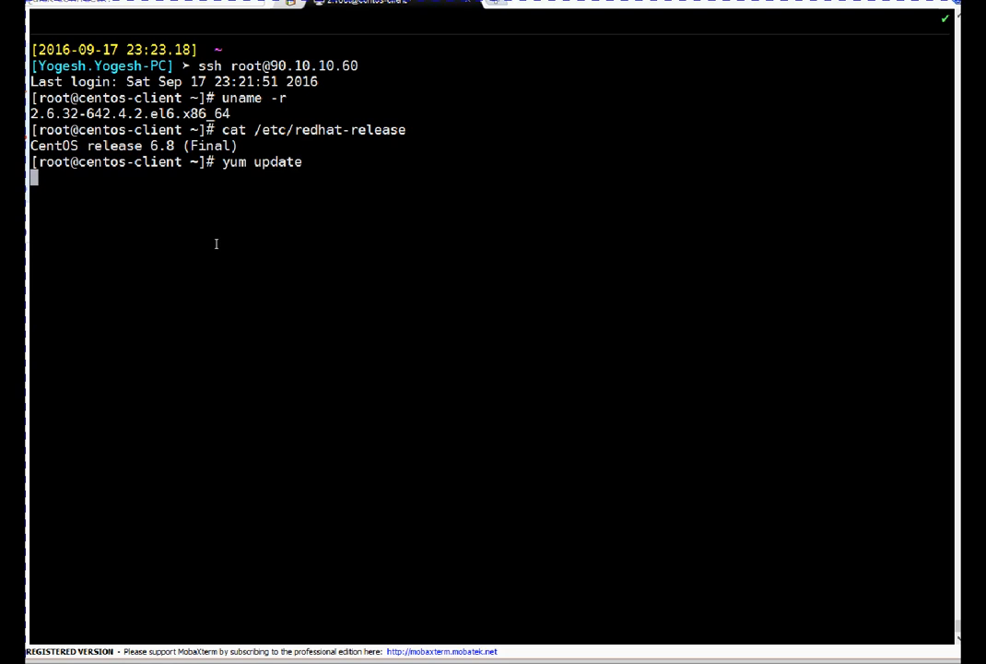
{"action": "key", "text": "Return"}
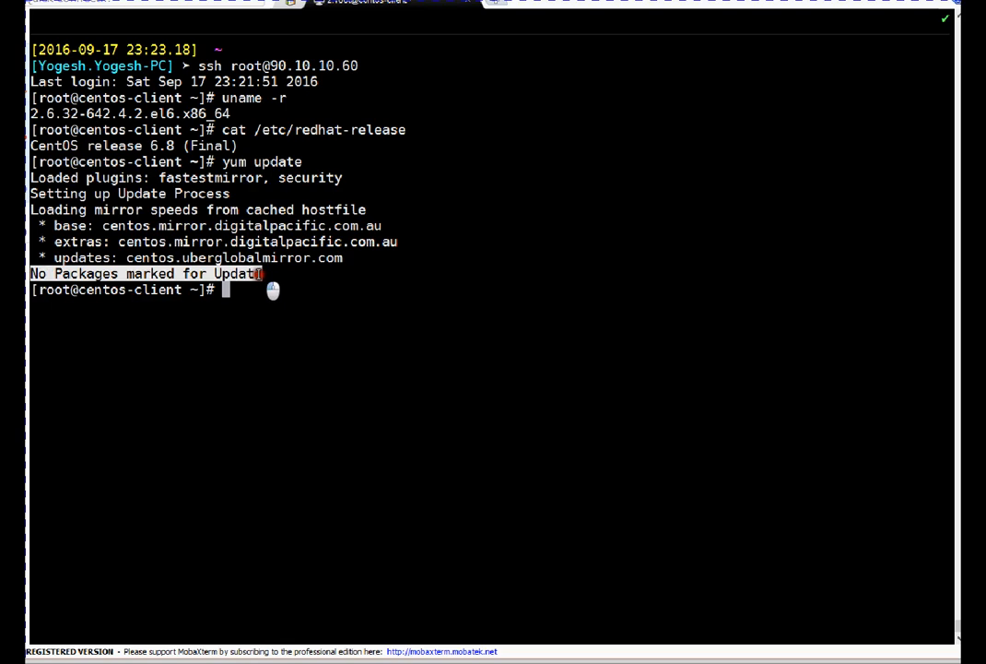
{"action": "mouse_move", "coordinate": [249, 284]}
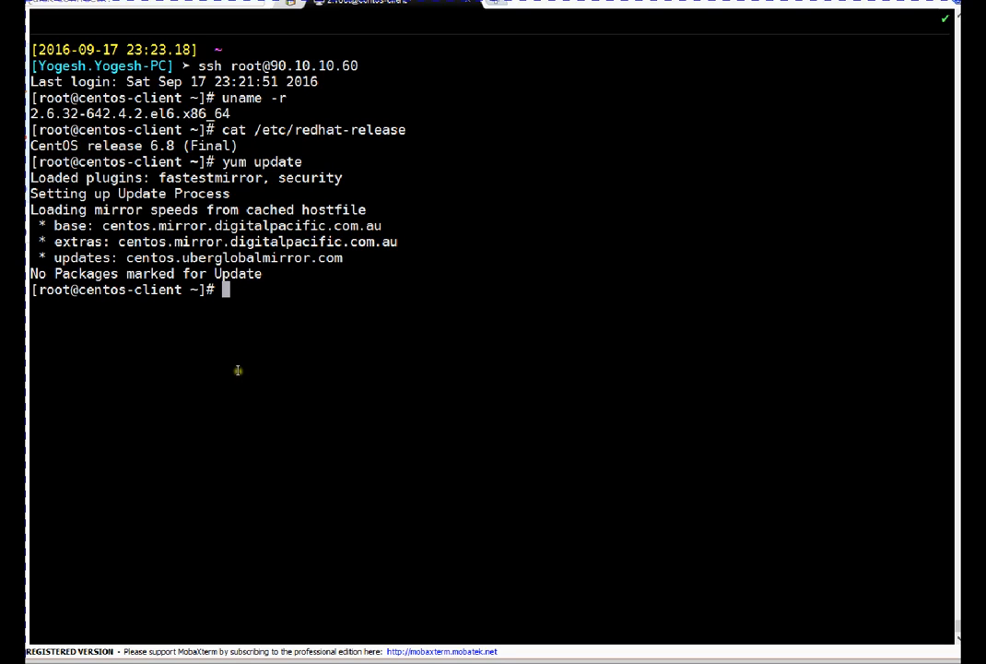
{"action": "mouse_move", "coordinate": [236, 369]}
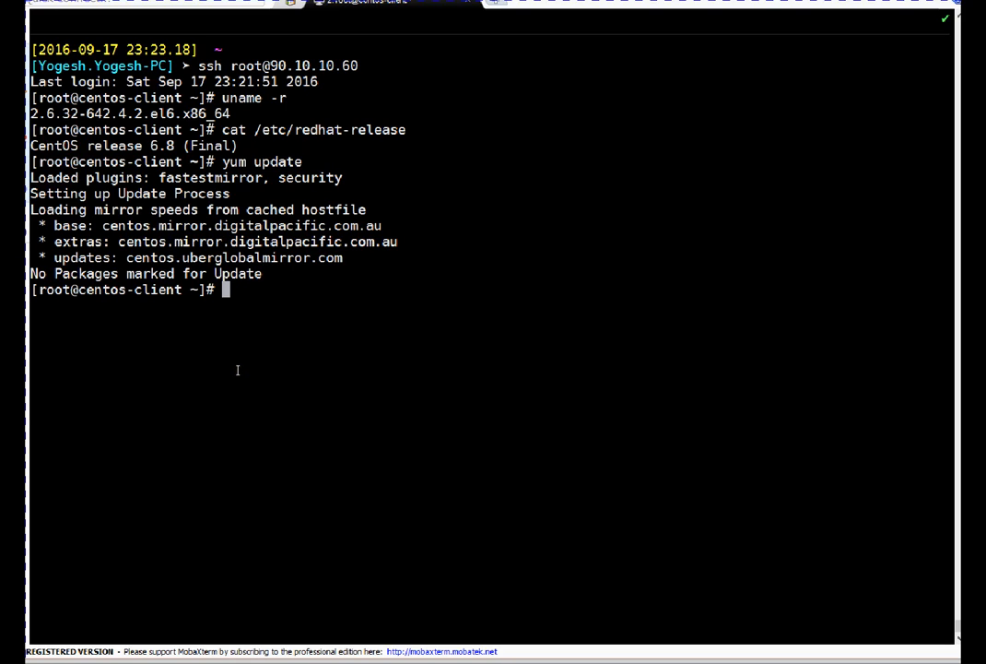
{"action": "mouse_move", "coordinate": [237, 369]}
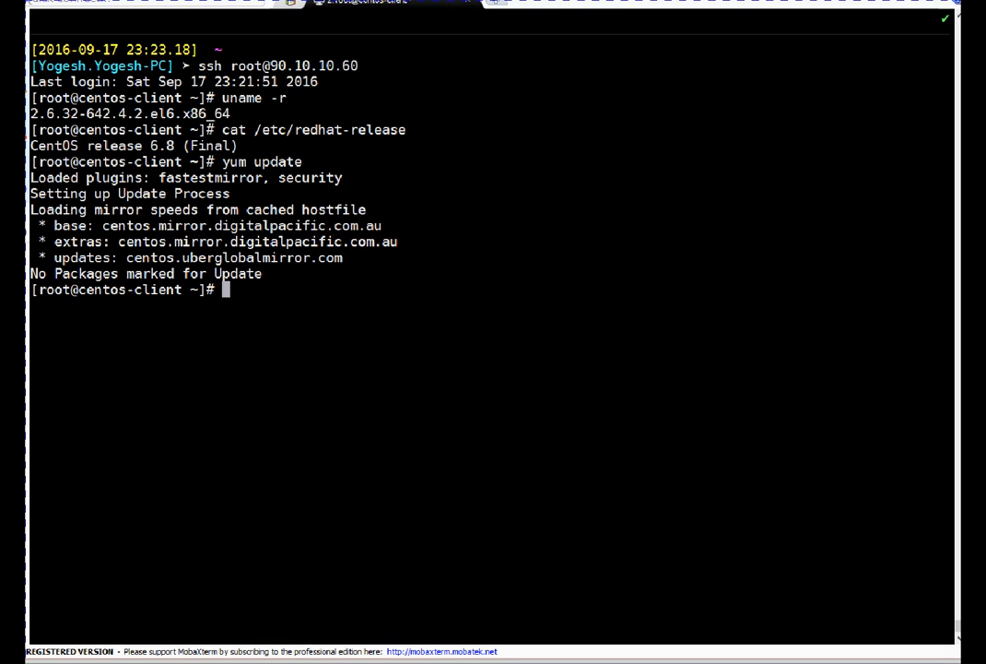